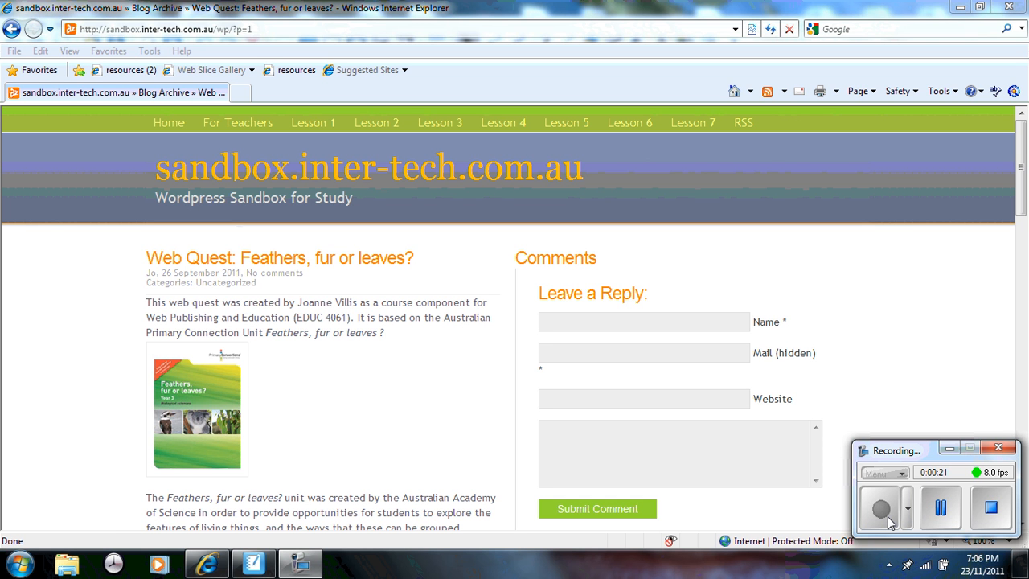
pyautogui.moveTo(1013, 180)
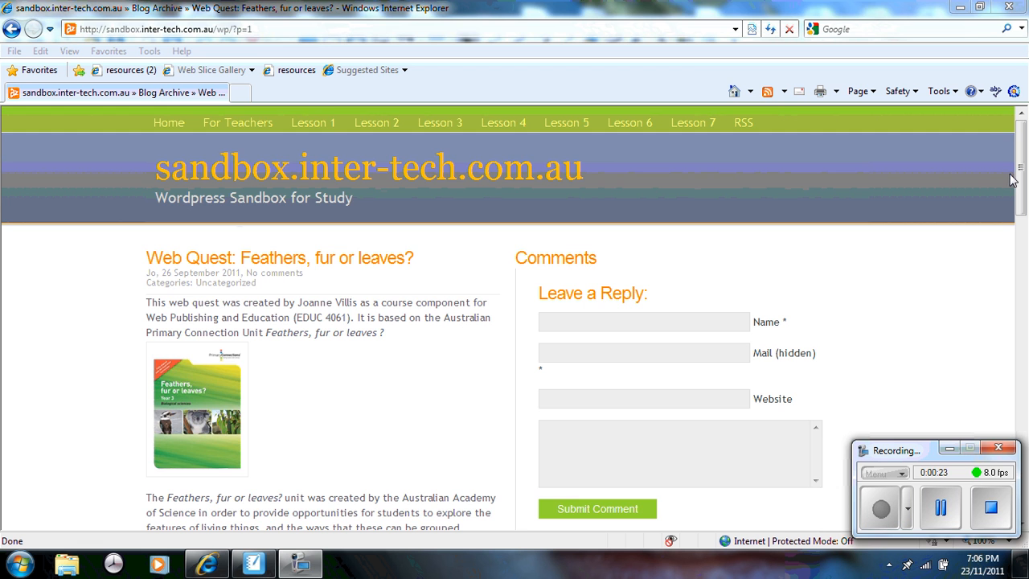
# - Open the Lesson 1 page and scroll to the Step 6 Living_NonLiving_Sort download links
pyautogui.scroll(-3)
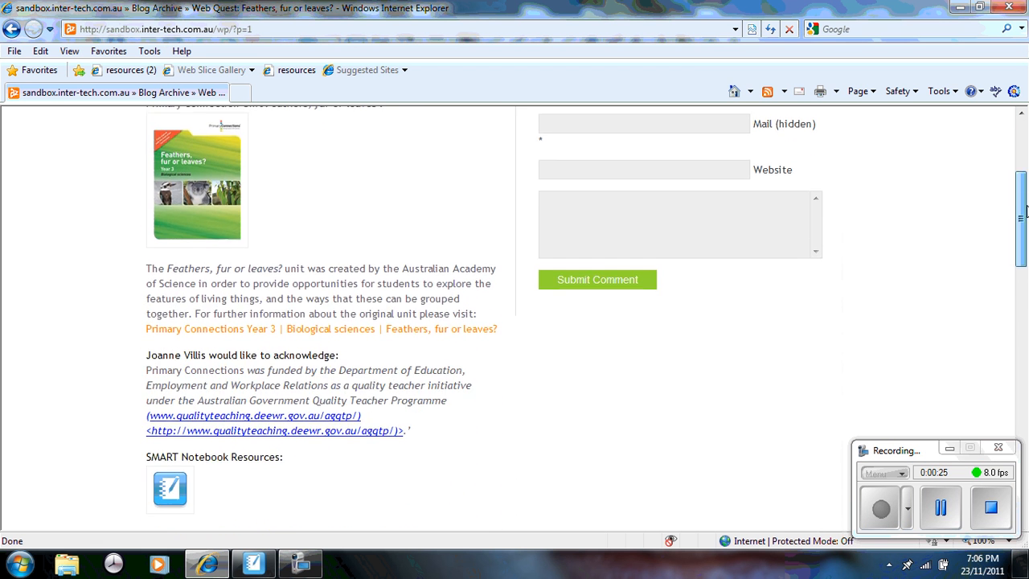
pyautogui.scroll(-3)
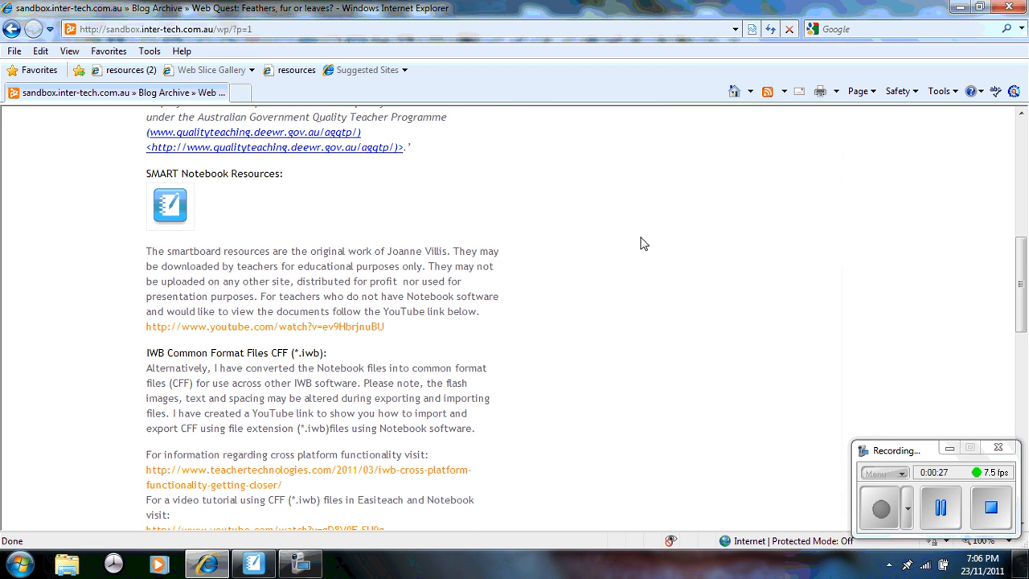
pyautogui.moveTo(277, 285)
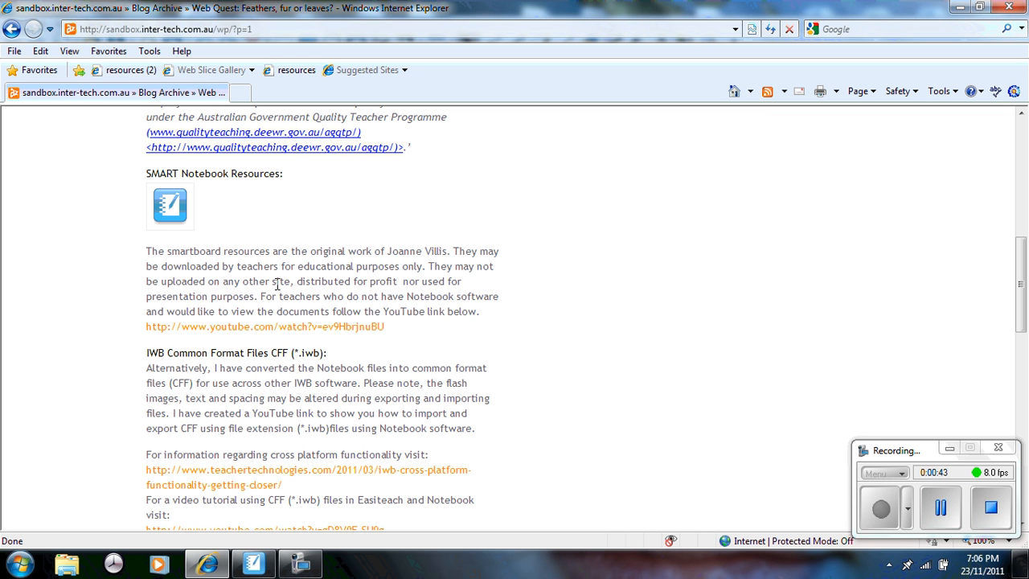
pyautogui.moveTo(994, 338)
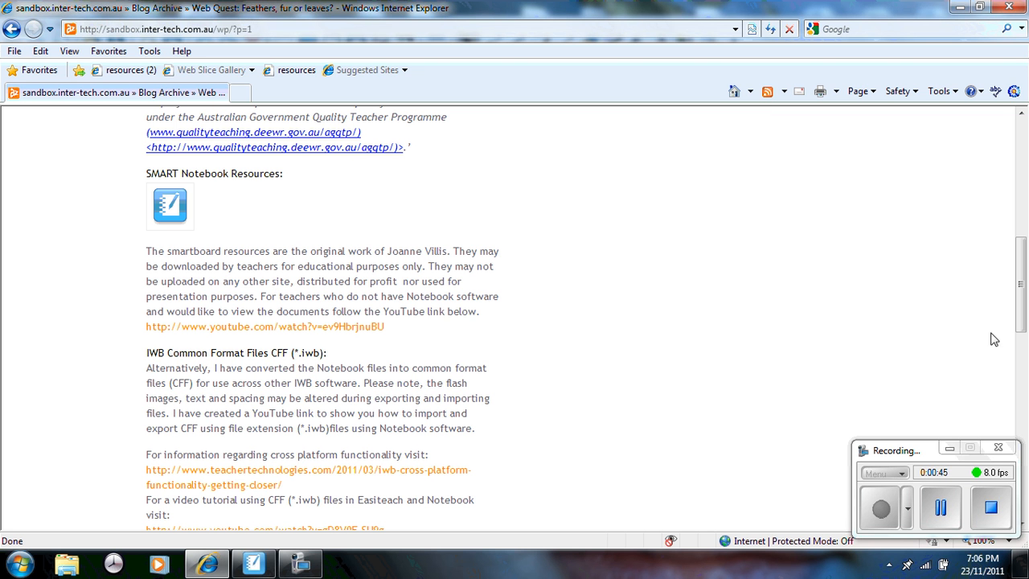
pyautogui.scroll(-3)
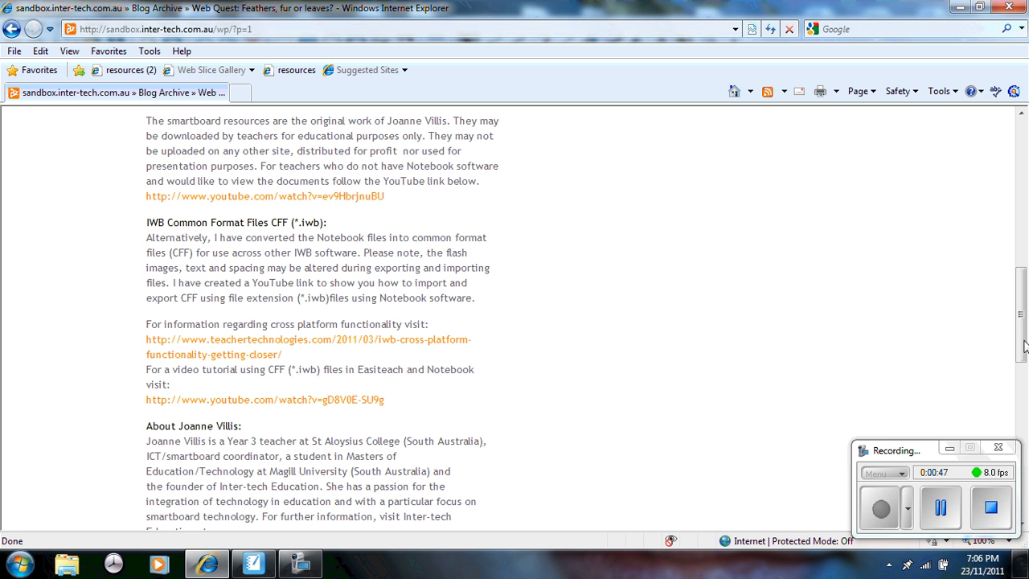
pyautogui.moveTo(571, 330)
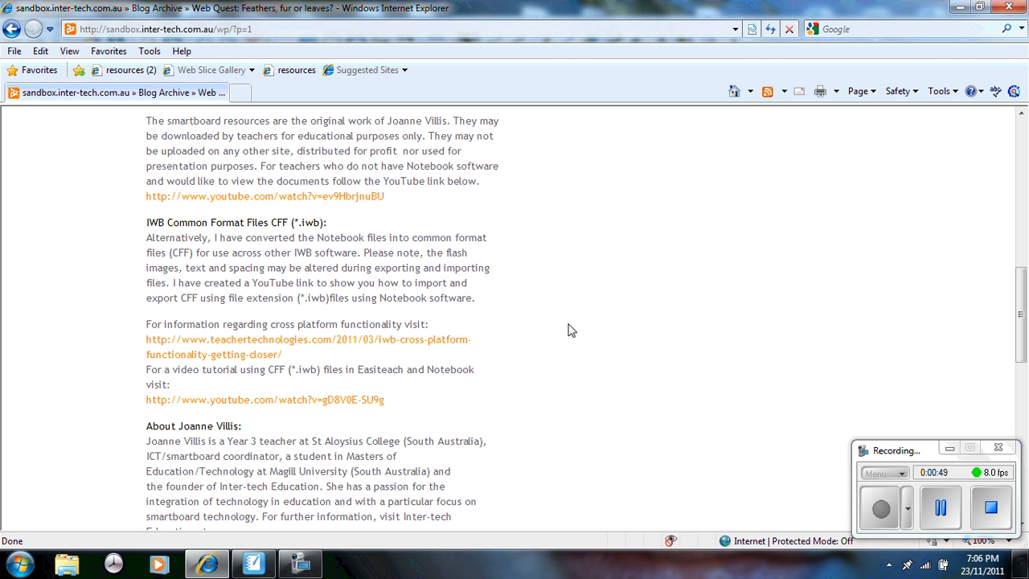
pyautogui.moveTo(179, 229)
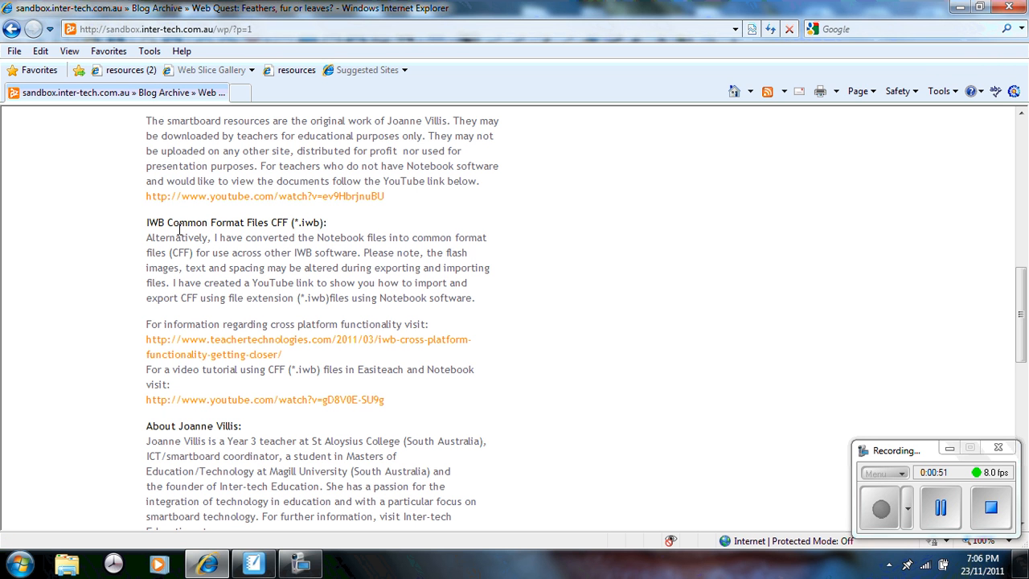
pyautogui.moveTo(291, 251)
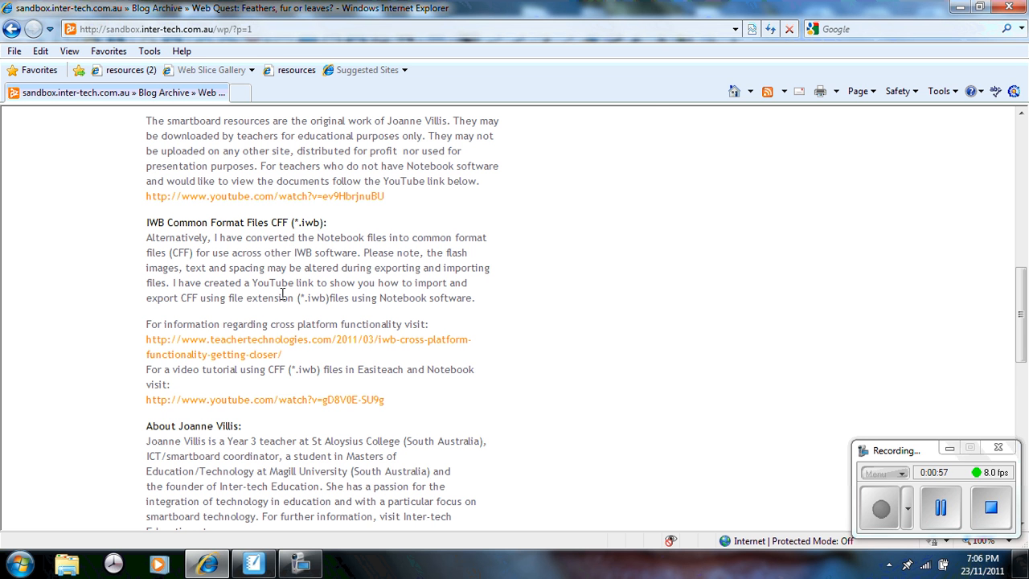
pyautogui.scroll(3)
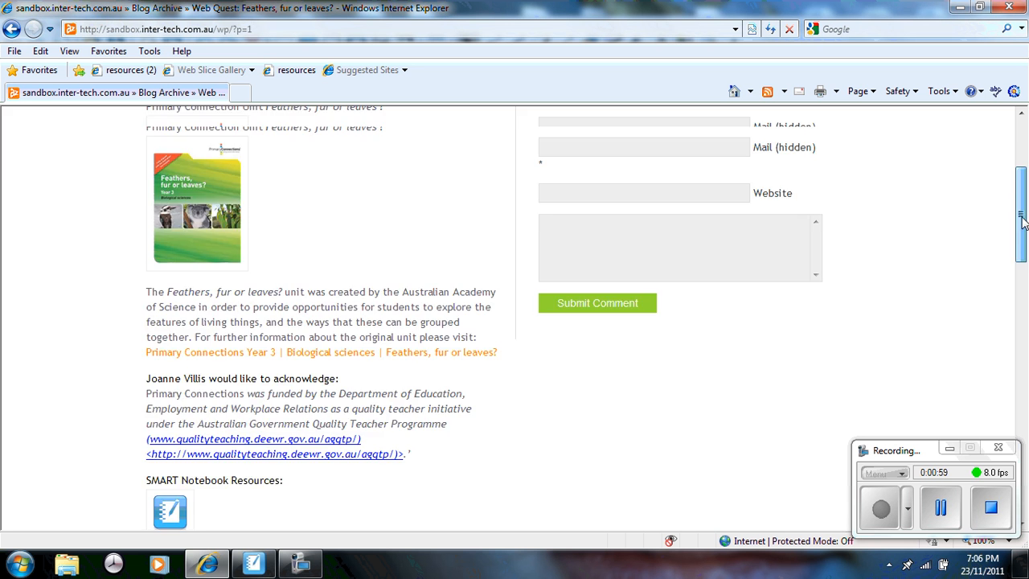
pyautogui.scroll(3)
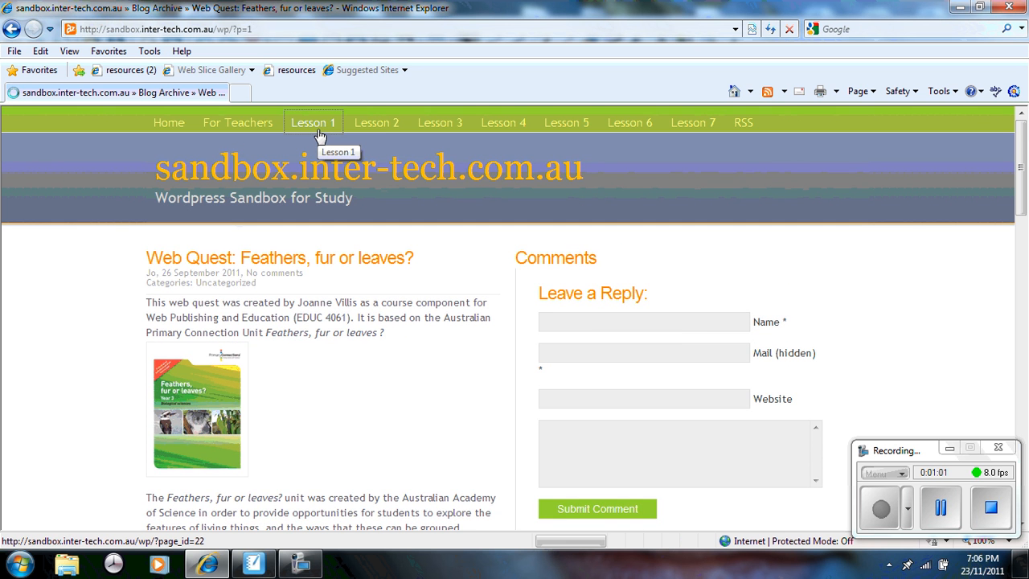
pyautogui.click(312, 122)
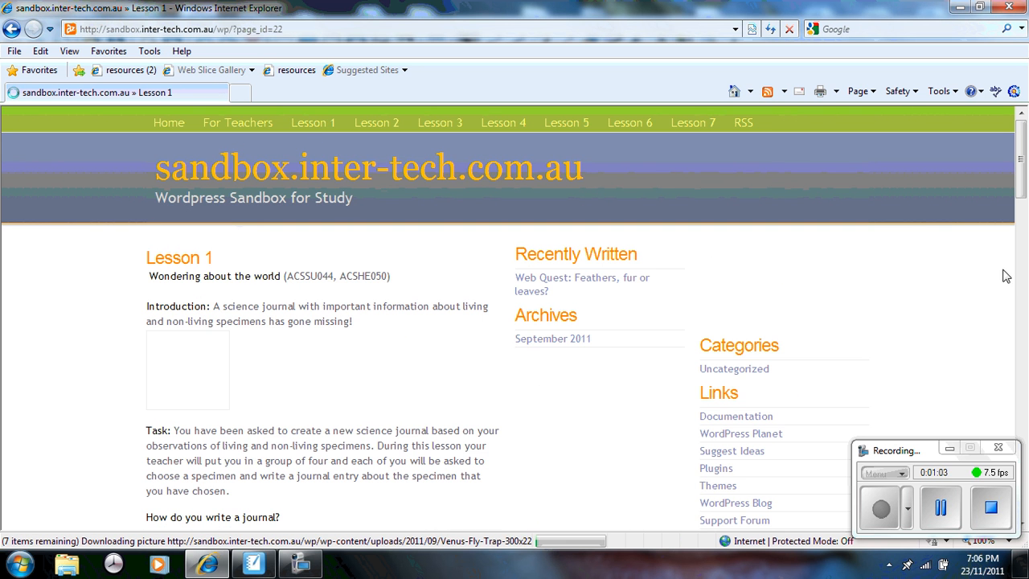
pyautogui.scroll(-3)
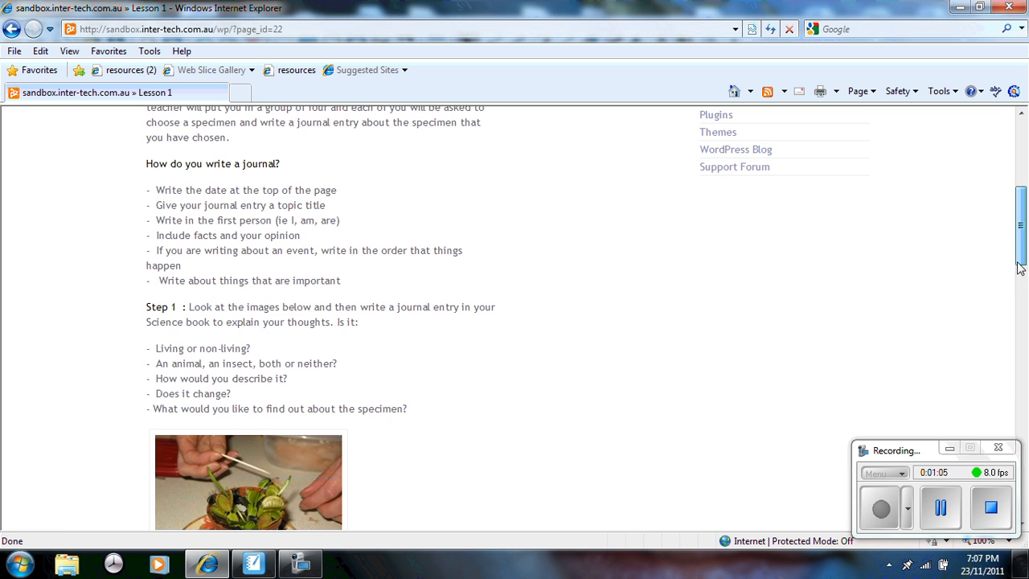
pyautogui.scroll(-3)
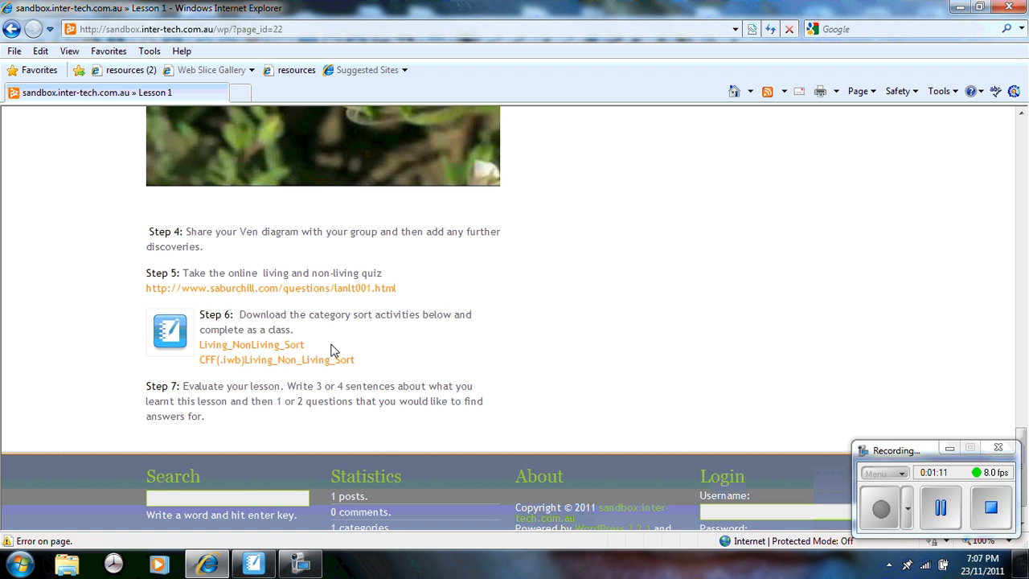
pyautogui.moveTo(352, 348)
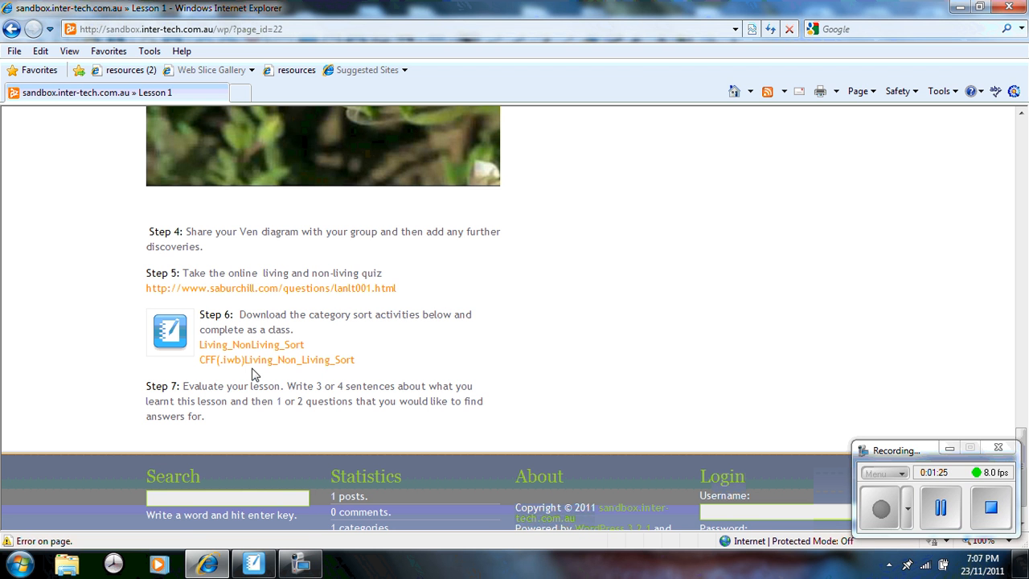
# - Browse Computer > Desktop > CFF documents and select vertibrate_classification_keys.notebook
pyautogui.click(16, 562)
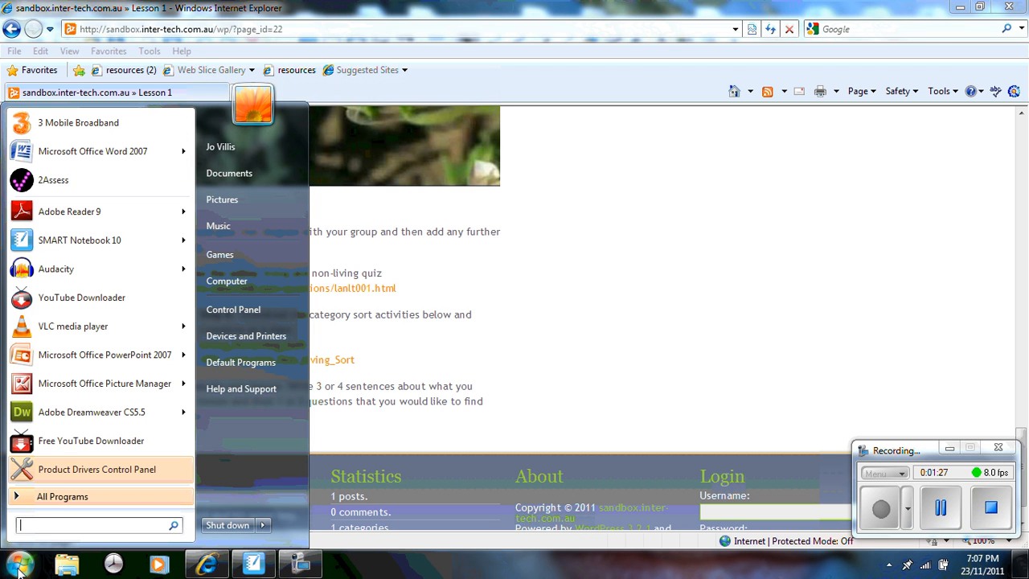
pyautogui.moveTo(222, 198)
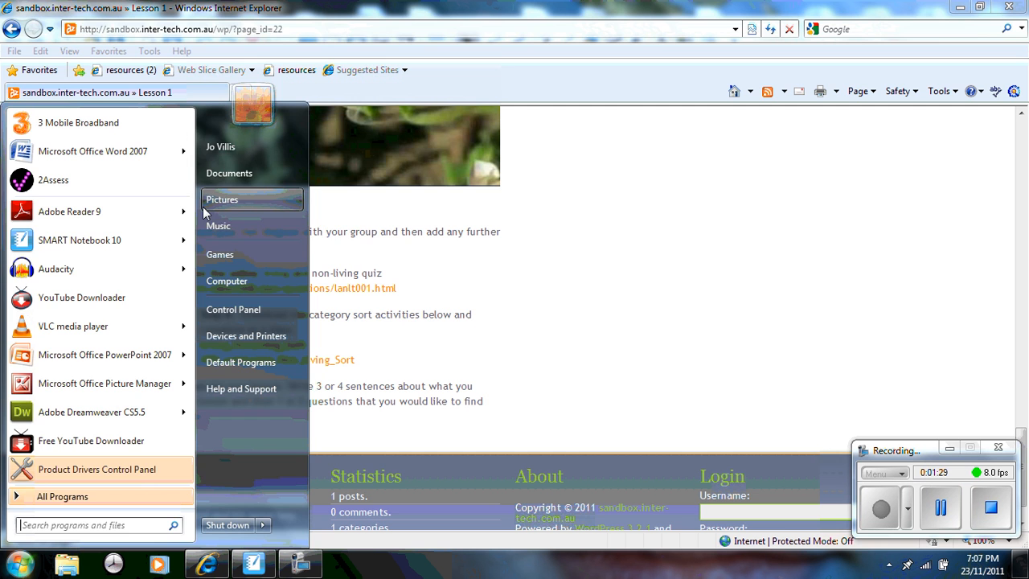
pyautogui.click(227, 281)
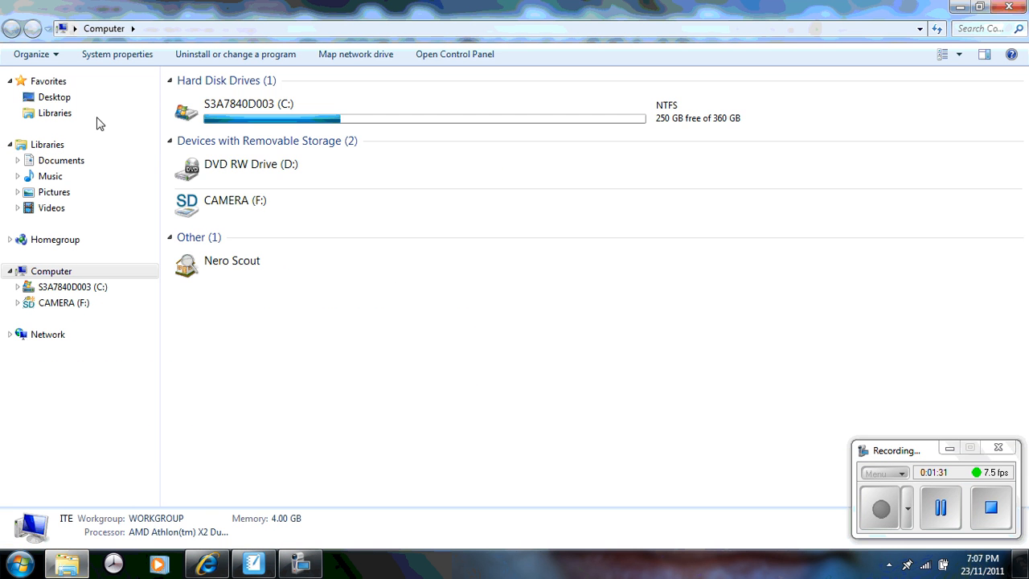
pyautogui.click(54, 97)
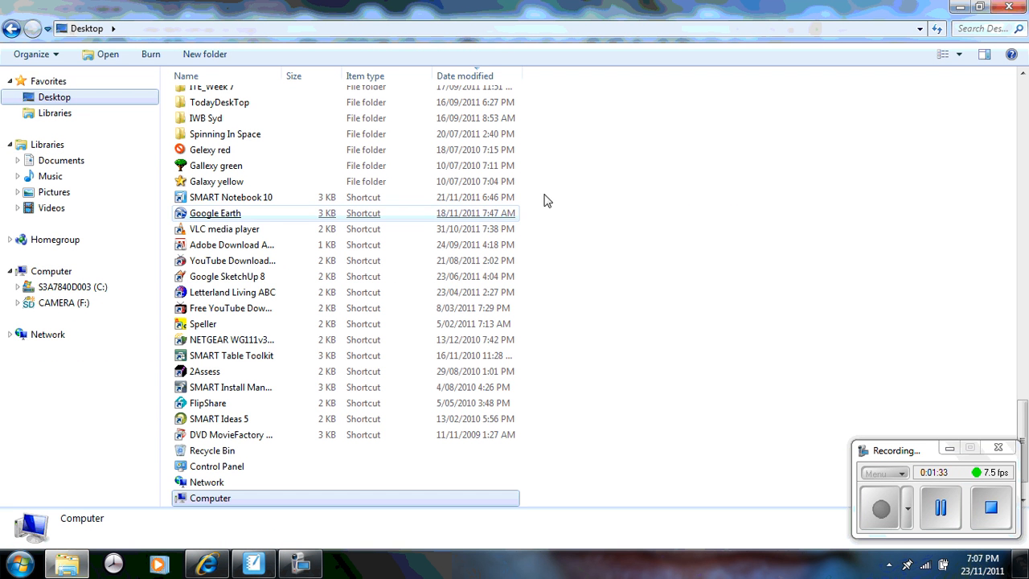
pyautogui.scroll(3)
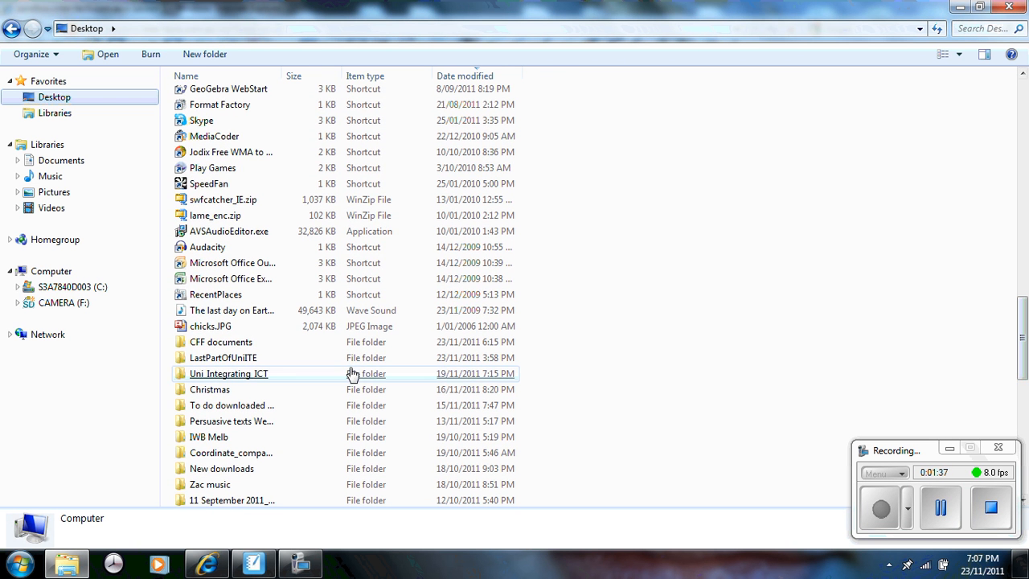
pyautogui.doubleClick(221, 341)
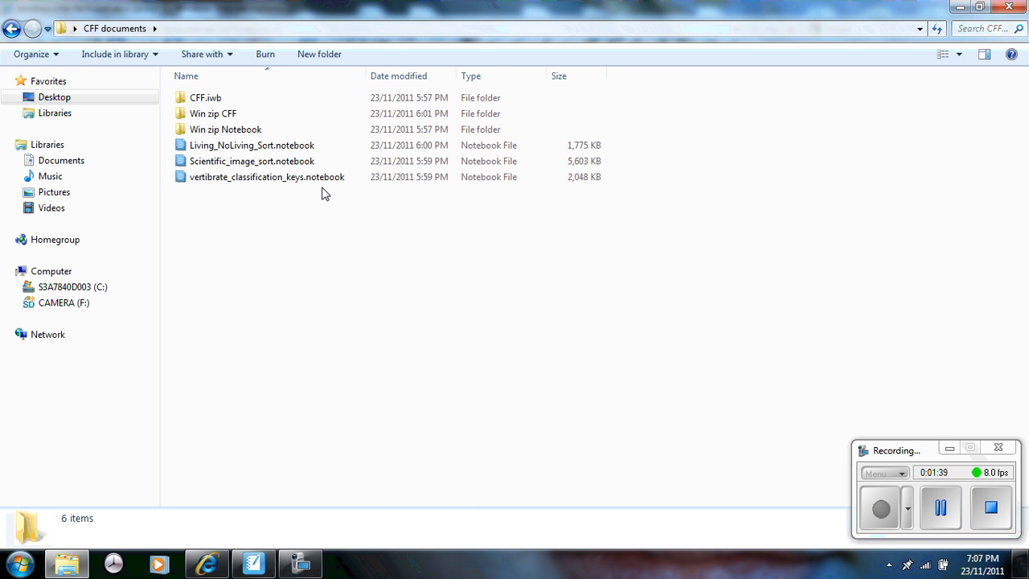
pyautogui.click(266, 177)
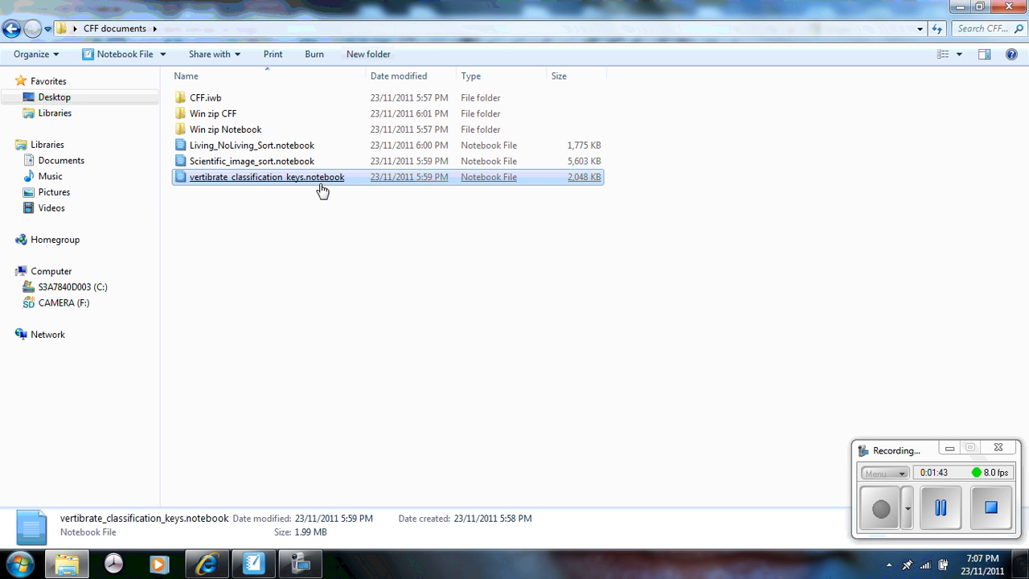
# - Open vertibrate_classification_keys.notebook and page past Sort the images and the dichotomous key to the create-your-own page
pyautogui.doubleClick(267, 177)
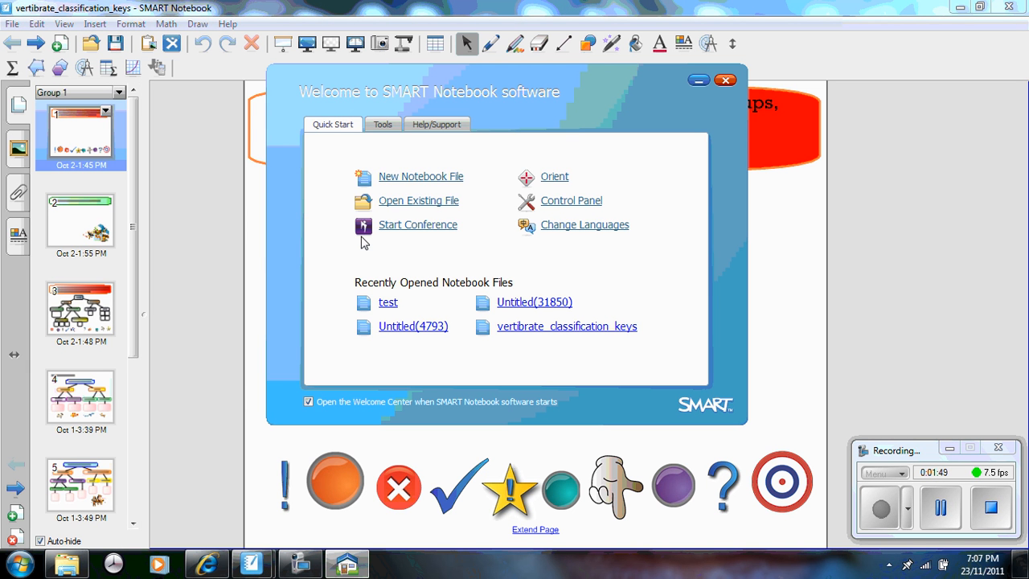
pyautogui.click(724, 79)
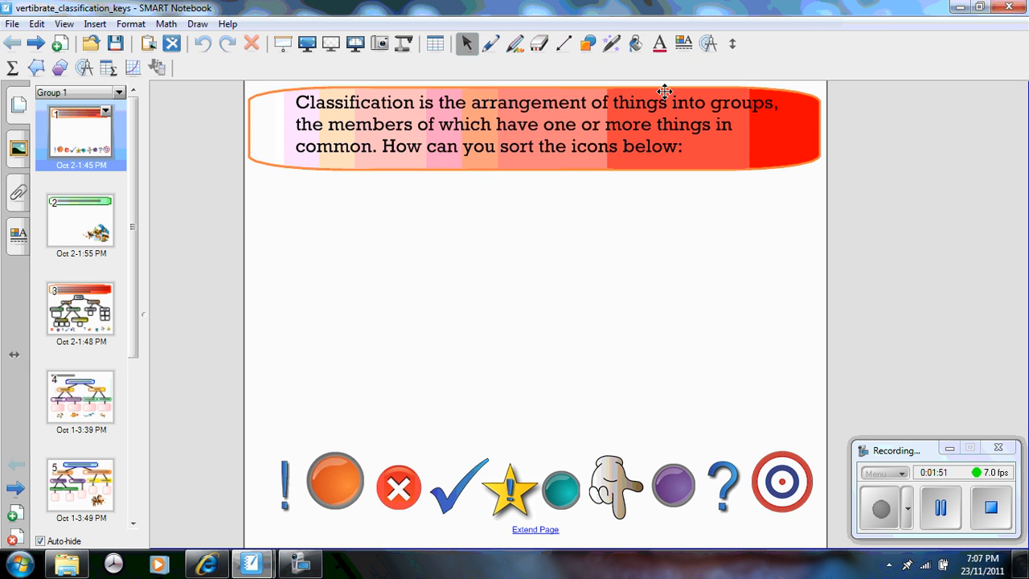
pyautogui.click(80, 222)
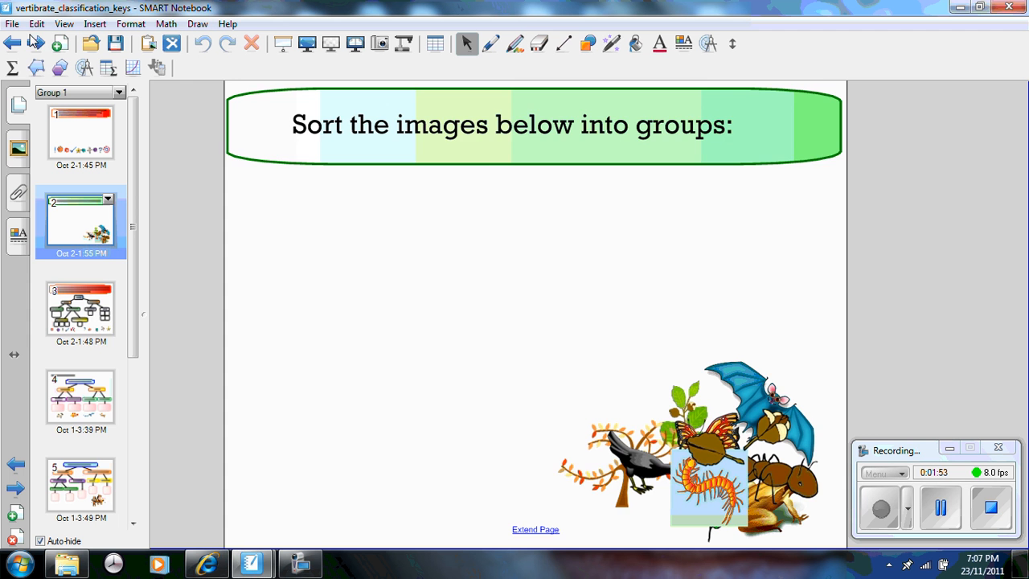
pyautogui.click(80, 309)
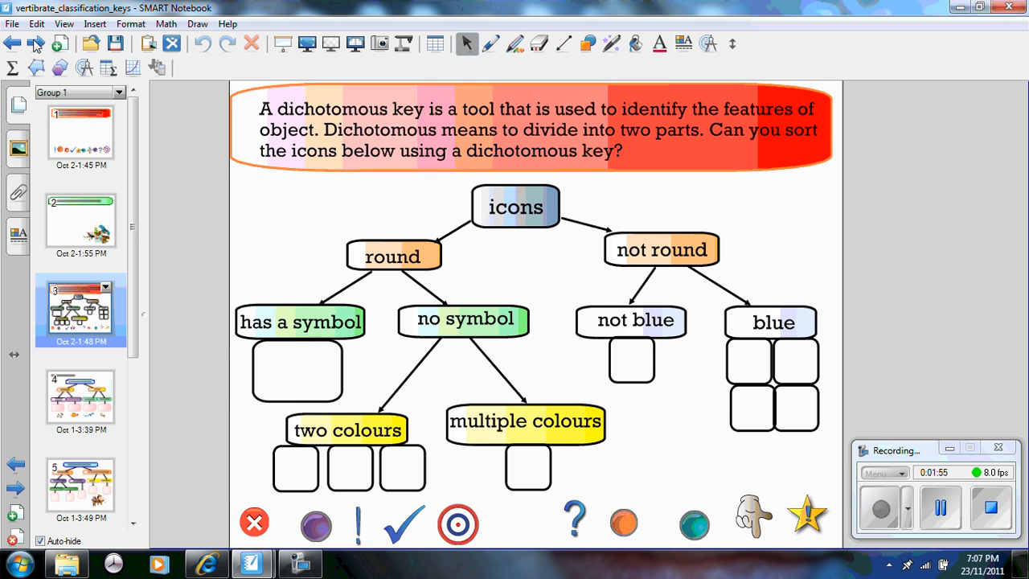
pyautogui.click(80, 398)
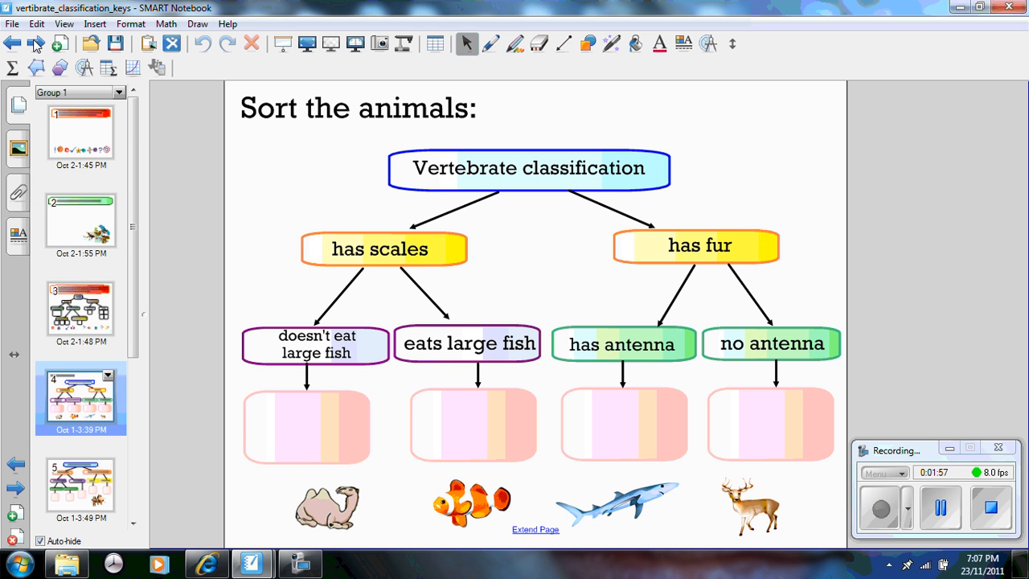
pyautogui.click(80, 483)
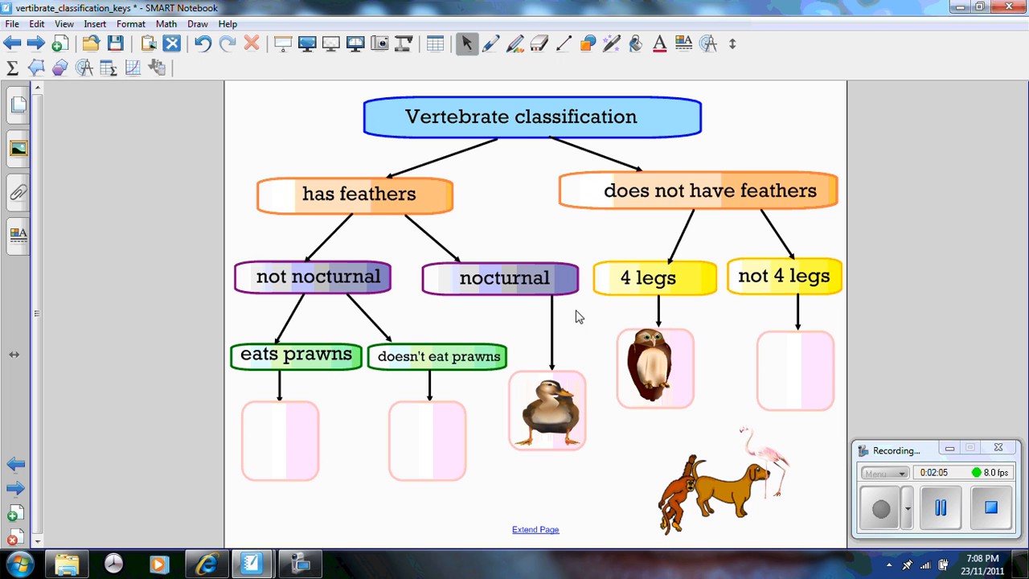
pyautogui.click(36, 43)
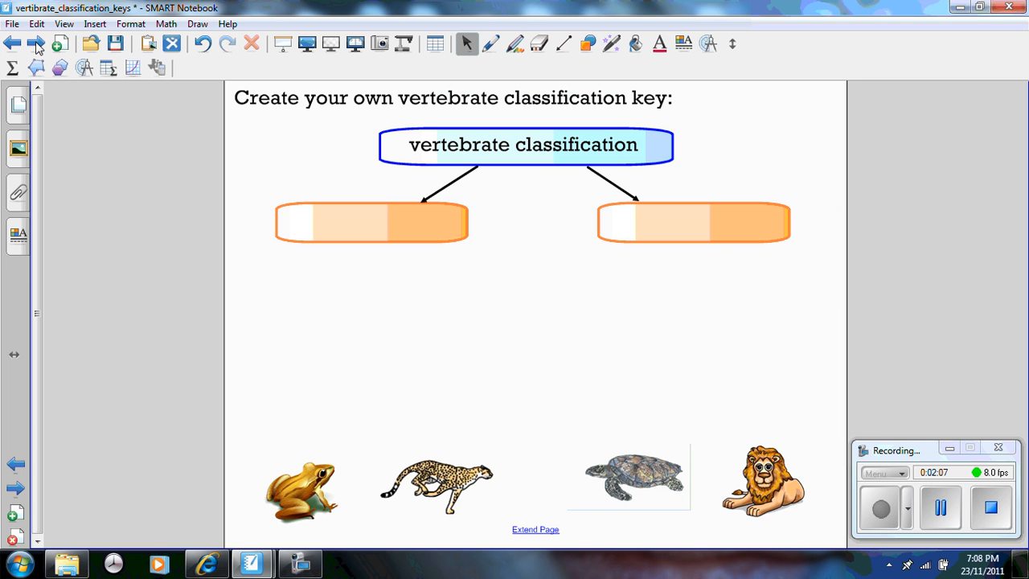
pyautogui.moveTo(303, 254)
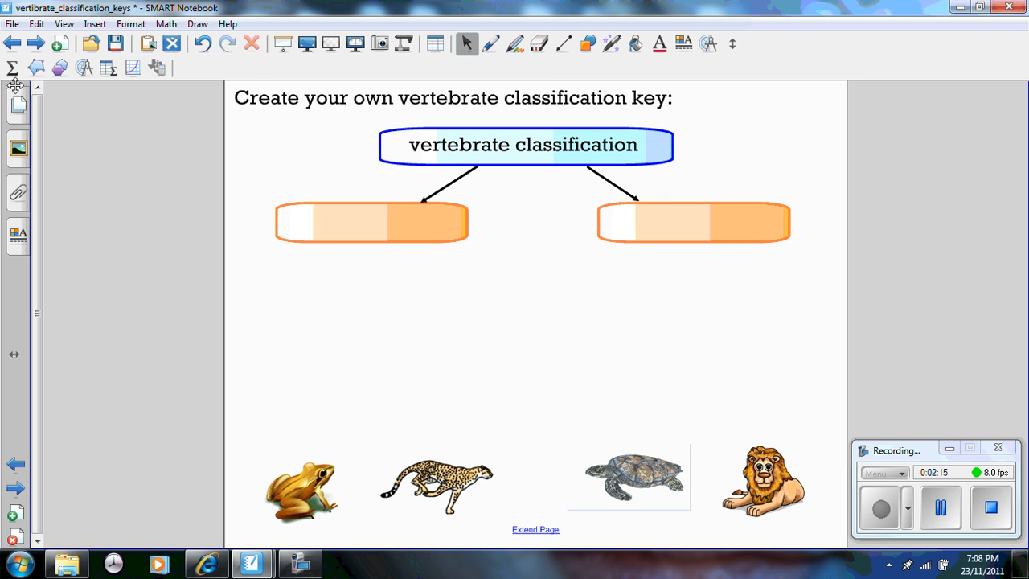
pyautogui.click(12, 24)
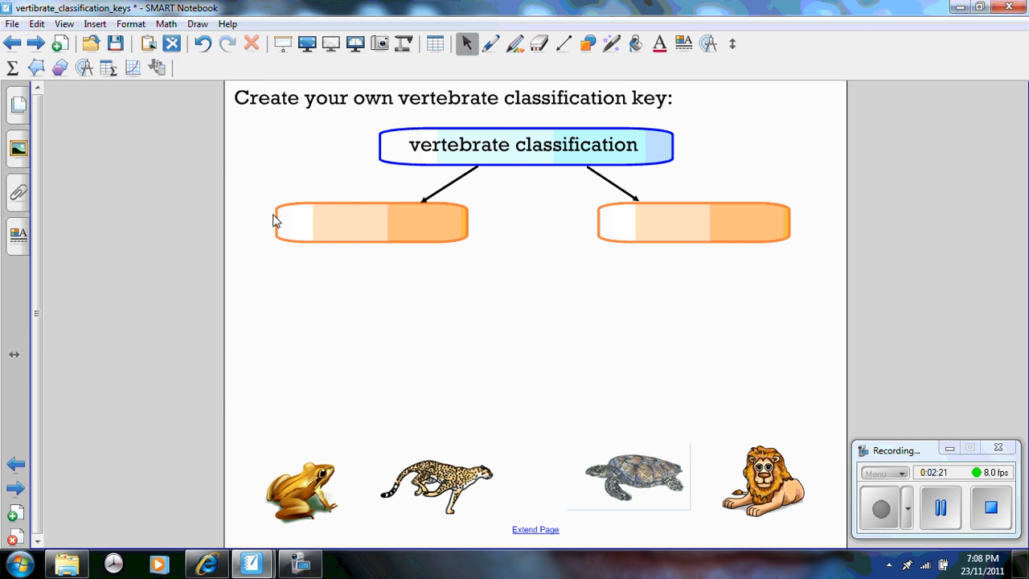
pyautogui.click(115, 43)
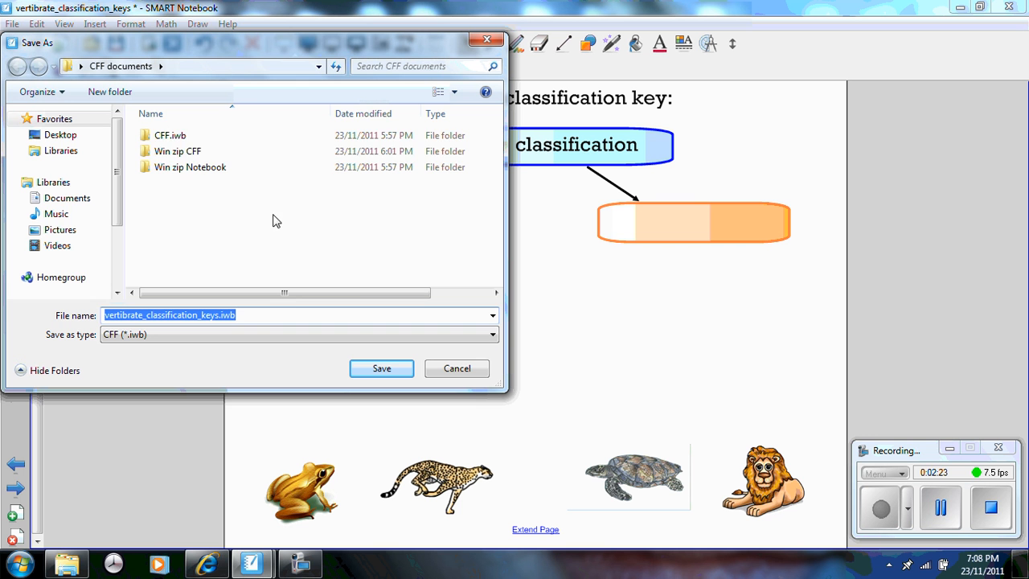
pyautogui.doubleClick(170, 135)
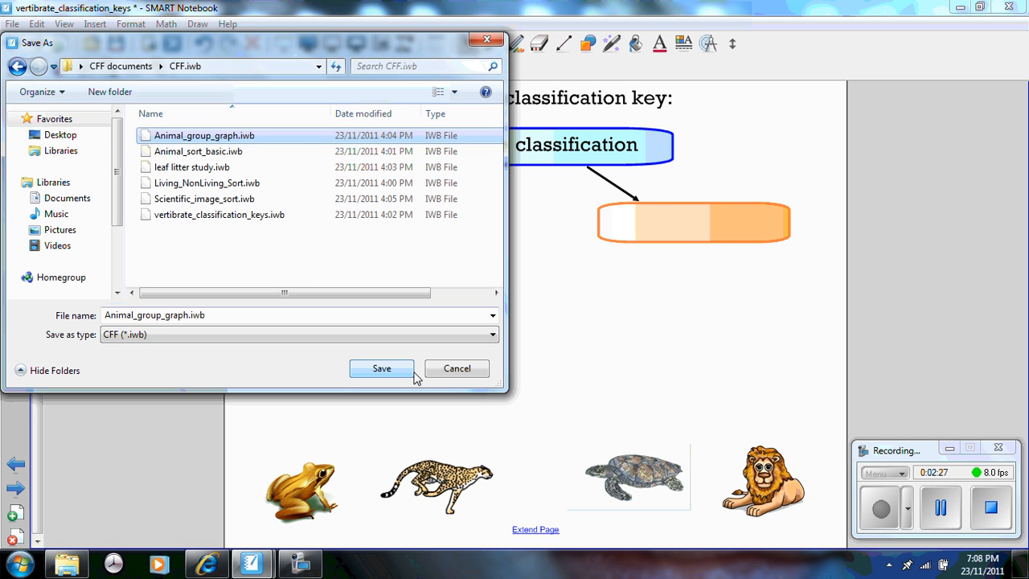
pyautogui.click(381, 369)
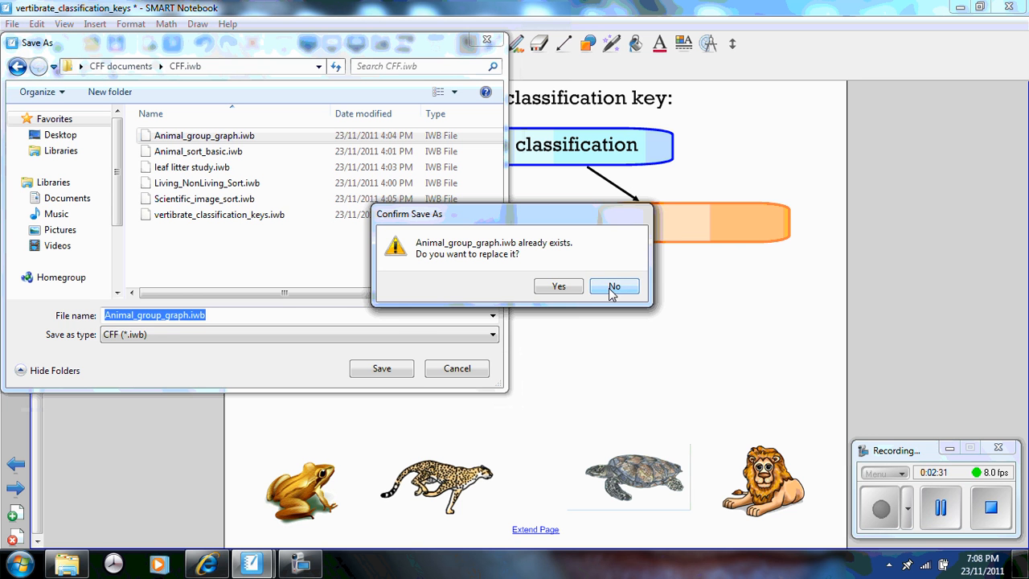
pyautogui.click(614, 286)
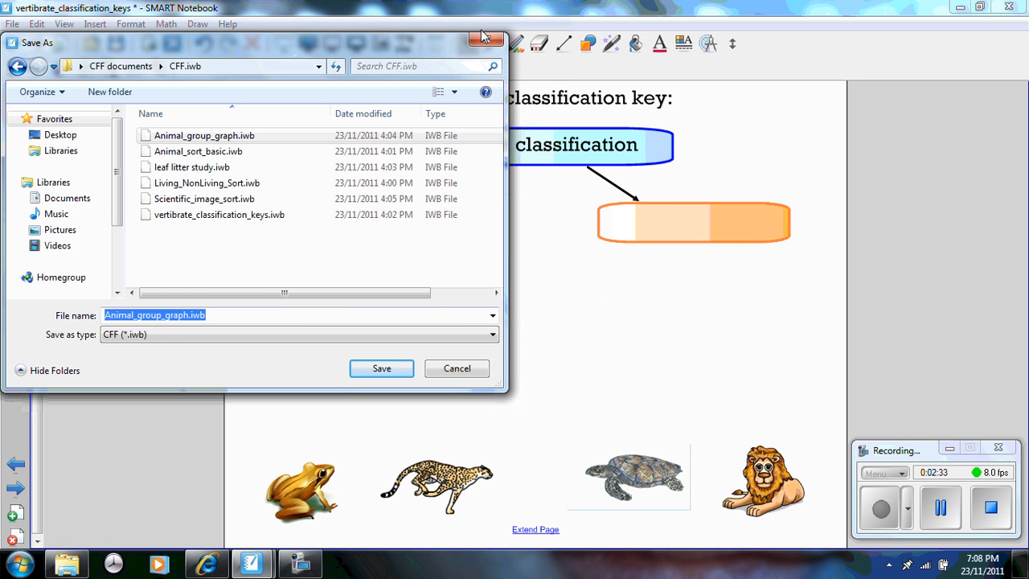
pyautogui.click(456, 368)
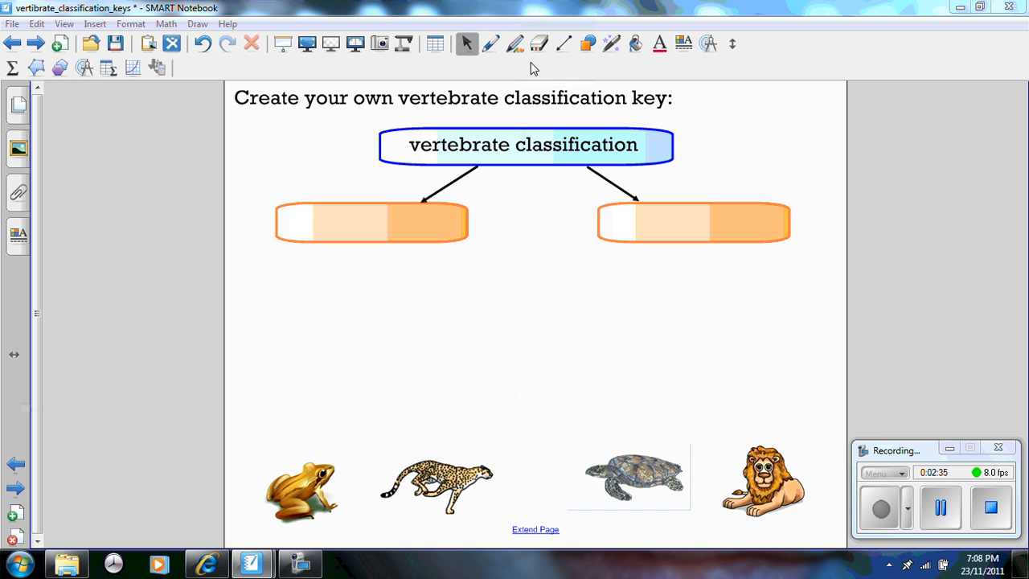
pyautogui.moveTo(476, 168)
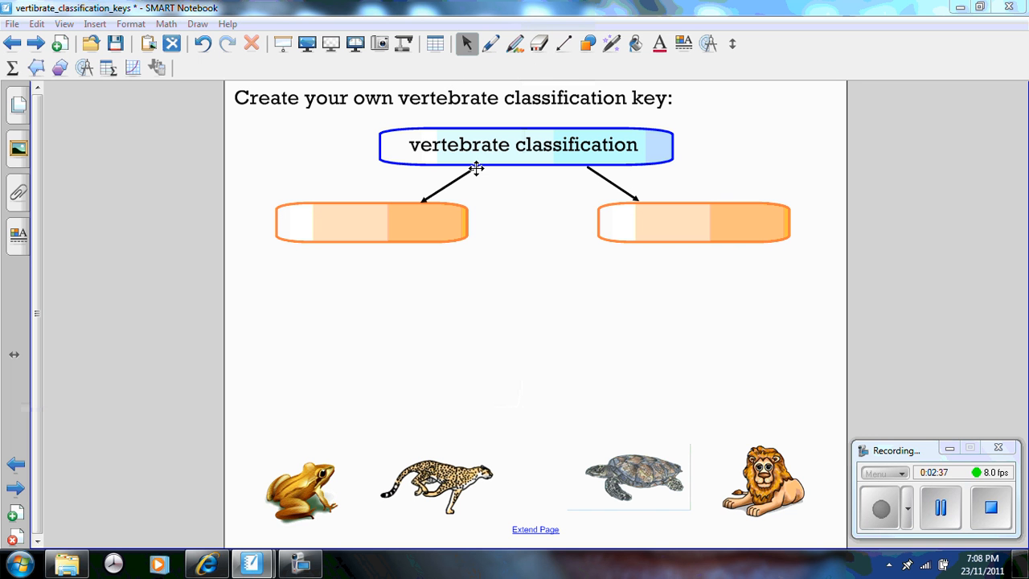
pyautogui.moveTo(444, 245)
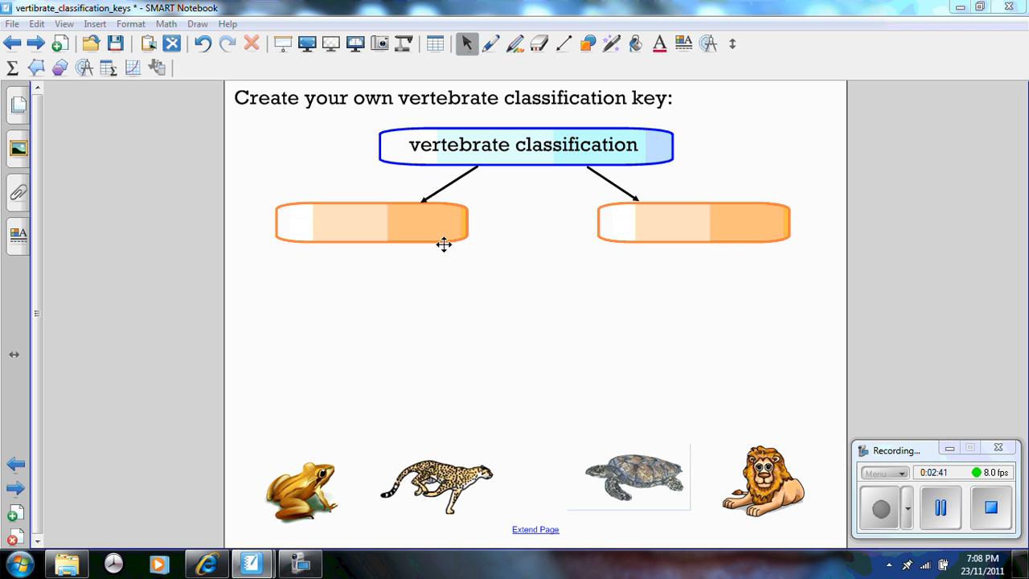
pyautogui.moveTo(563, 427)
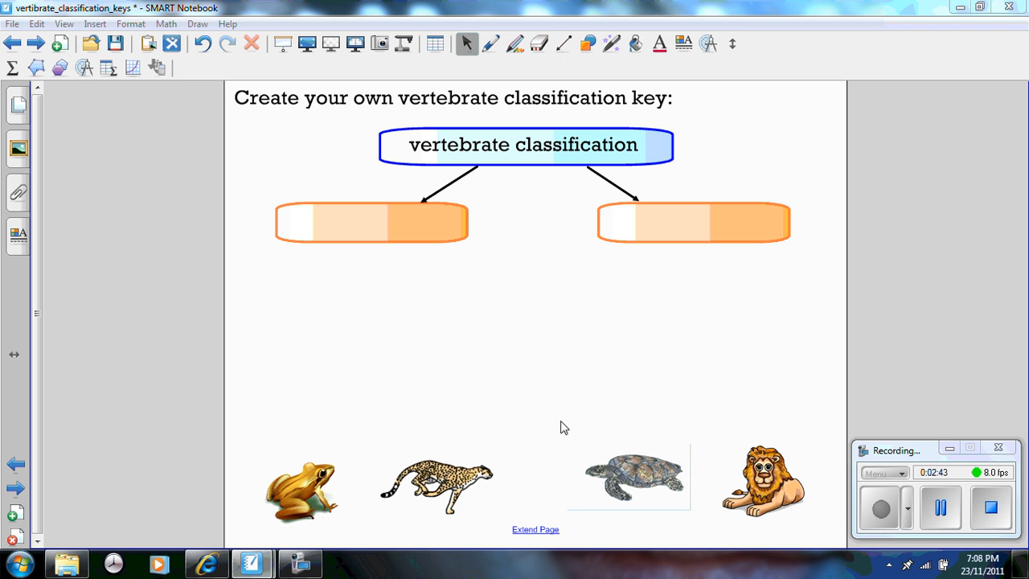
# - Close vertibrate_classification_keys and discard the unsaved changes
pyautogui.click(13, 23)
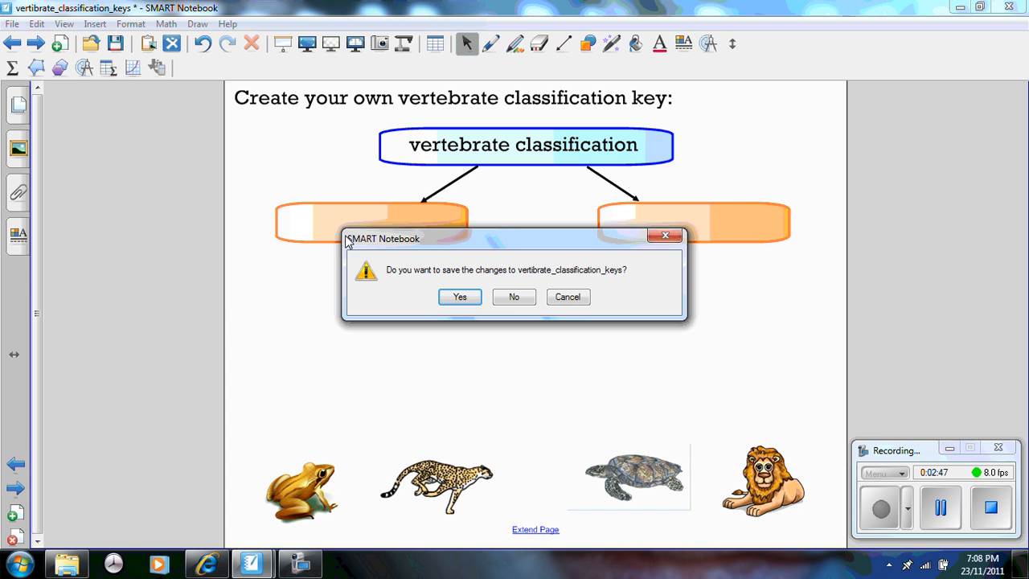
pyautogui.click(513, 296)
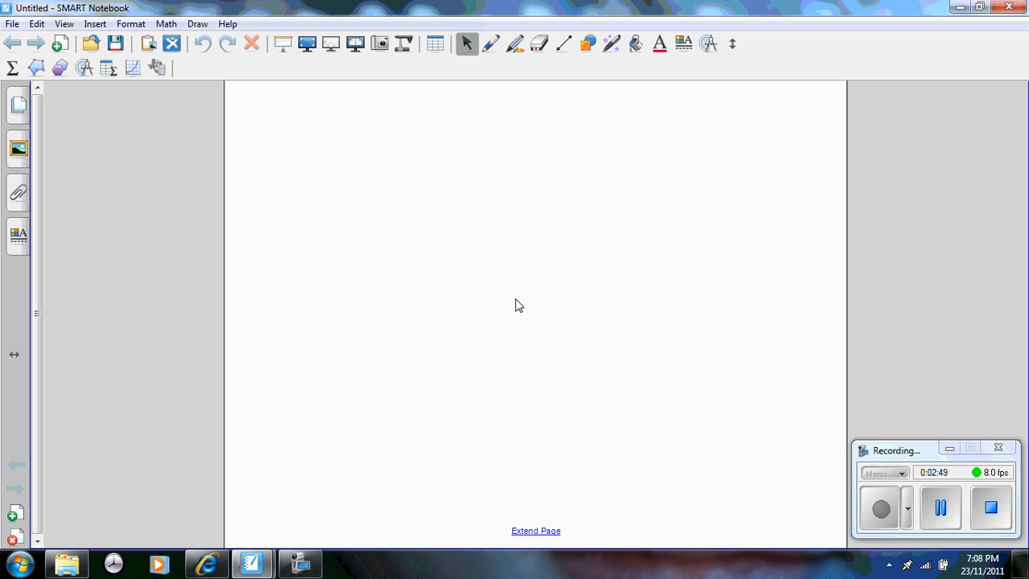
pyautogui.moveTo(432, 249)
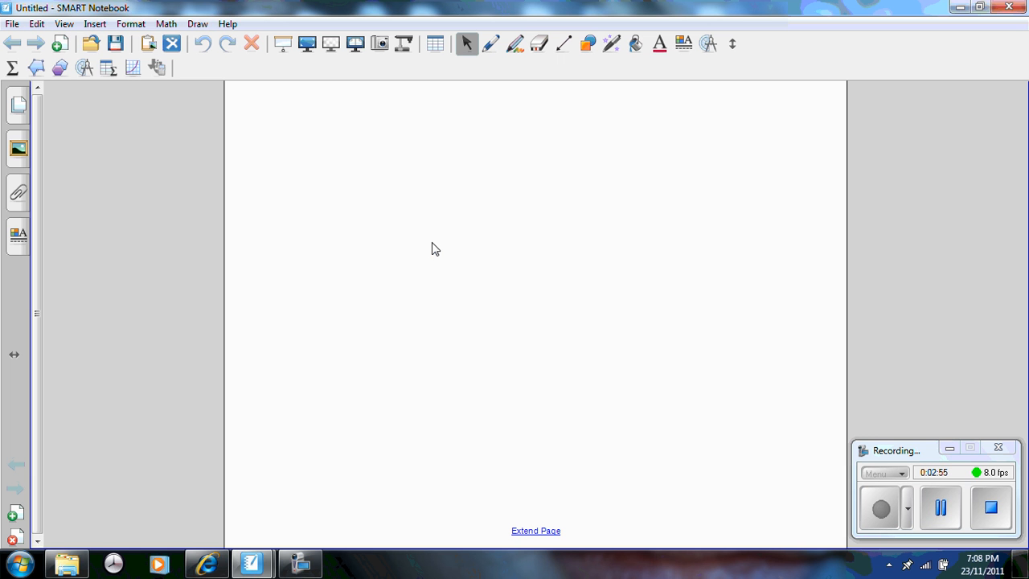
pyautogui.moveTo(256, 142)
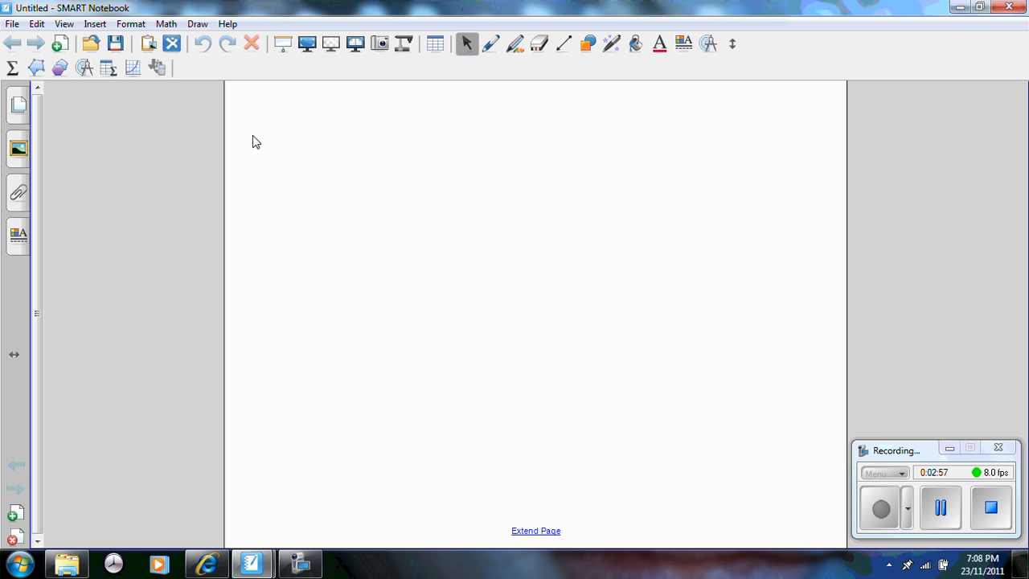
# - Start File > Import, open the CFF.iwb folder, and filter to All Common File Format Files (*.iwb)
pyautogui.click(12, 23)
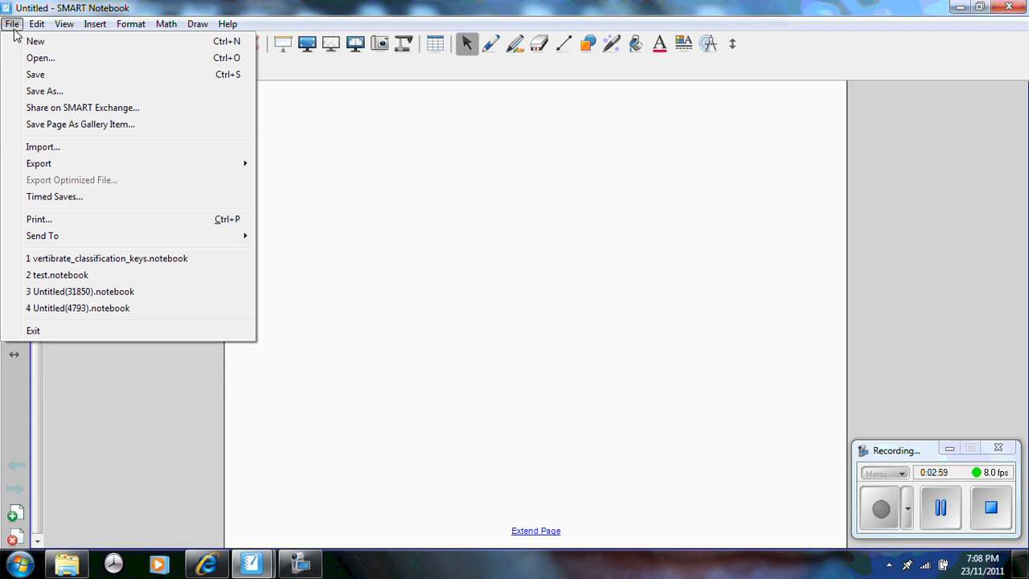
pyautogui.moveTo(42, 146)
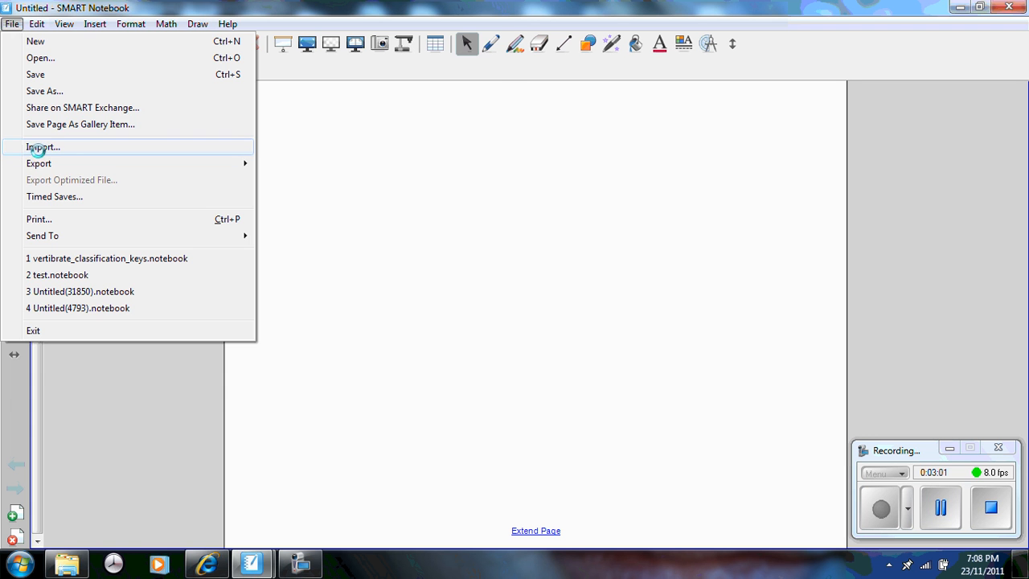
pyautogui.click(43, 147)
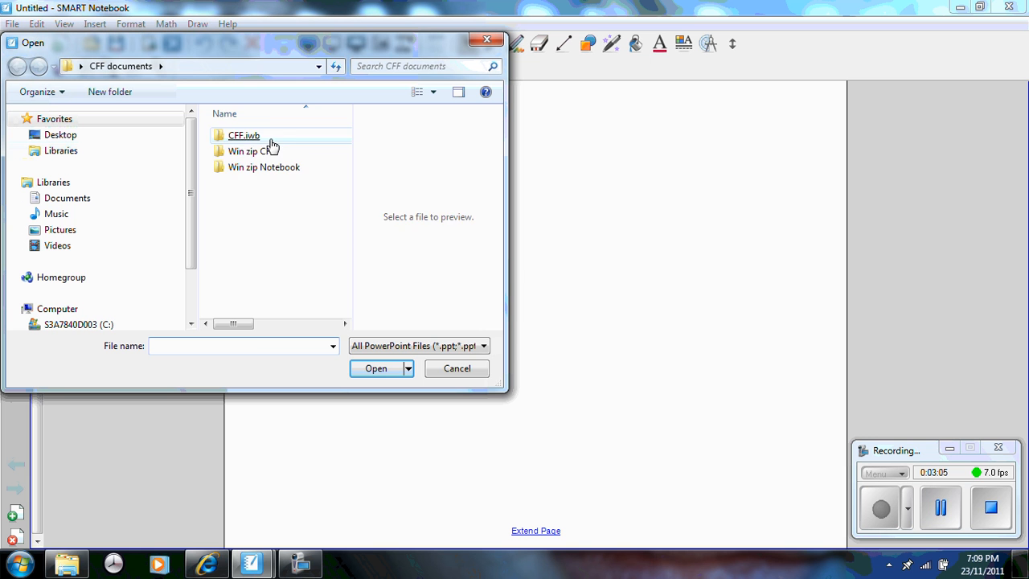
pyautogui.doubleClick(243, 135)
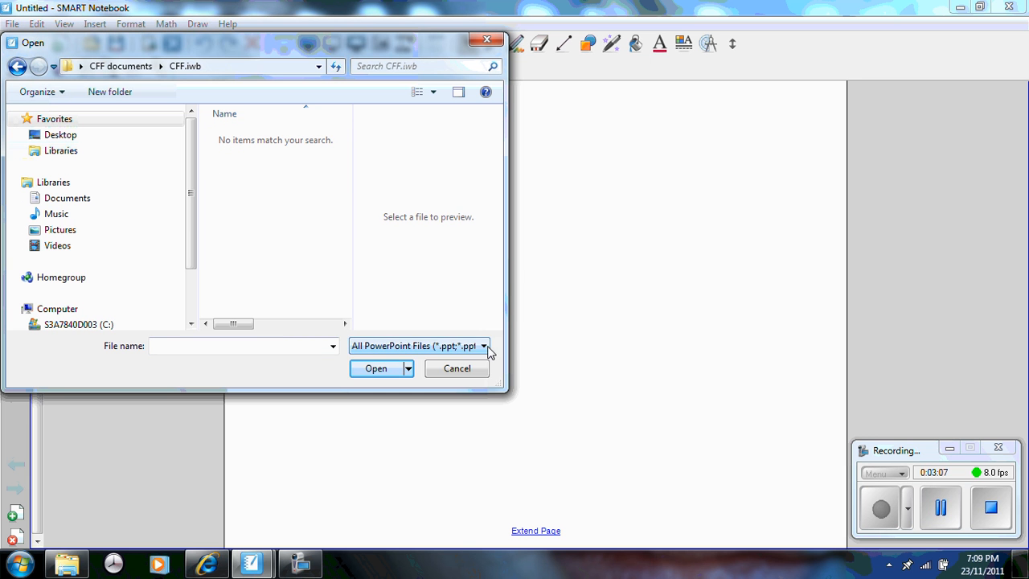
pyautogui.click(483, 345)
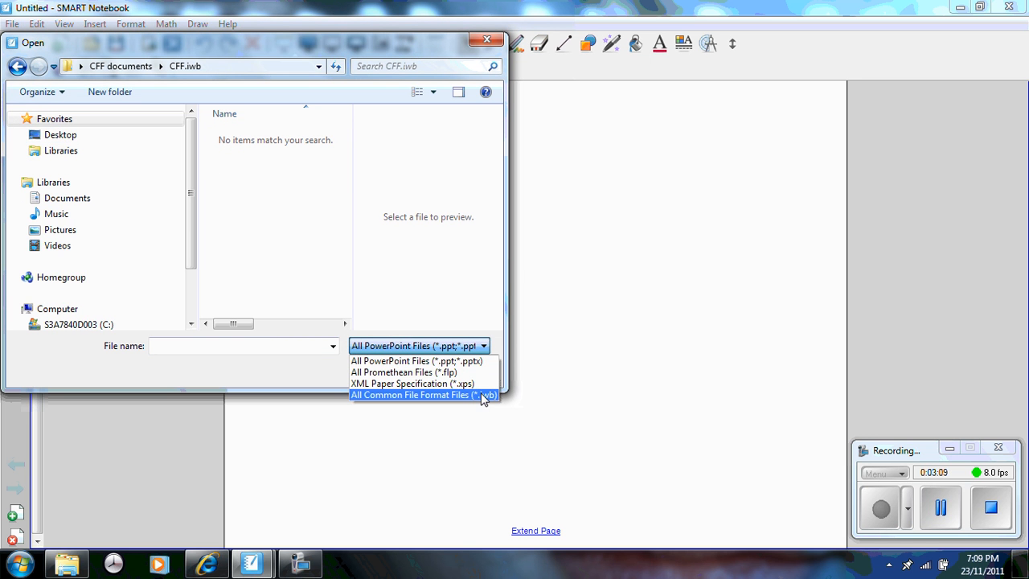
pyautogui.click(423, 394)
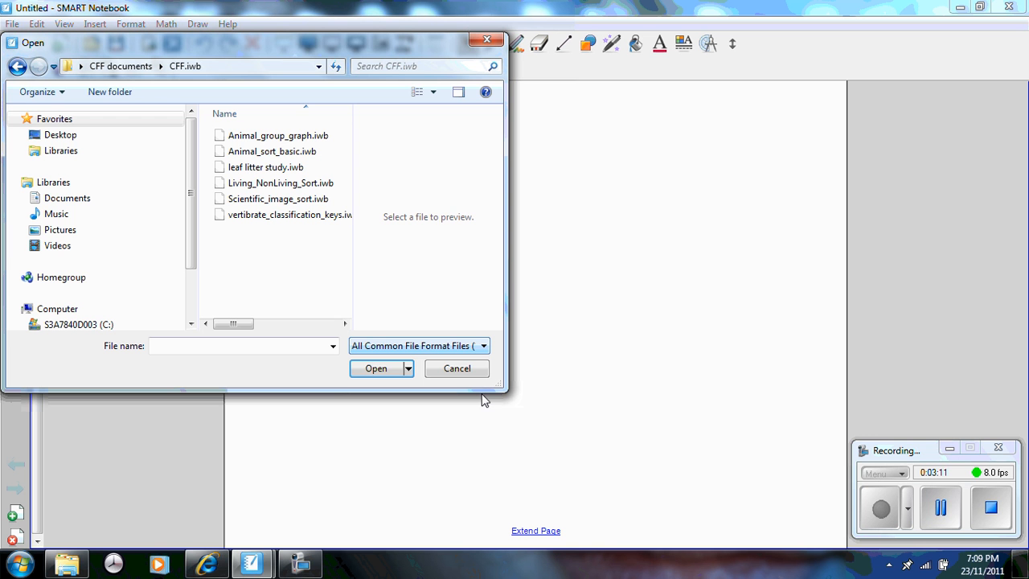
pyautogui.moveTo(365, 289)
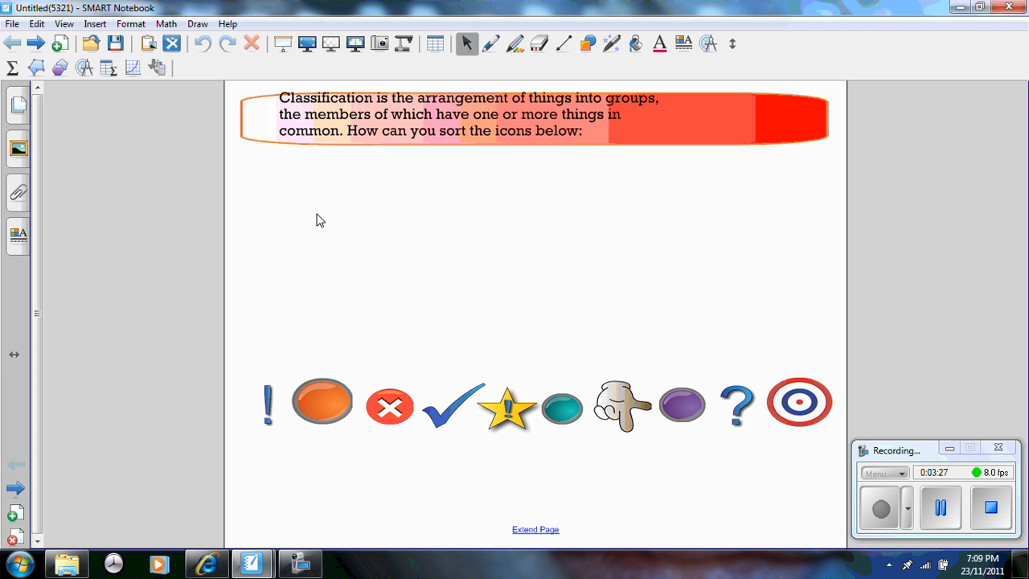
pyautogui.moveTo(470, 235)
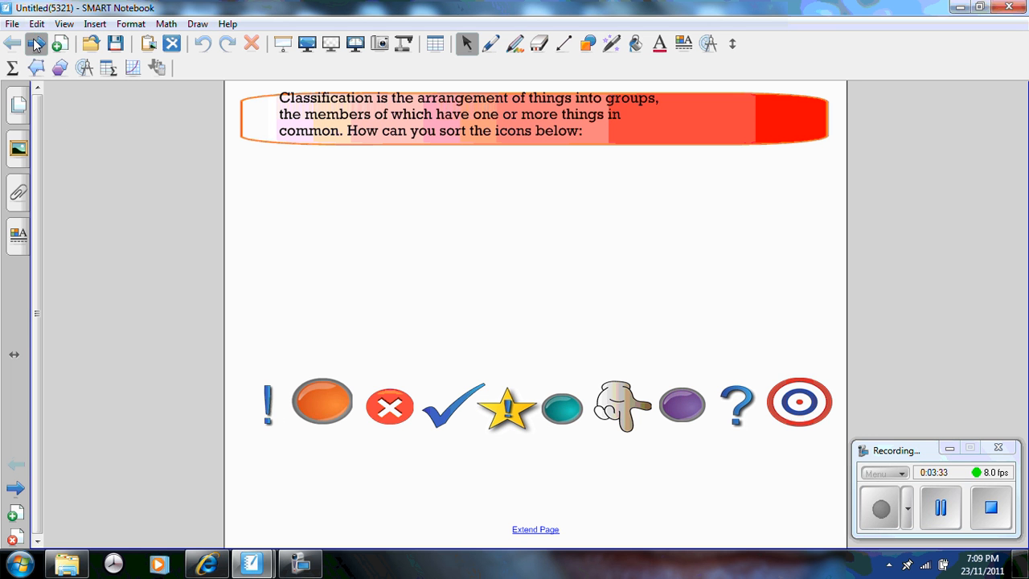
# - Advance to the next page of the imported vertebrate classification lesson
pyautogui.click(35, 44)
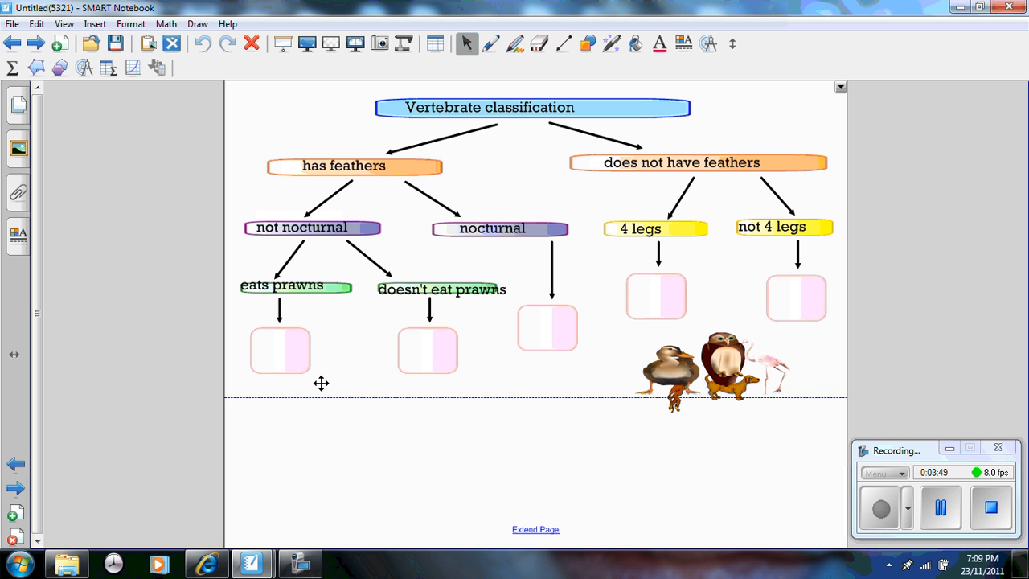
pyautogui.moveTo(394, 491)
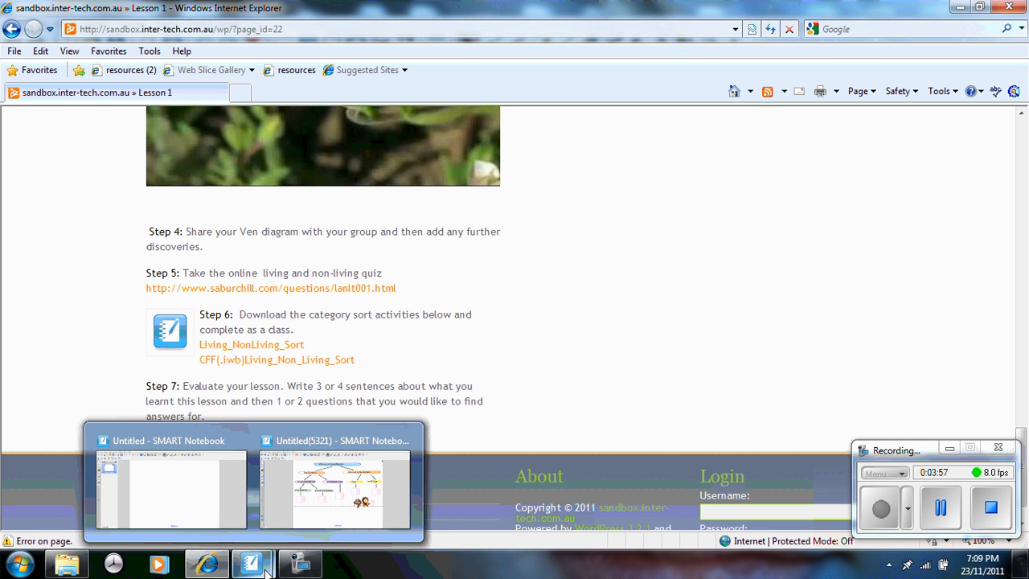
# - Navigate Computer > Desktop > CFF documents and launch Living_NoLiving_Sort.notebook
pyautogui.click(20, 562)
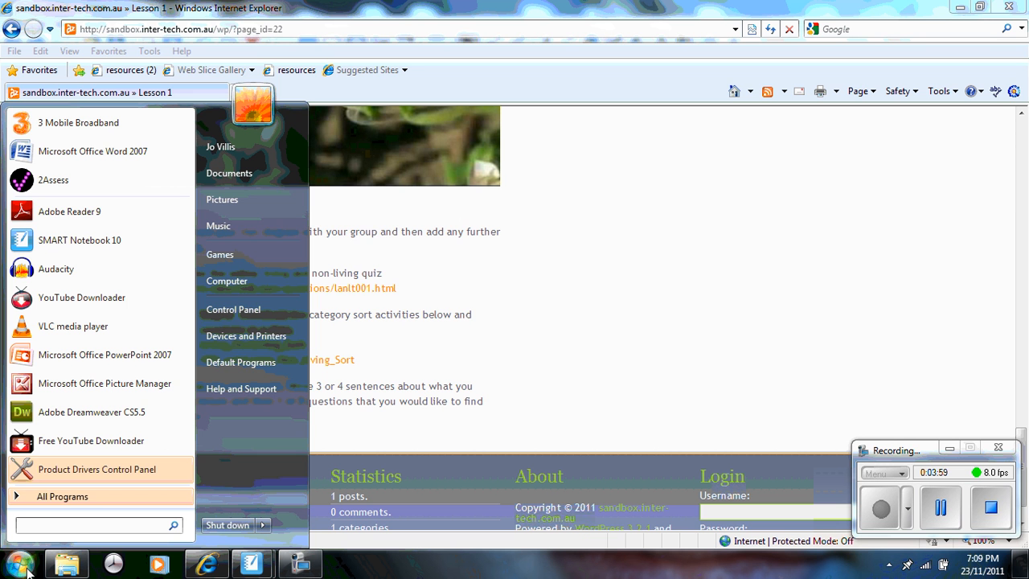
pyautogui.moveTo(222, 199)
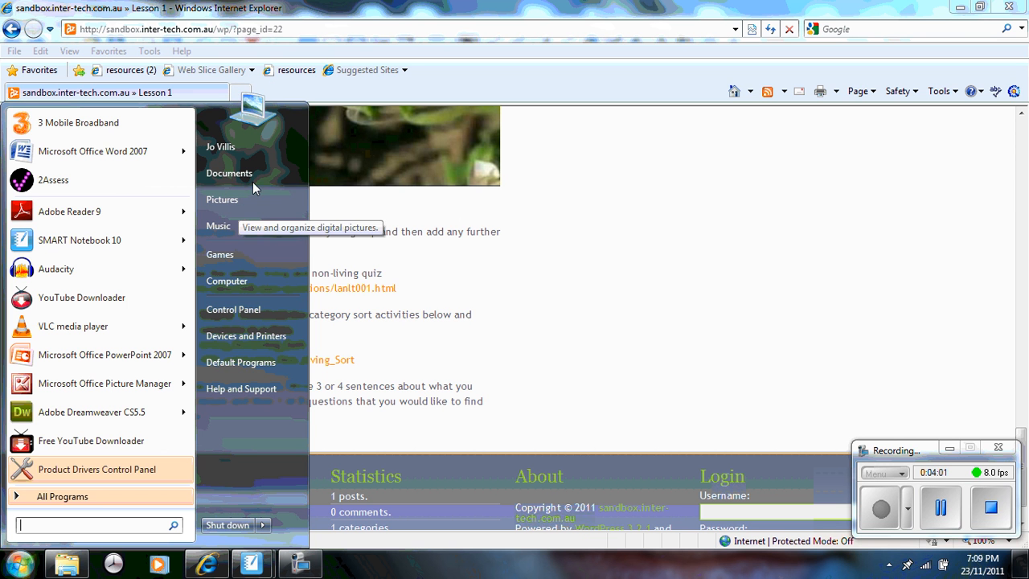
pyautogui.moveTo(228, 280)
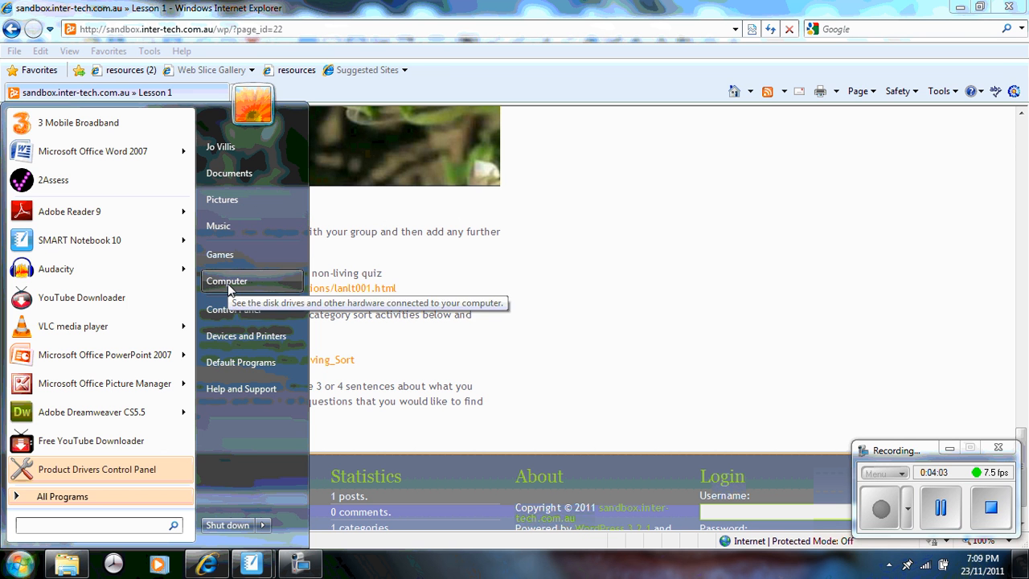
pyautogui.click(227, 281)
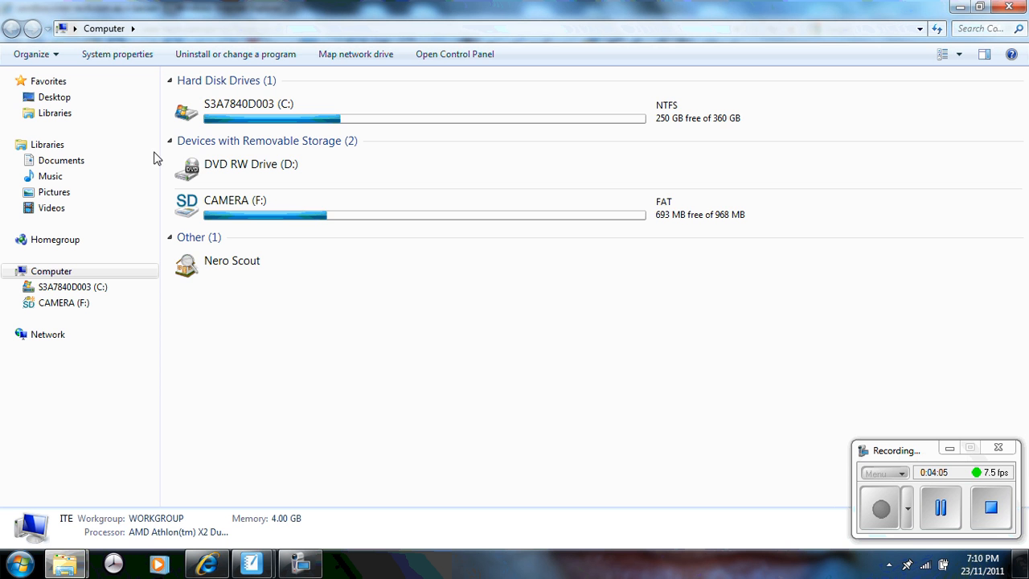
pyautogui.click(54, 97)
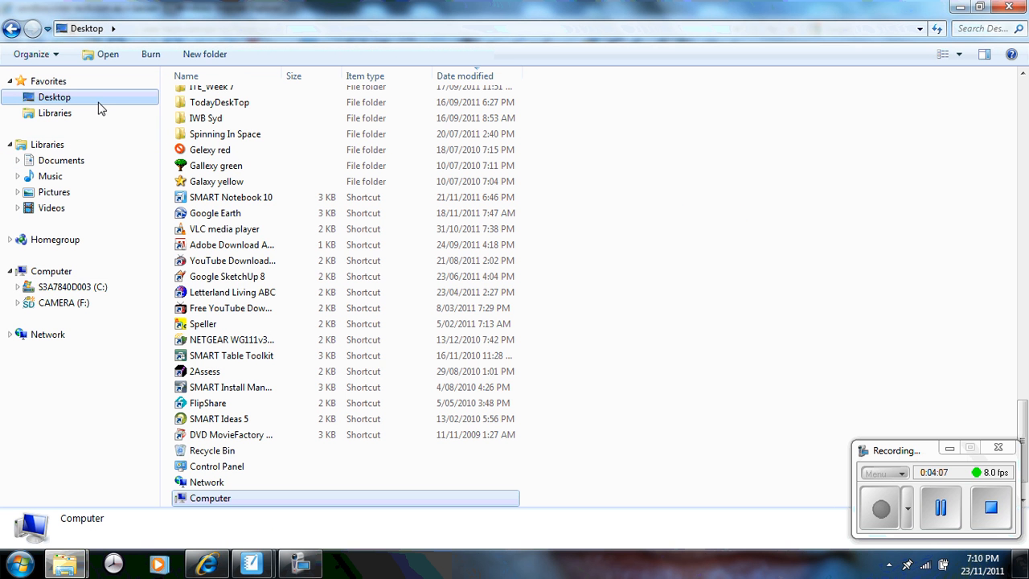
pyautogui.scroll(3)
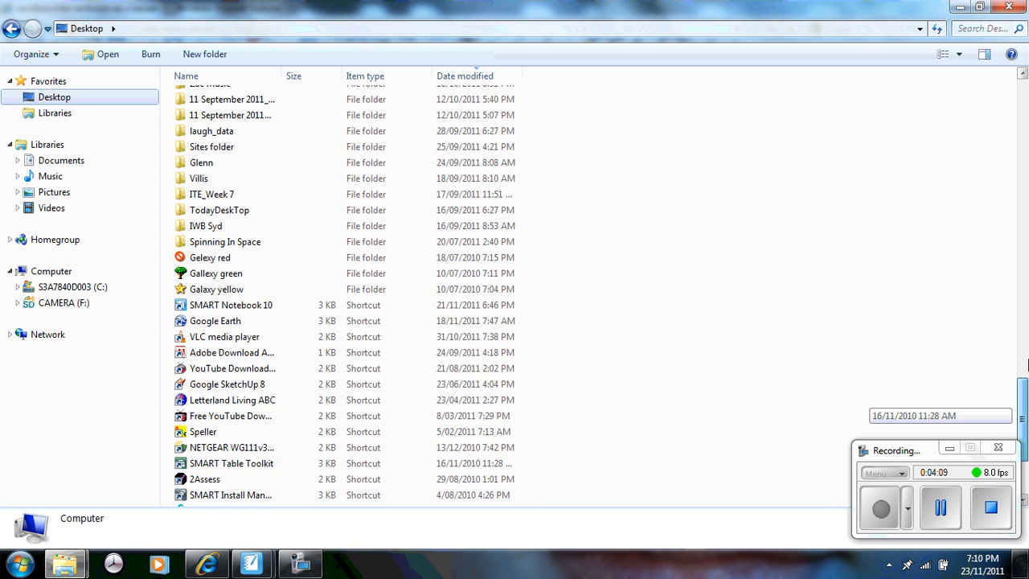
pyautogui.scroll(3)
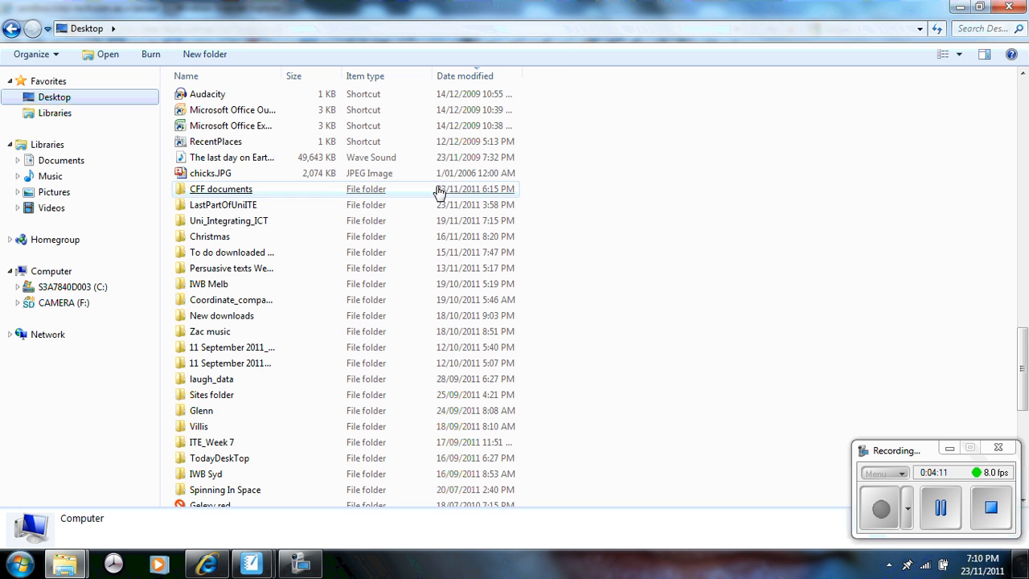
pyautogui.doubleClick(221, 189)
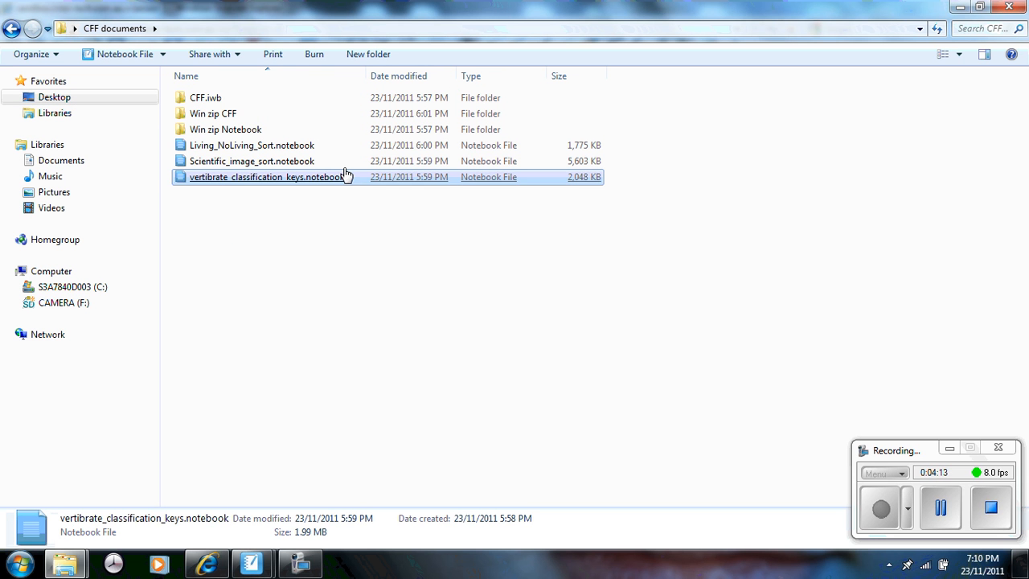
pyautogui.click(251, 161)
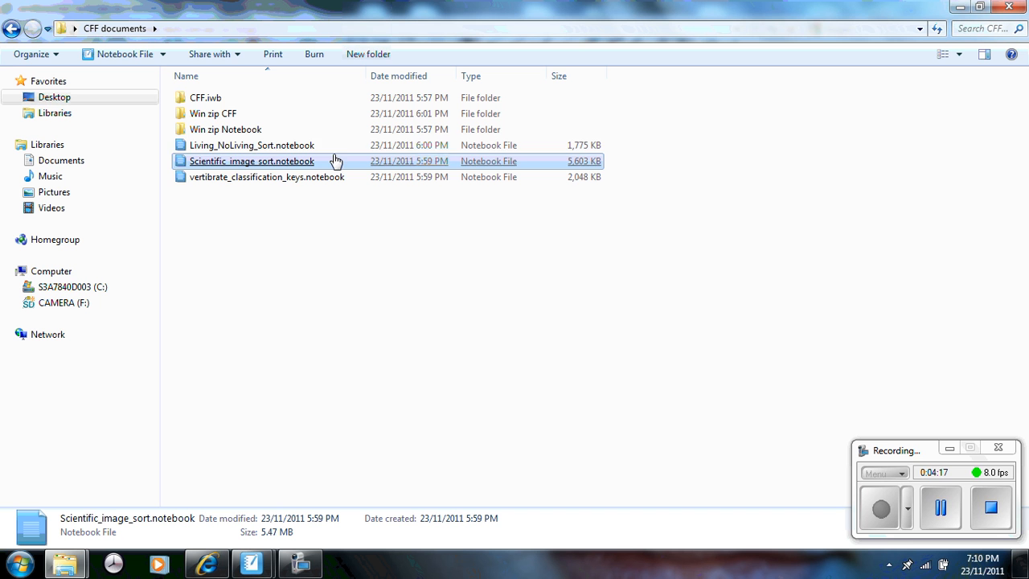
pyautogui.click(252, 146)
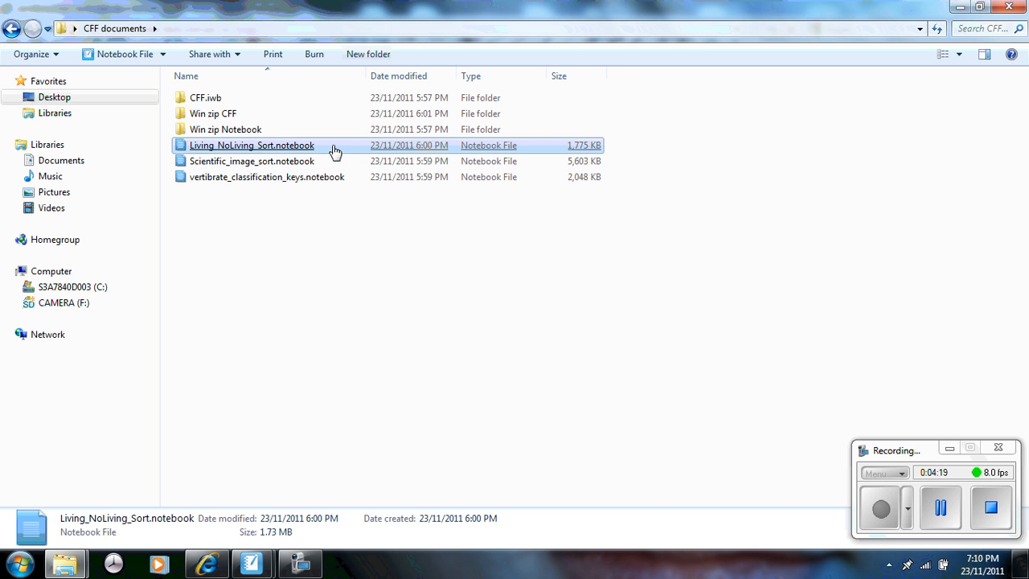
pyautogui.doubleClick(252, 145)
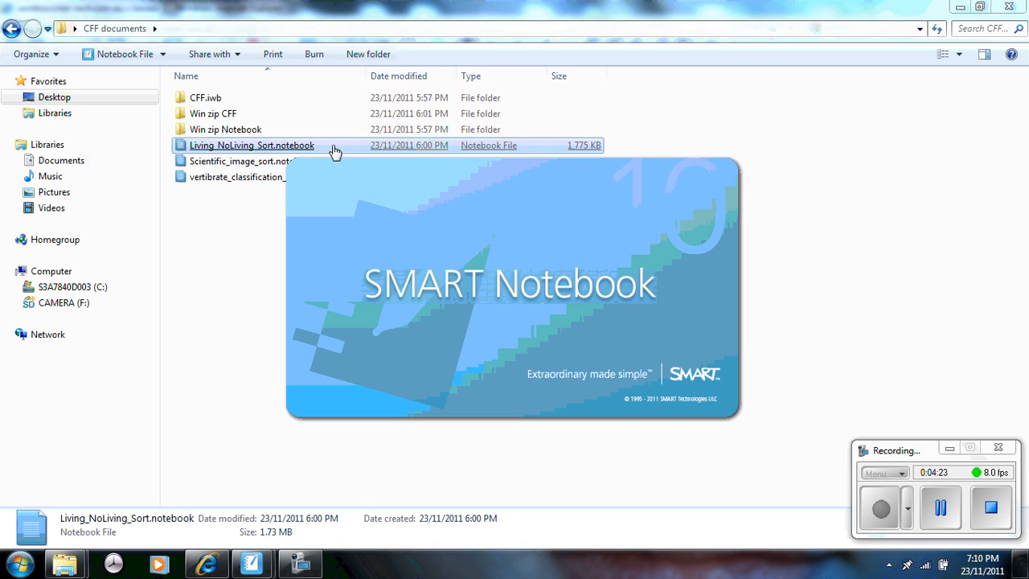
# - Dismiss the welcome window, then open the sort activity's settings and close them with Ok
pyautogui.doubleClick(252, 145)
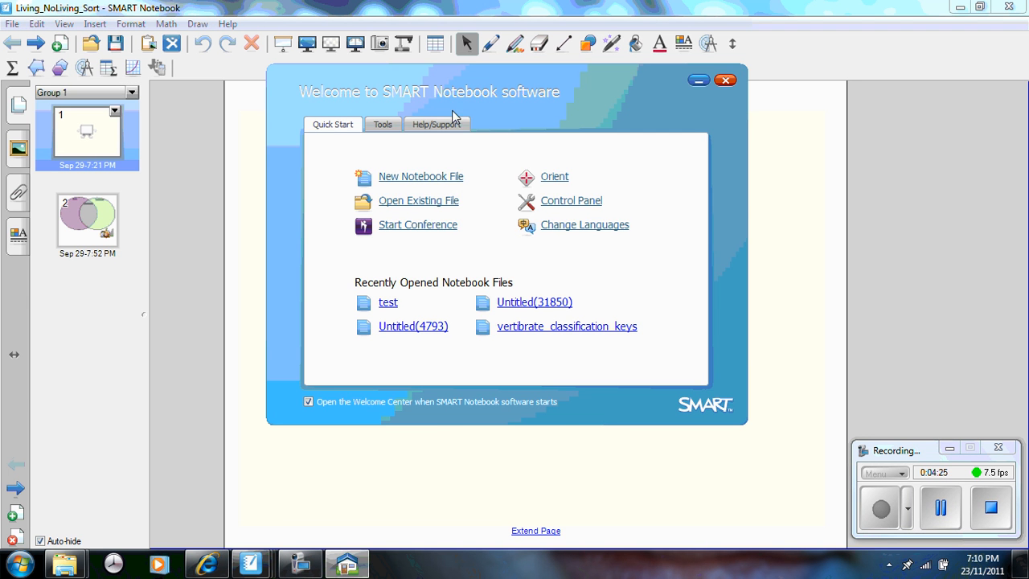
pyautogui.click(724, 80)
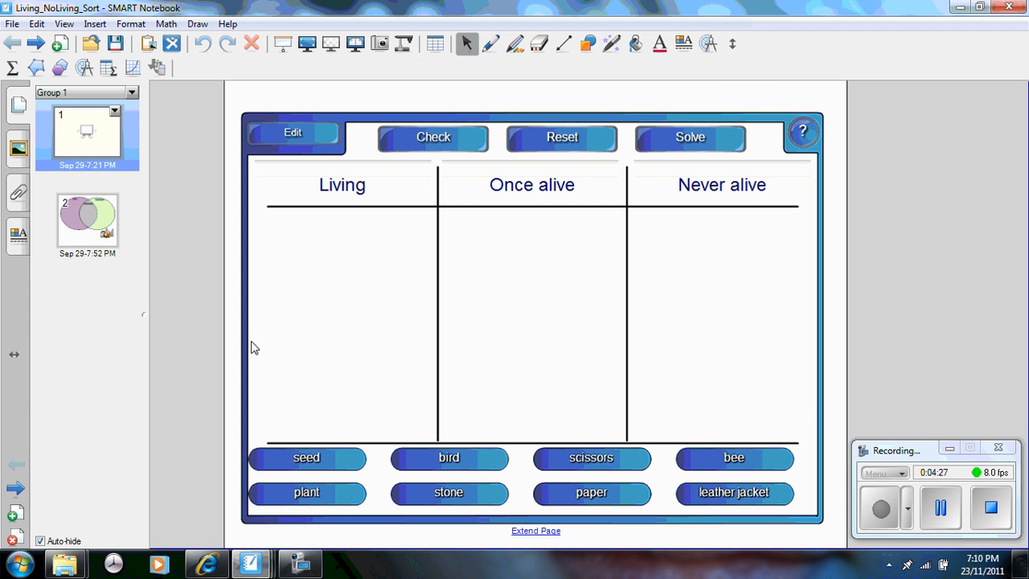
pyautogui.moveTo(424, 405)
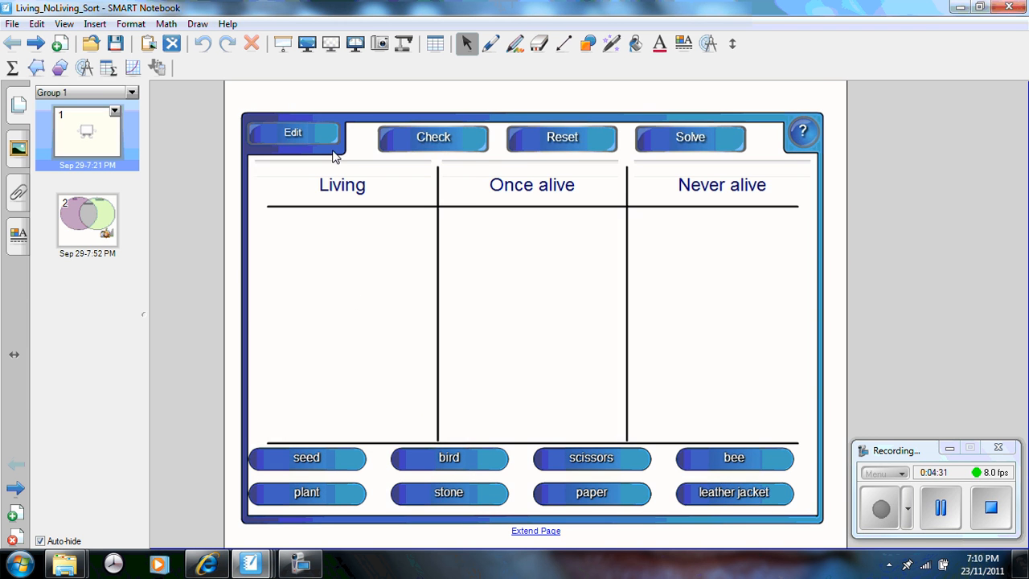
pyautogui.click(292, 132)
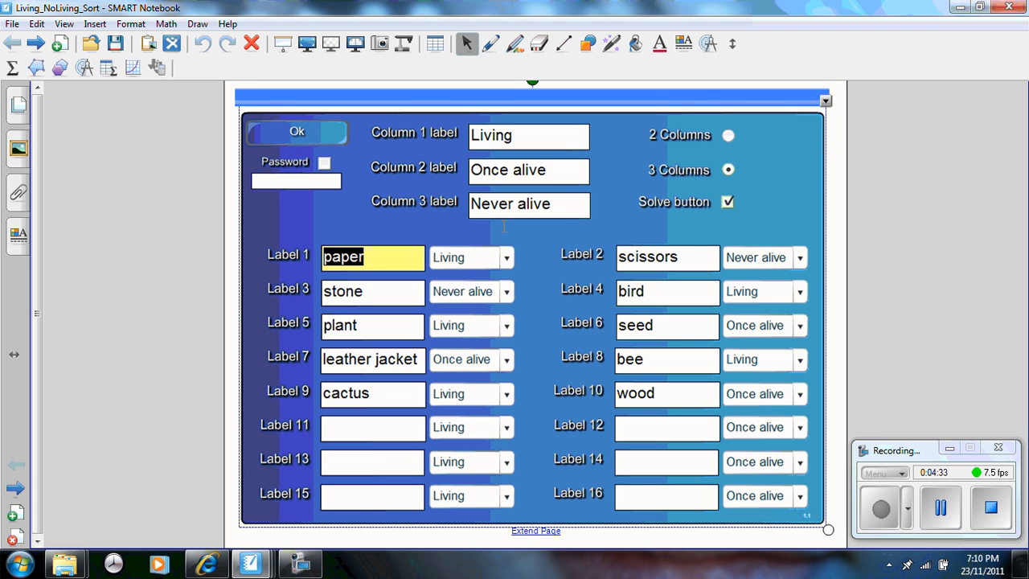
pyautogui.click(297, 131)
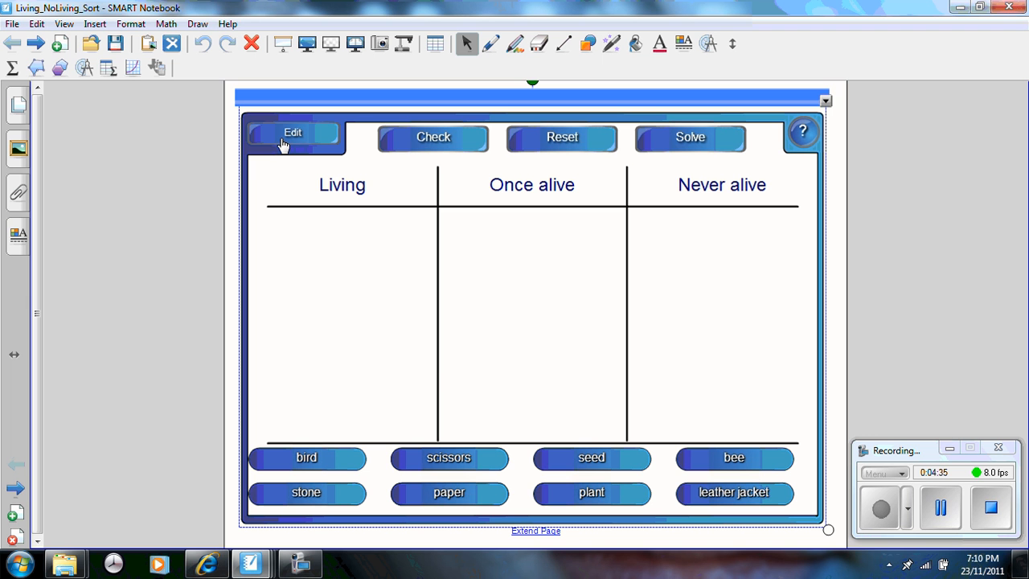
pyautogui.moveTo(468, 475)
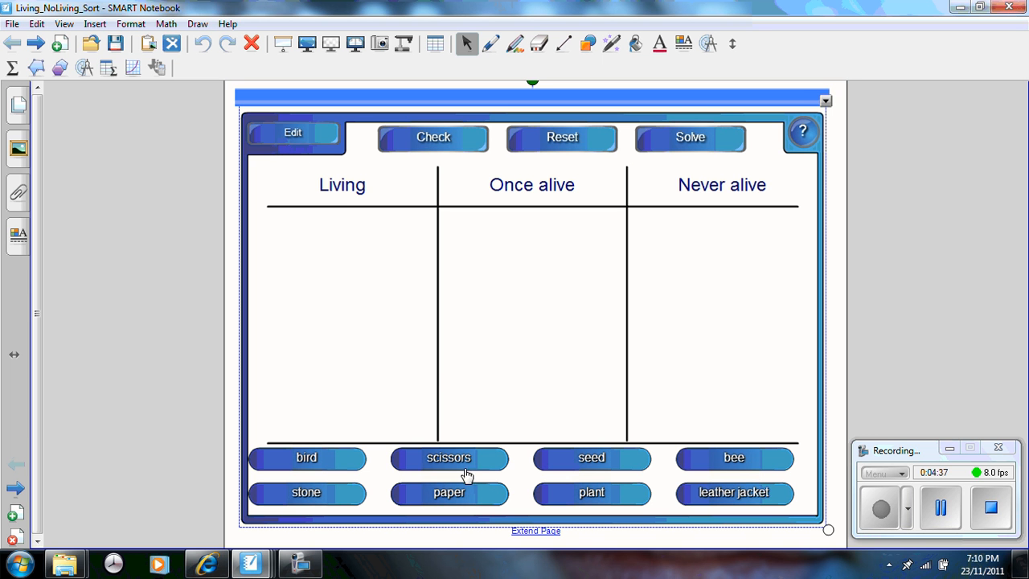
# - Sort scissors into Once alive and bird into Living, then reset and solve the activity
pyautogui.moveTo(449, 458); pyautogui.dragTo(496, 360)
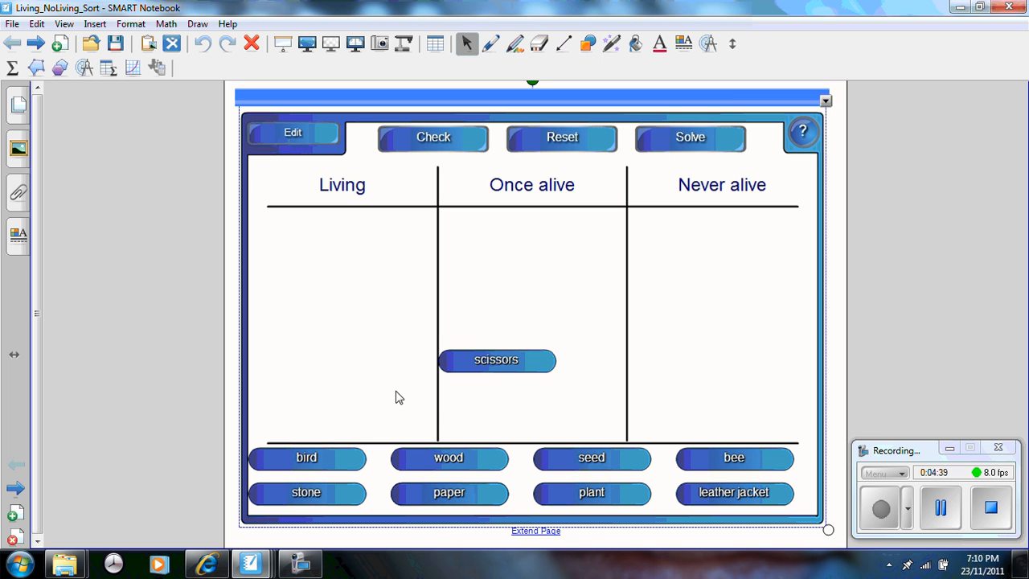
pyautogui.moveTo(306, 457); pyautogui.dragTo(336, 312)
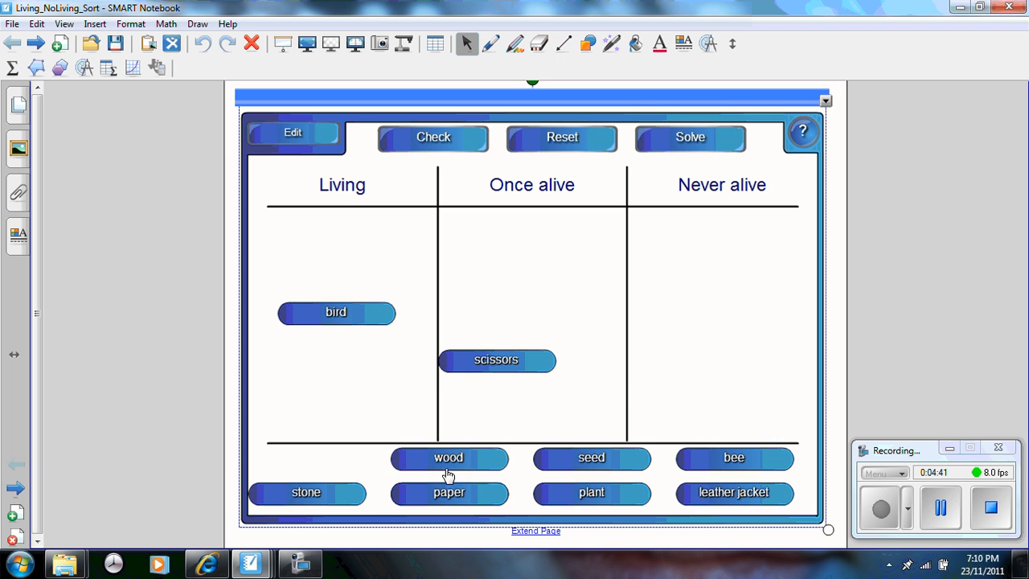
pyautogui.click(432, 137)
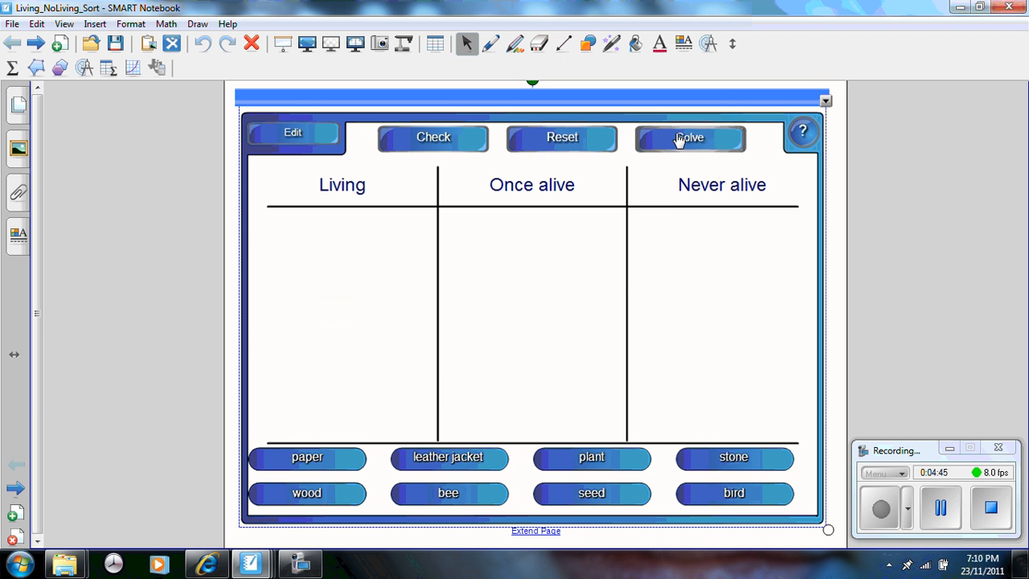
pyautogui.click(690, 137)
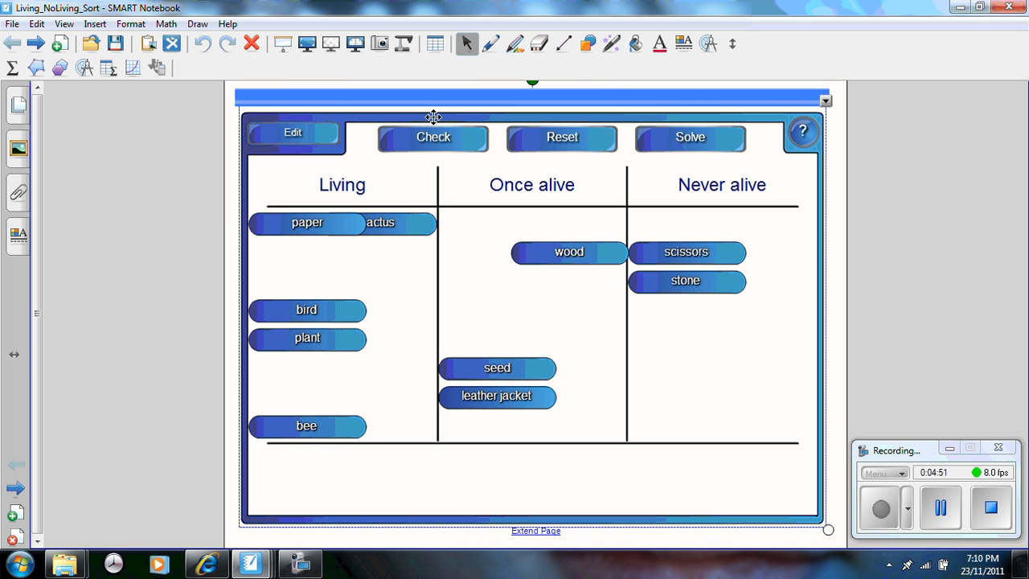
pyautogui.moveTo(450, 170)
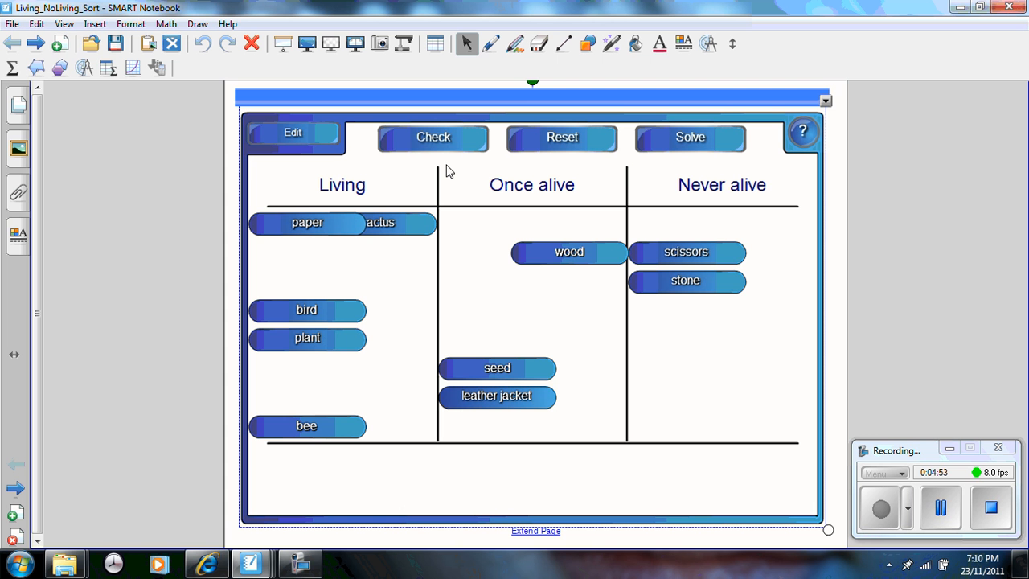
pyautogui.moveTo(362, 135)
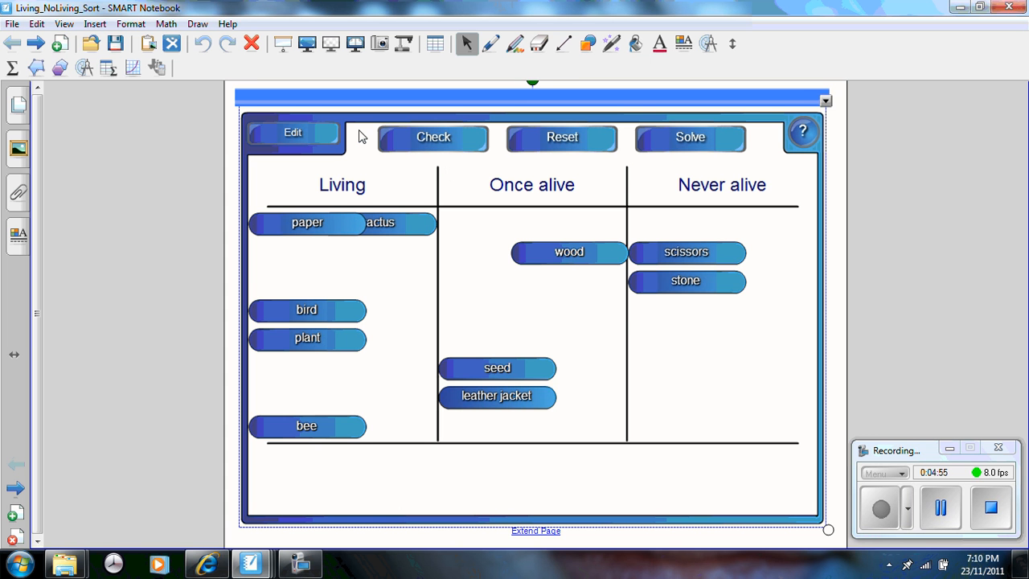
pyautogui.moveTo(12, 24)
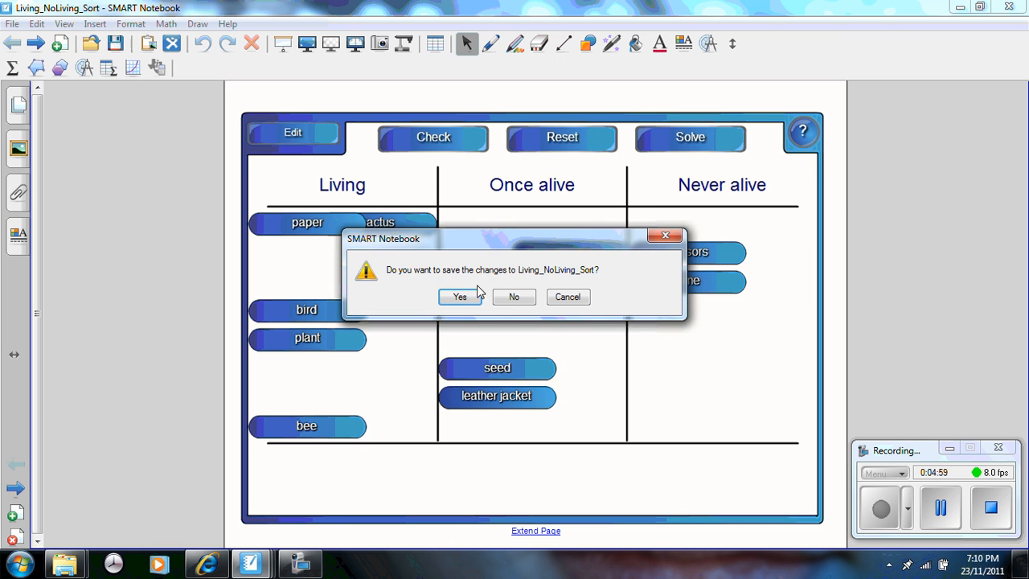
# - Confirm saving Living_NoLiving_Sort, then browse Import to Desktop > CFF documents > CFF.iwb, filtered to *.iwb
pyautogui.click(514, 297)
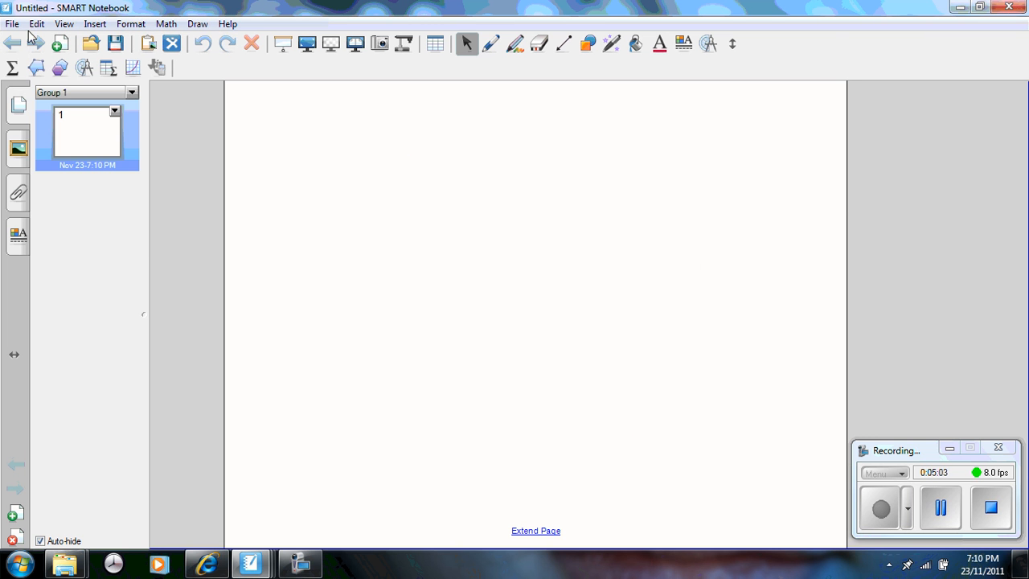
pyautogui.click(12, 23)
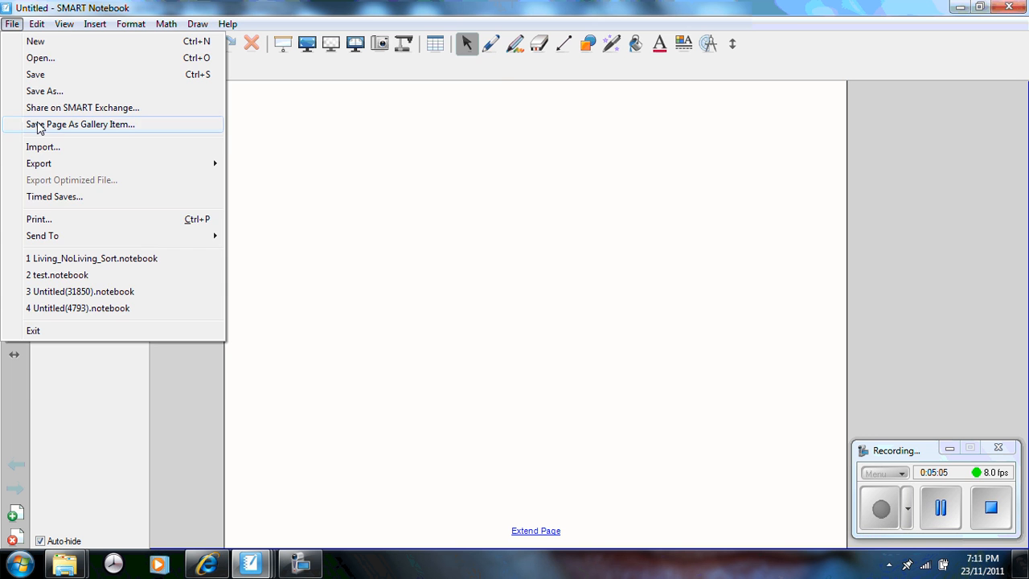
pyautogui.click(40, 57)
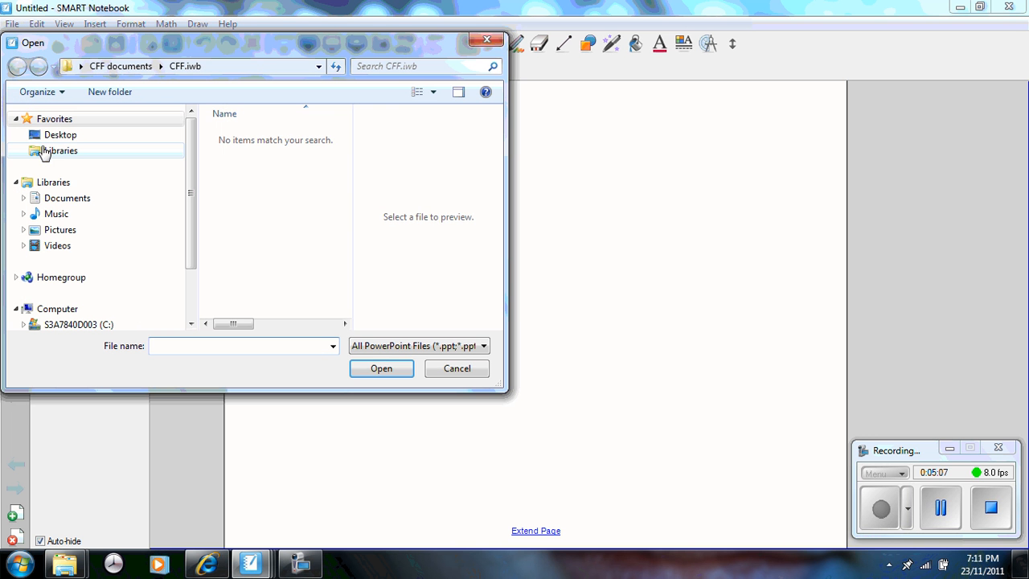
pyautogui.click(61, 134)
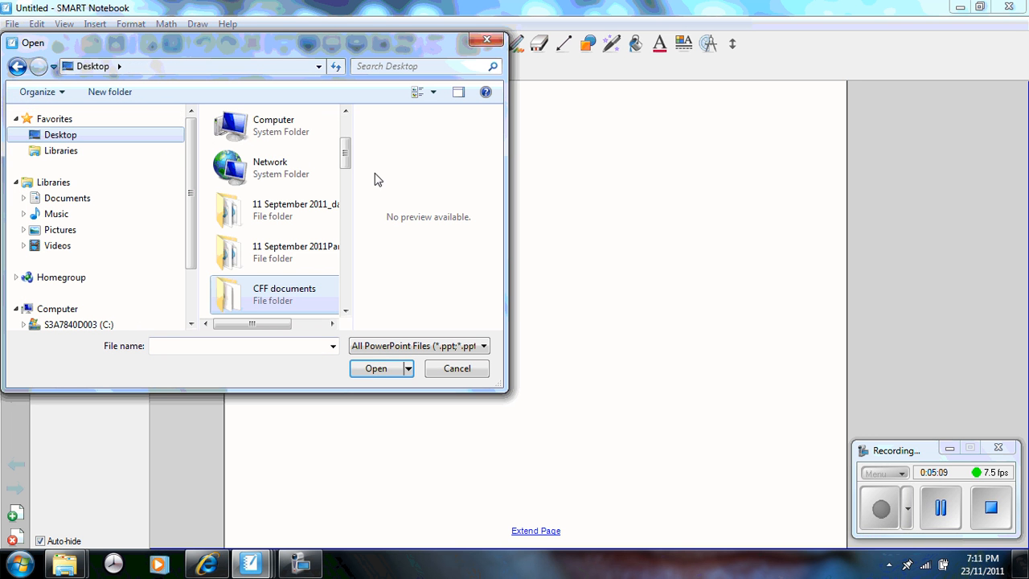
pyautogui.doubleClick(284, 293)
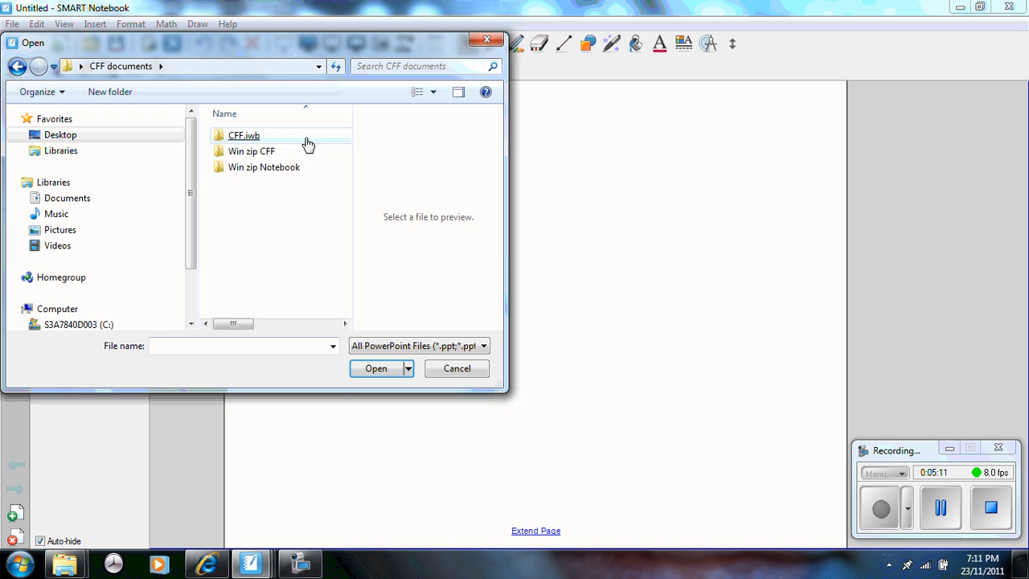
pyautogui.doubleClick(244, 135)
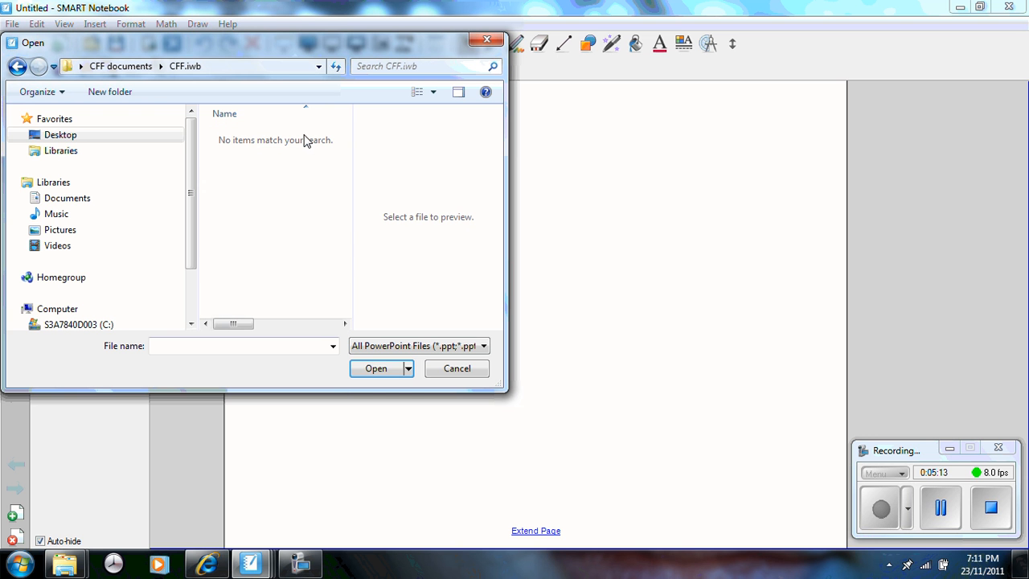
pyautogui.click(482, 346)
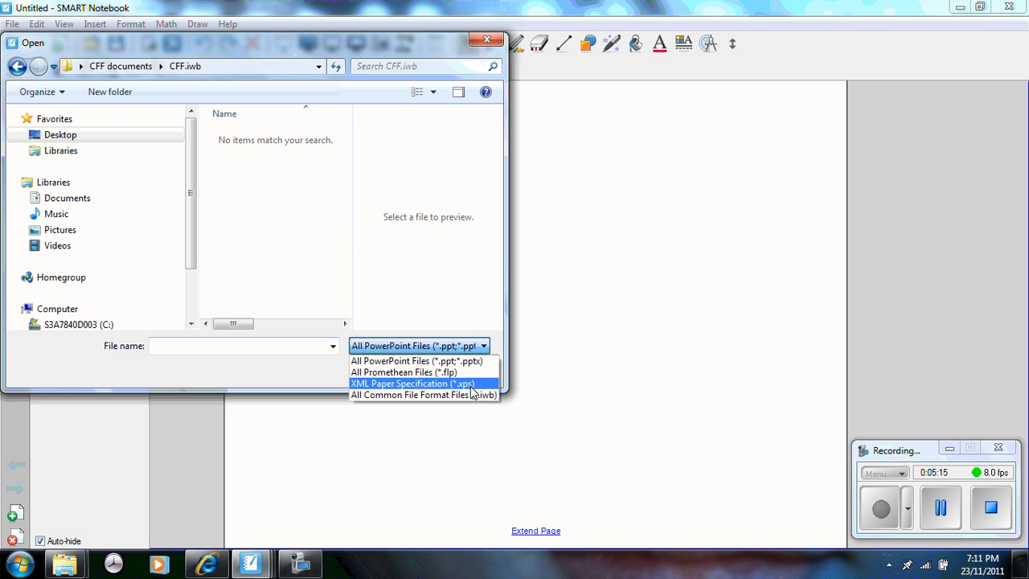
pyautogui.click(423, 395)
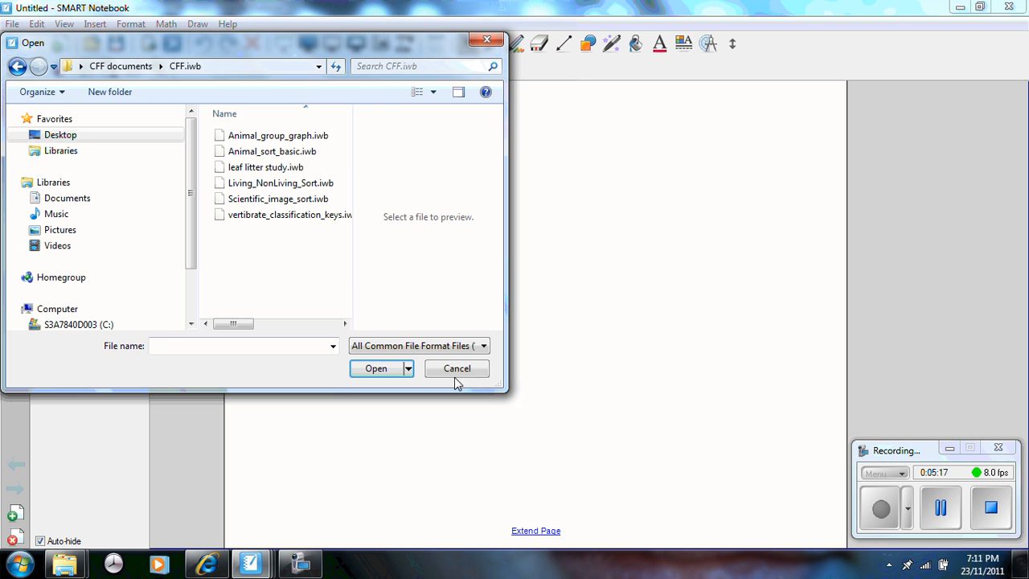
pyautogui.moveTo(305, 271)
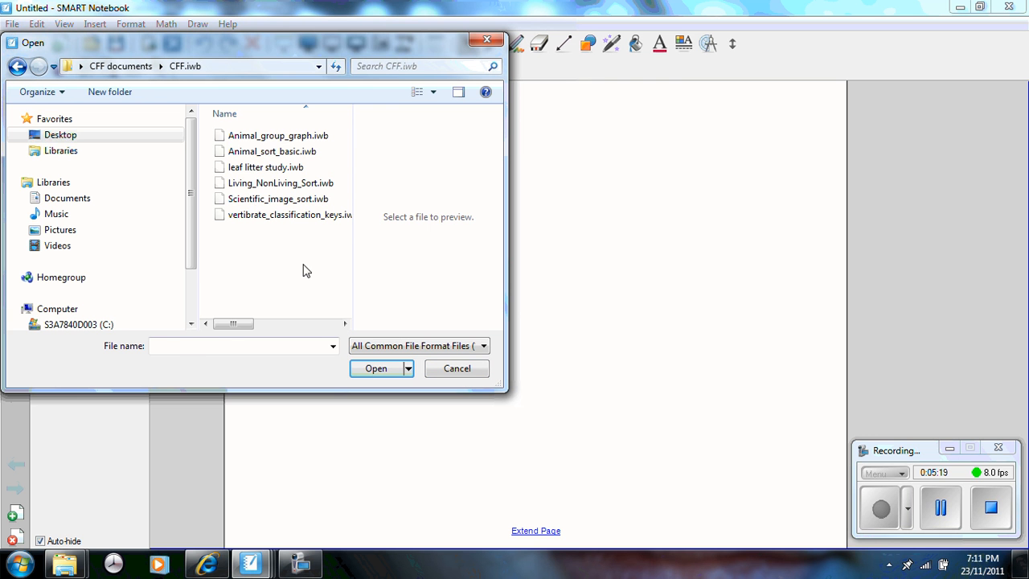
# - Import the selected .iwb lesson and view its Venn diagram page, then page 1
pyautogui.click(271, 151)
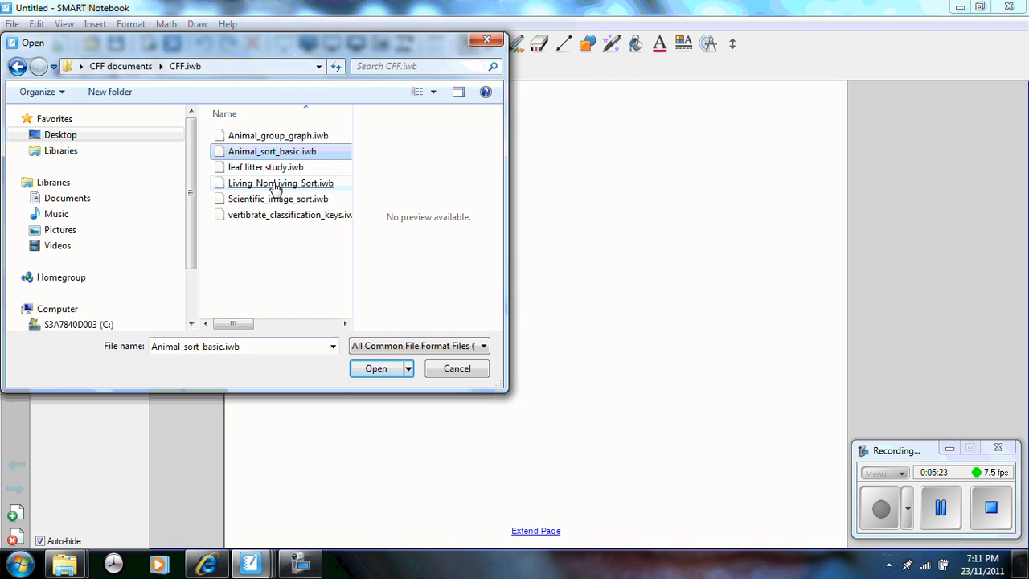
pyautogui.click(375, 368)
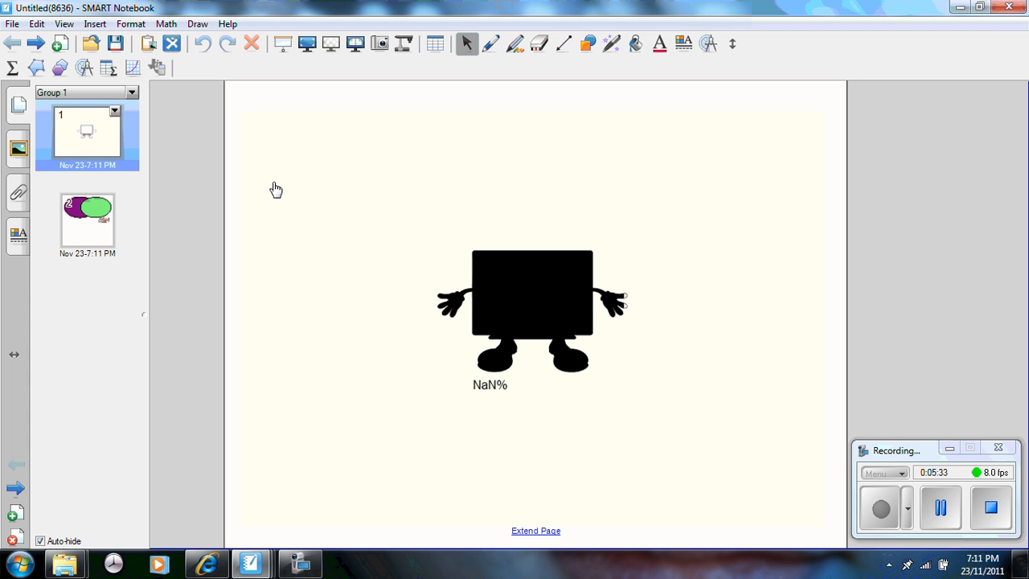
pyautogui.moveTo(579, 289)
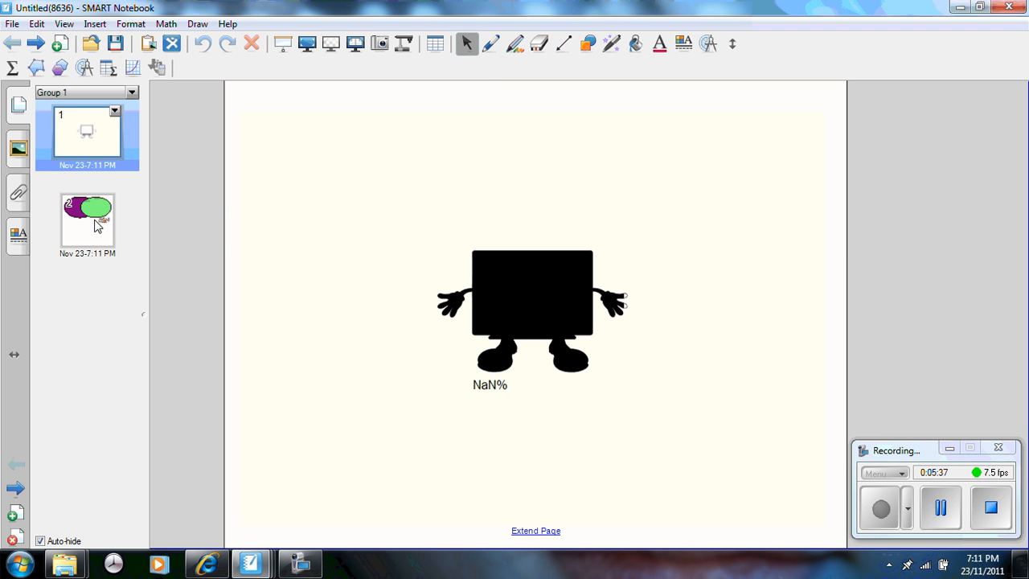
pyautogui.click(87, 221)
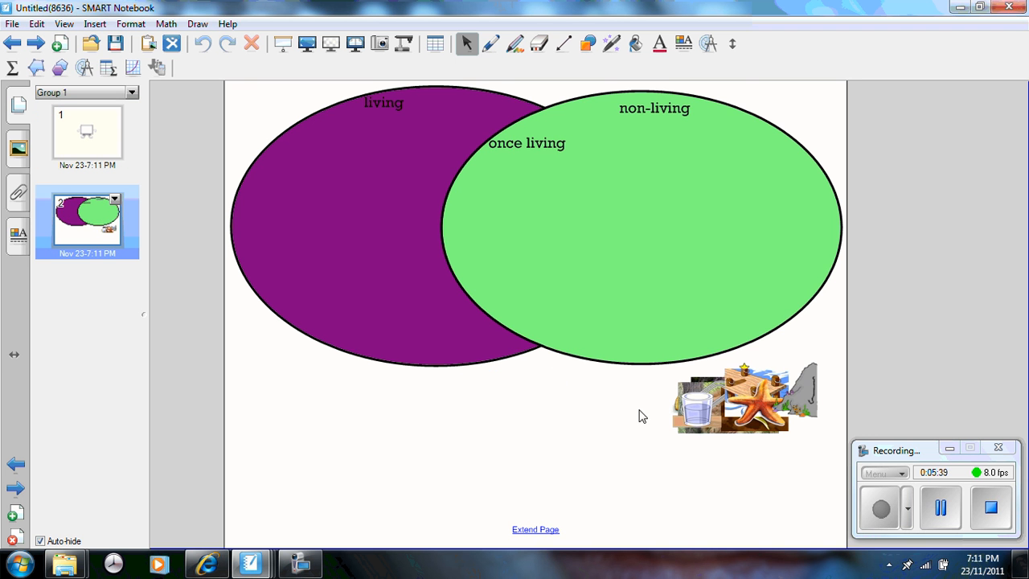
pyautogui.click(86, 133)
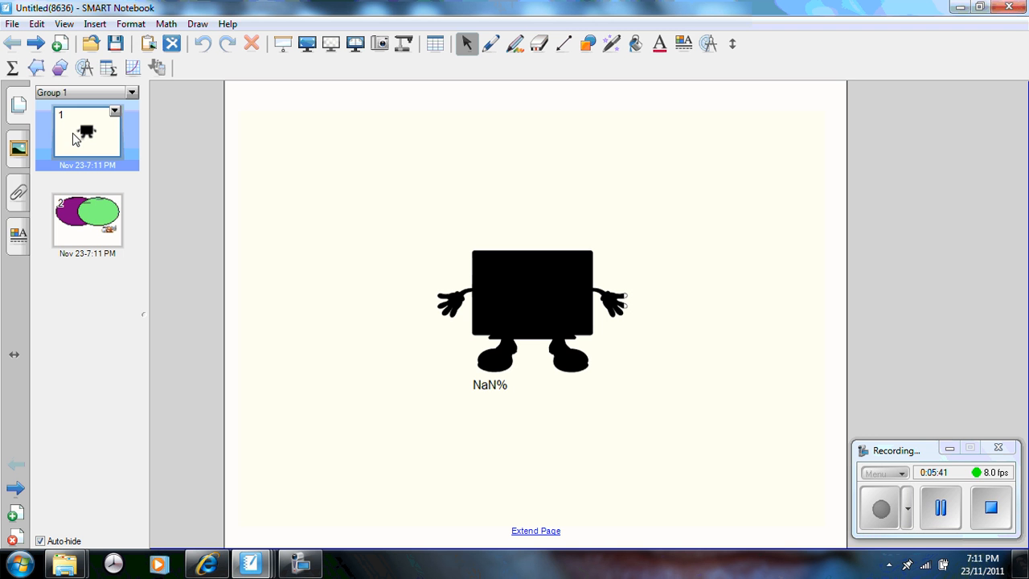
pyautogui.moveTo(320, 301)
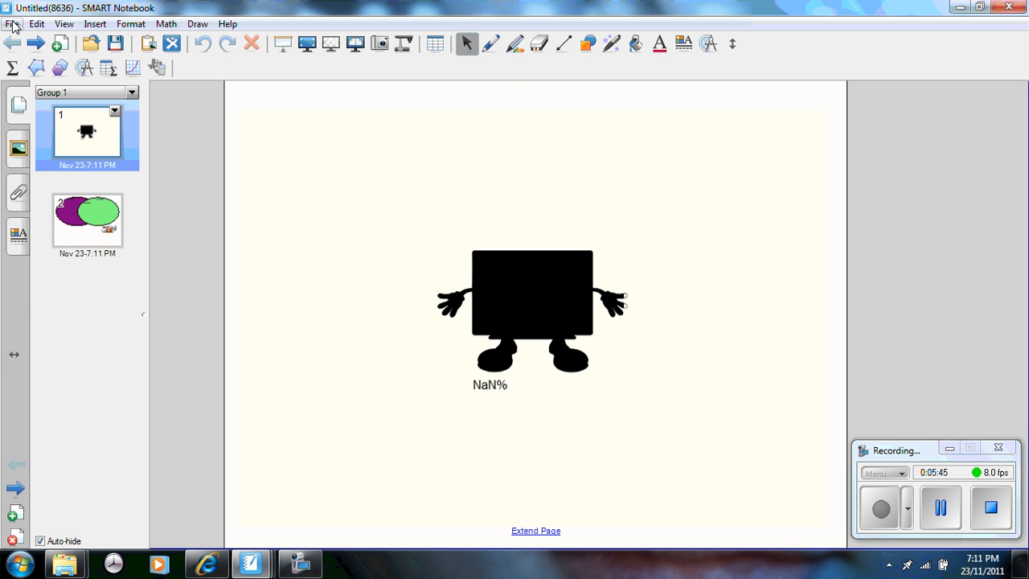
# - Save the lesson as 'test' in Desktop > CFF documents, then reopen test.notebook
pyautogui.click(12, 23)
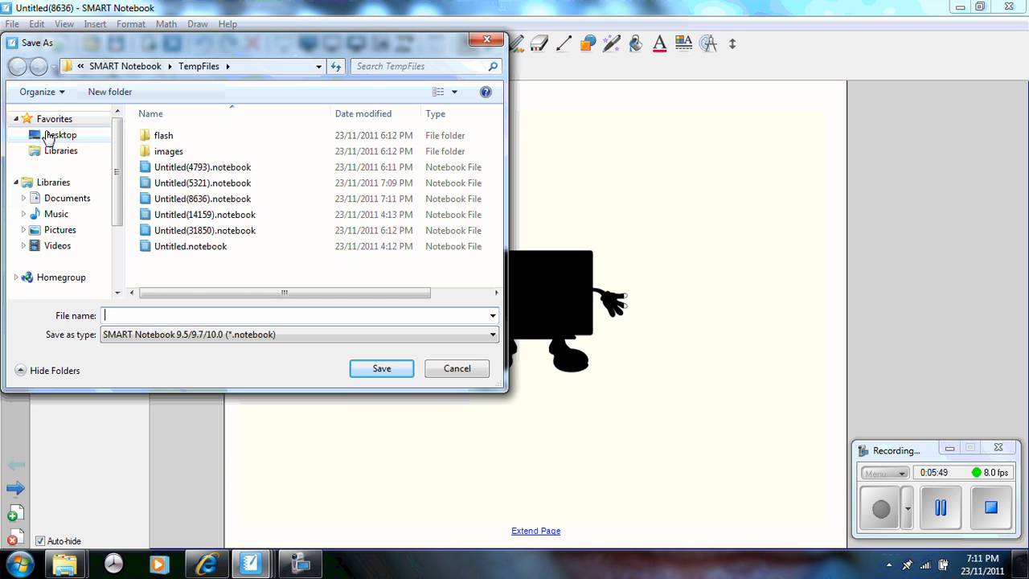
pyautogui.click(60, 135)
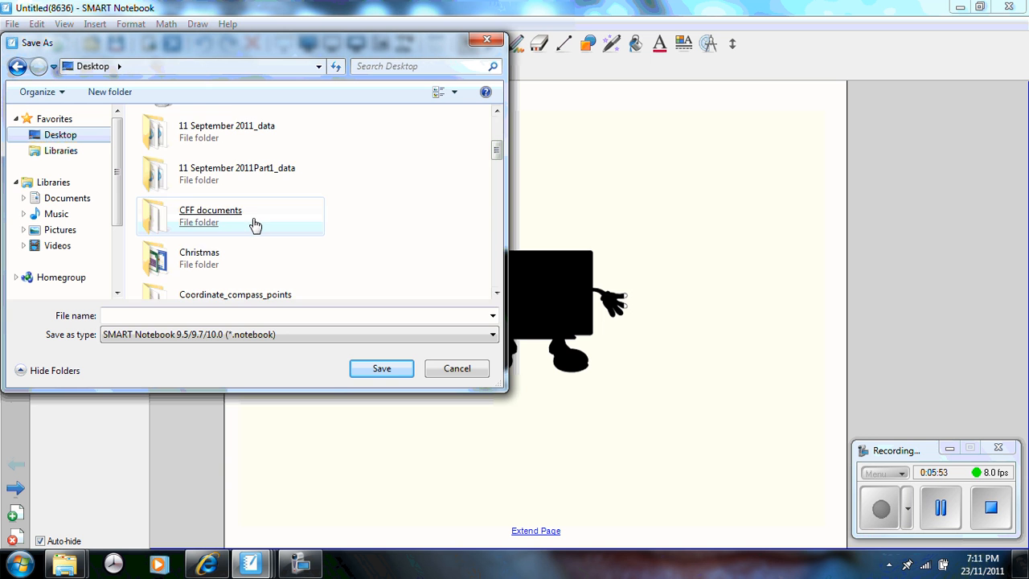
pyautogui.doubleClick(210, 215)
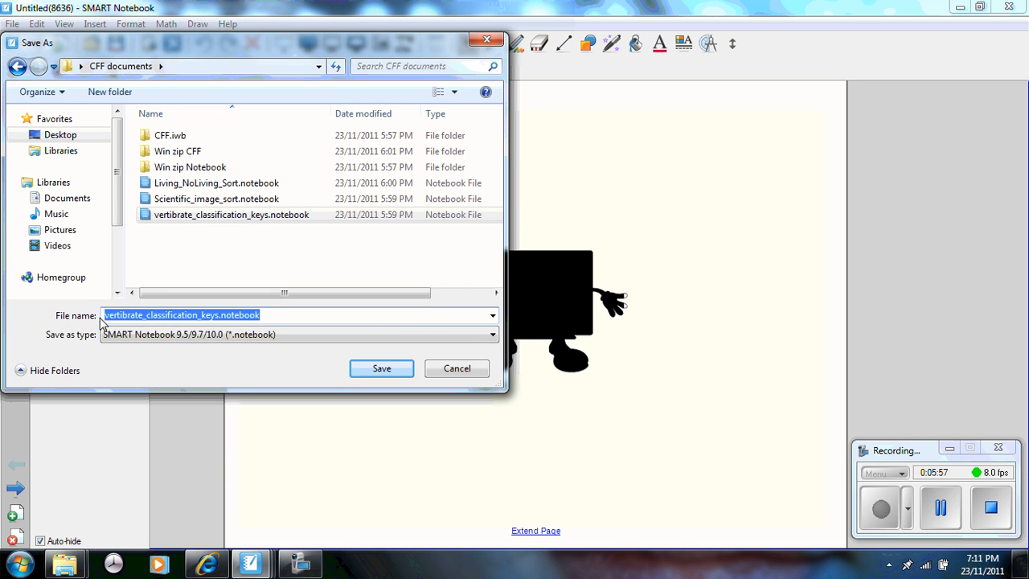
pyautogui.write('test')
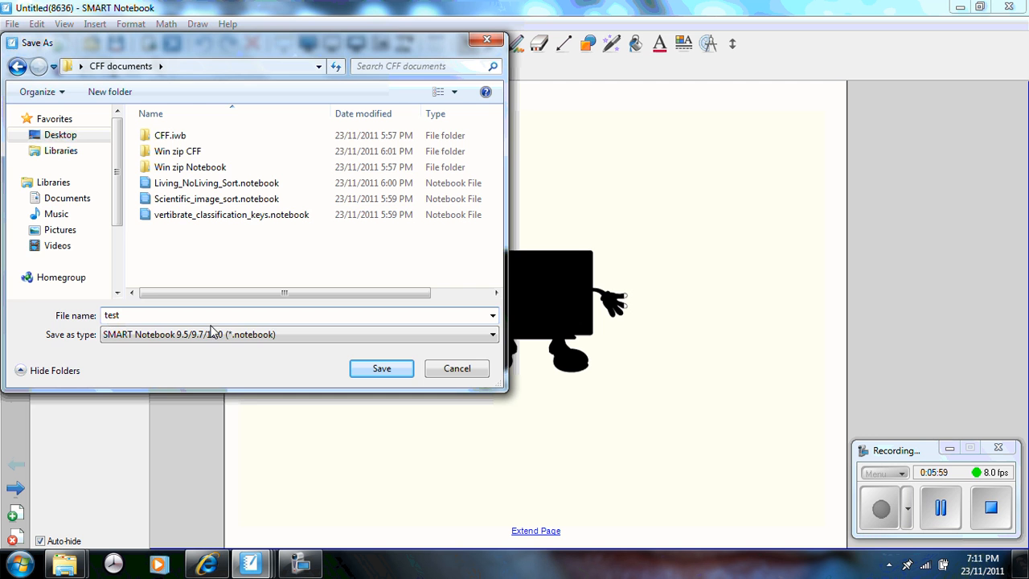
pyautogui.click(381, 368)
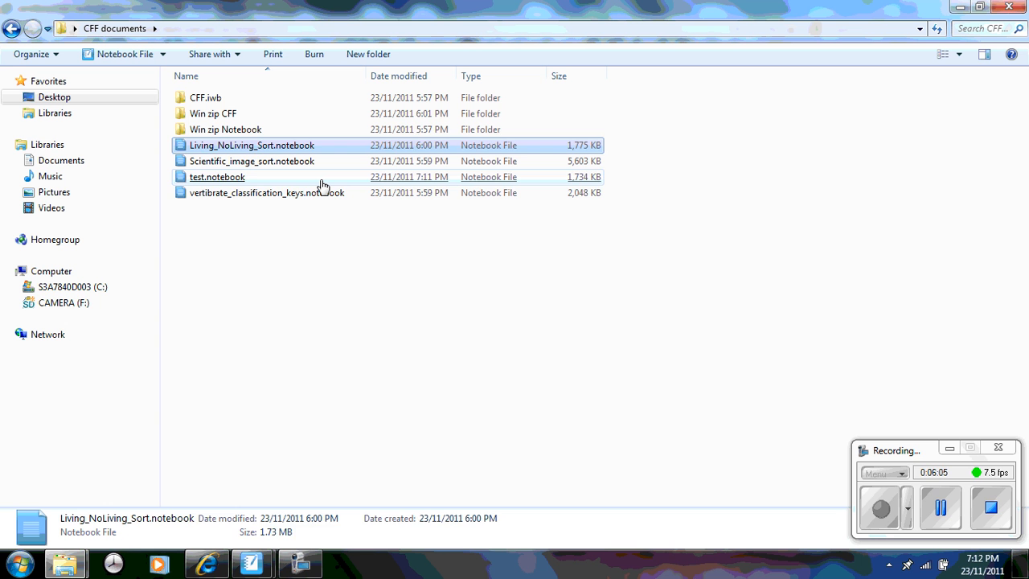
pyautogui.click(217, 176)
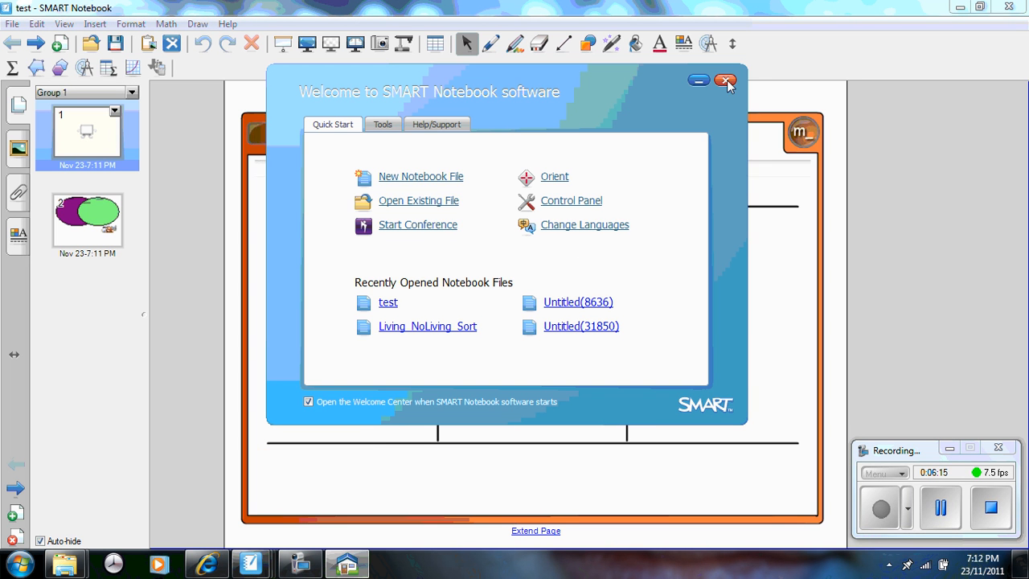
# - Dismiss the Welcome Center, reveal page 1's undefined activity fields, then view the Venn diagram page
pyautogui.click(725, 81)
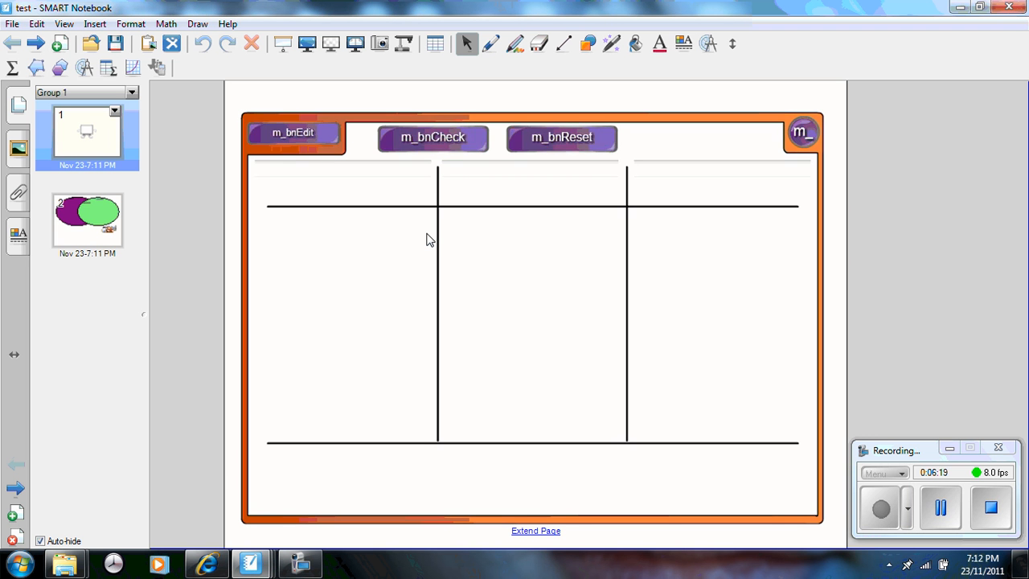
pyautogui.moveTo(314, 213)
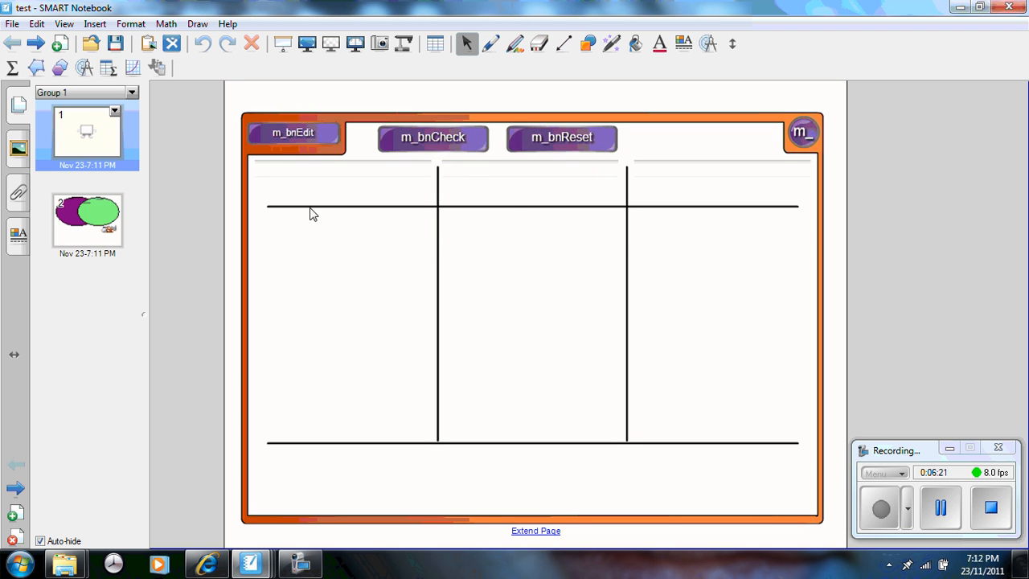
pyautogui.click(293, 133)
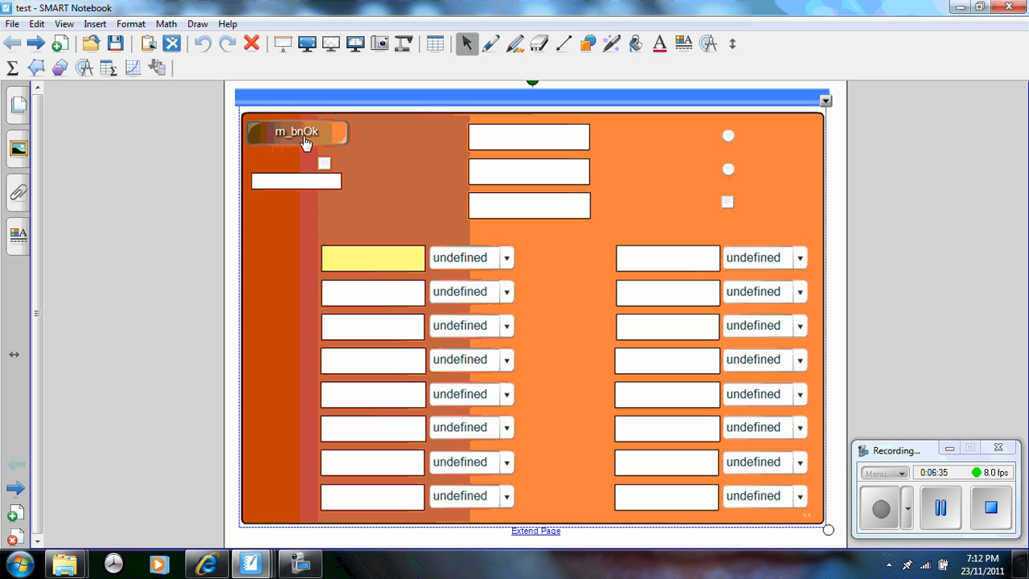
pyautogui.moveTo(344, 139)
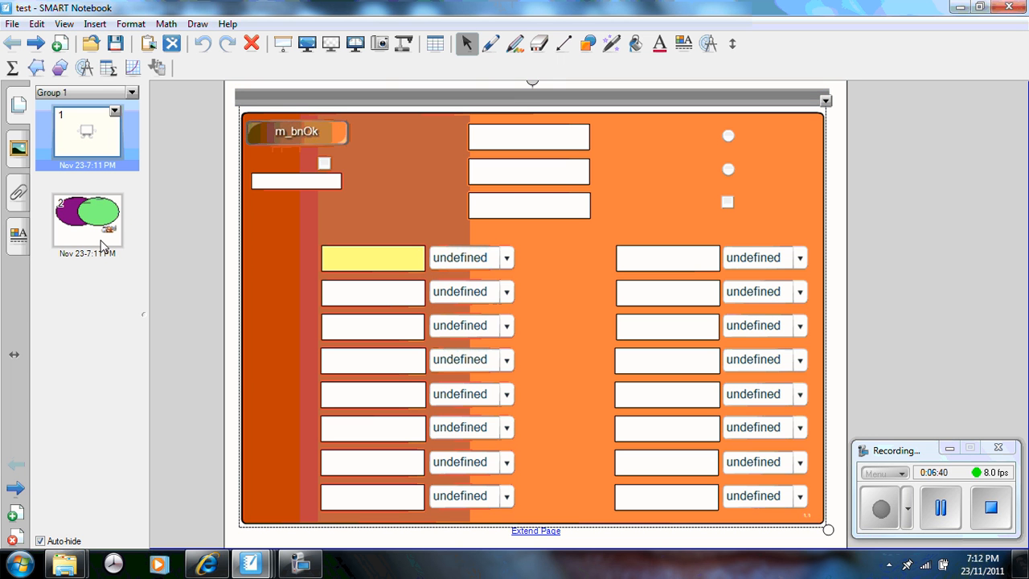
pyautogui.click(87, 221)
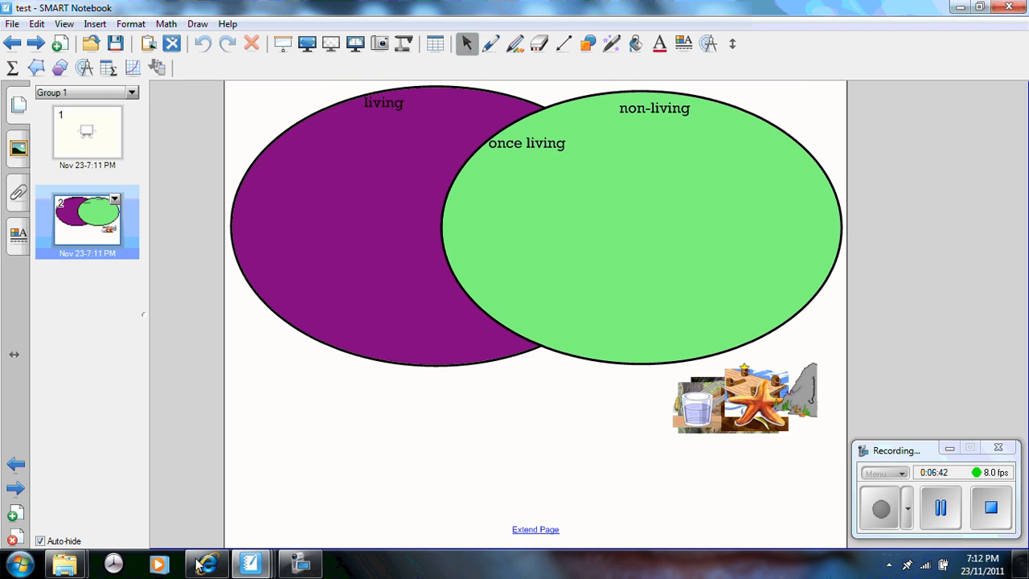
# - Navigate from Lesson 1 to the Lesson 7 Classifying collections page with Scientific_image_sort downloads
pyautogui.click(206, 563)
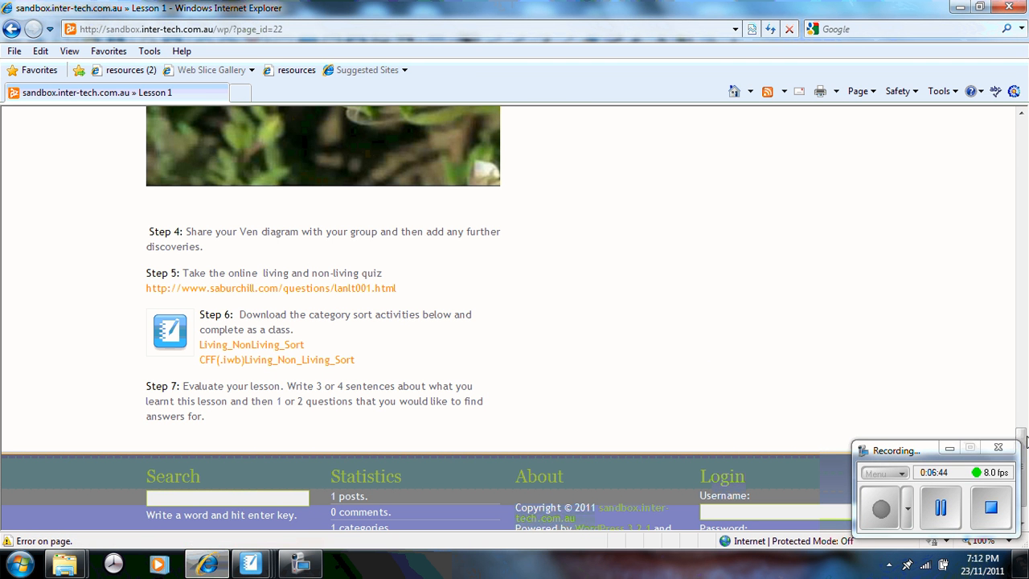
pyautogui.scroll(3)
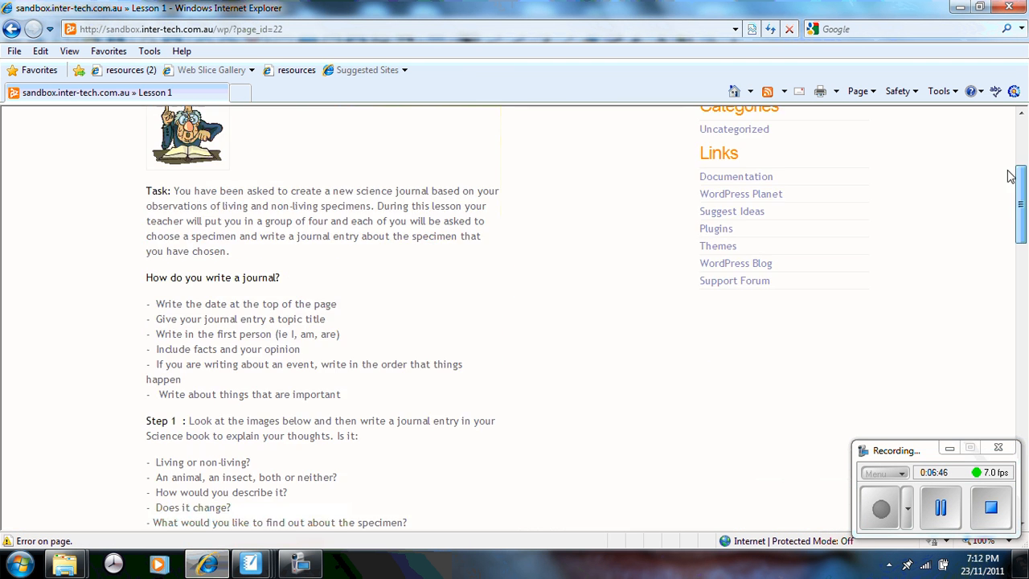
pyautogui.scroll(3)
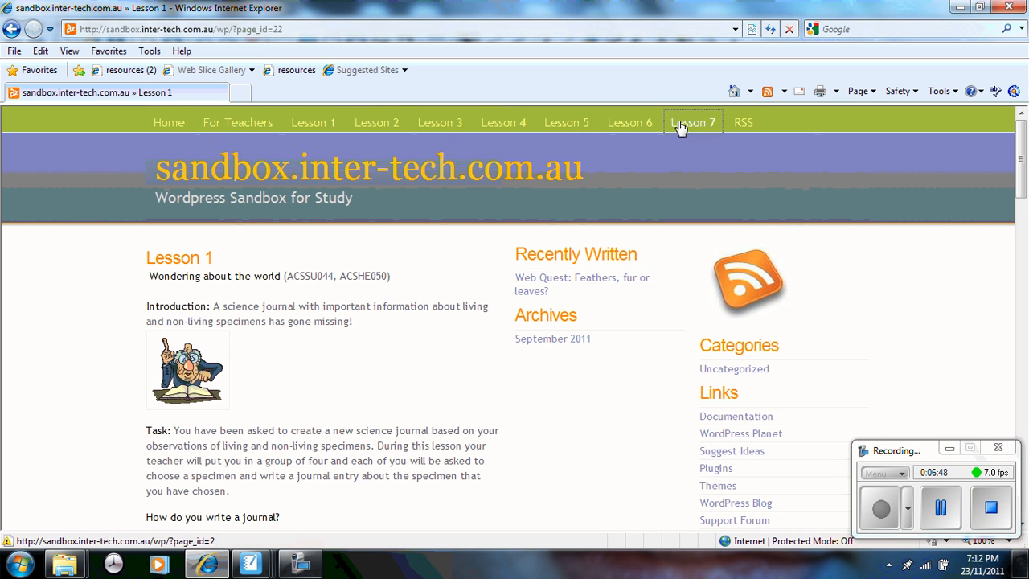
pyautogui.click(693, 123)
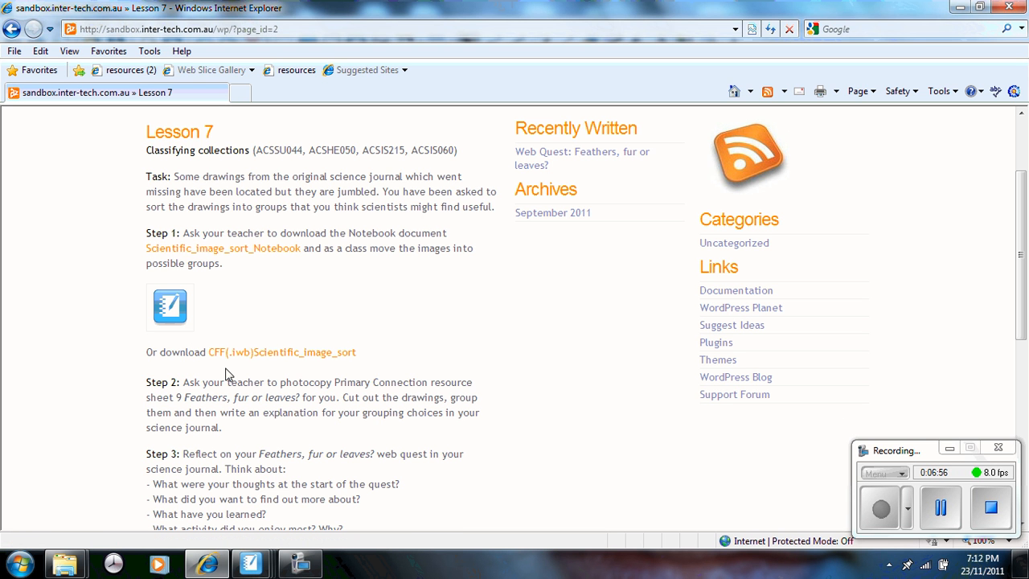
pyautogui.moveTo(319, 380)
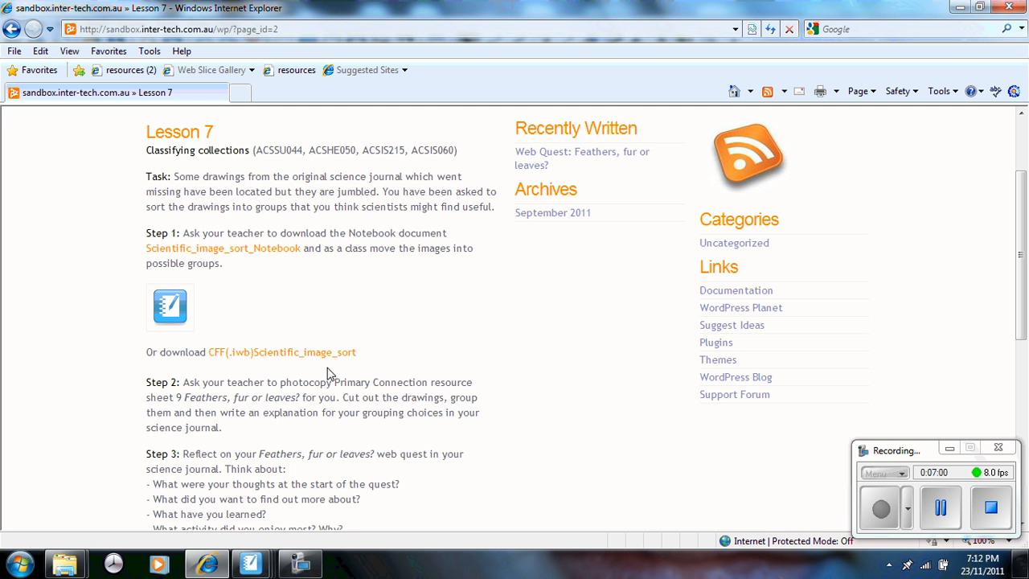
pyautogui.moveTo(588, 355)
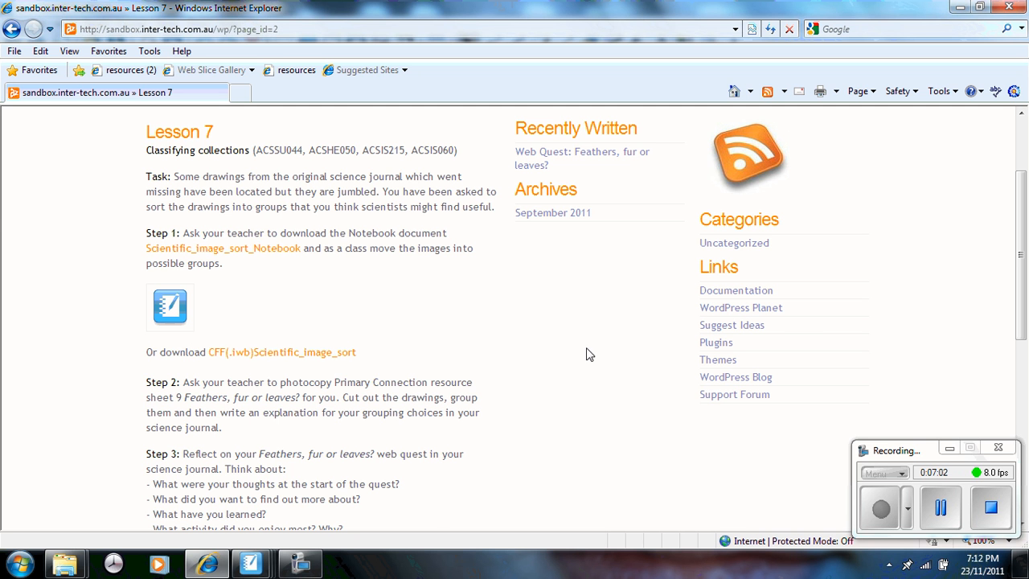
pyautogui.scroll(3)
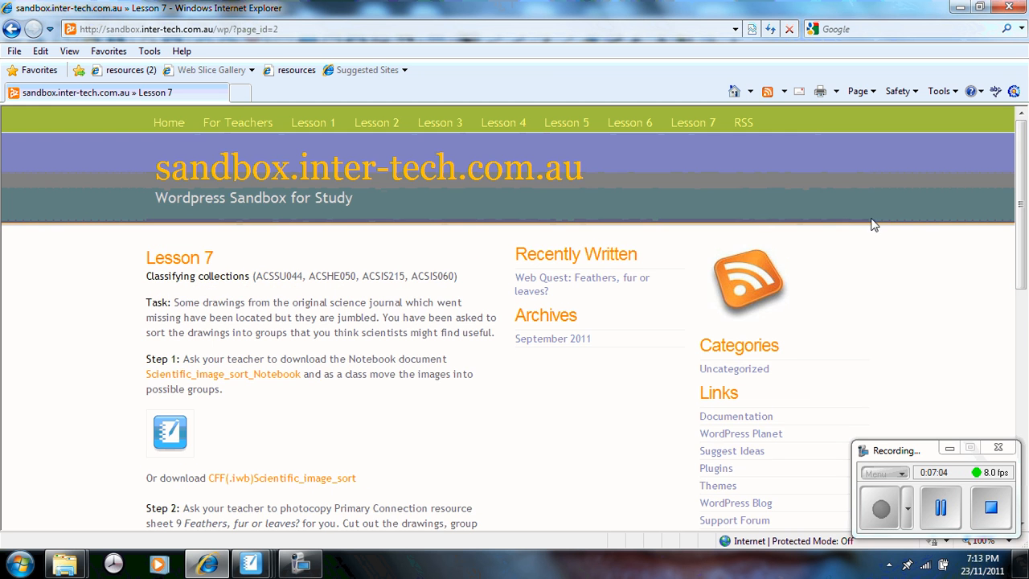
pyautogui.moveTo(169, 122)
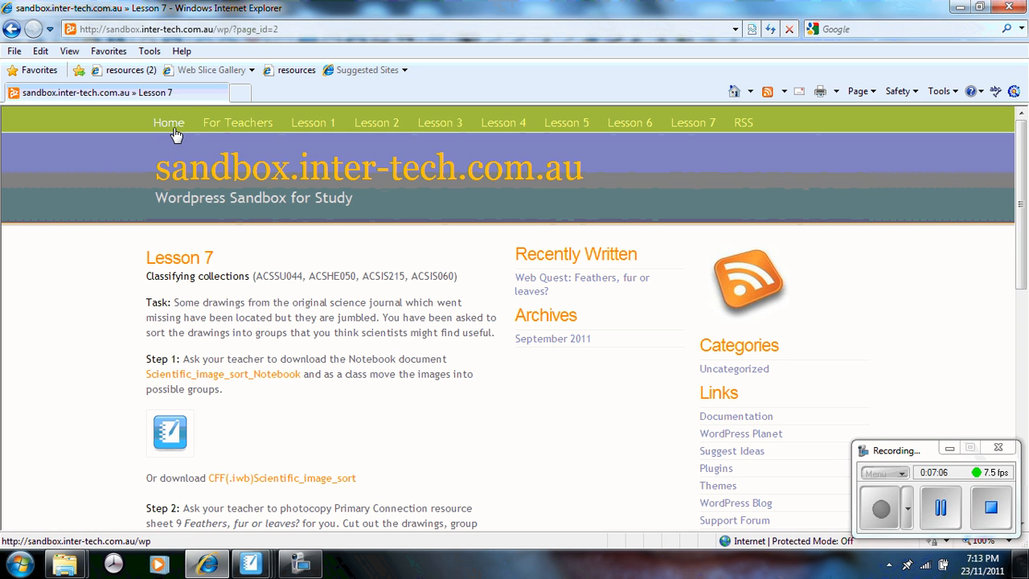
# - Go to the site's home page and scroll down to the IWB Common Format Files section
pyautogui.click(168, 123)
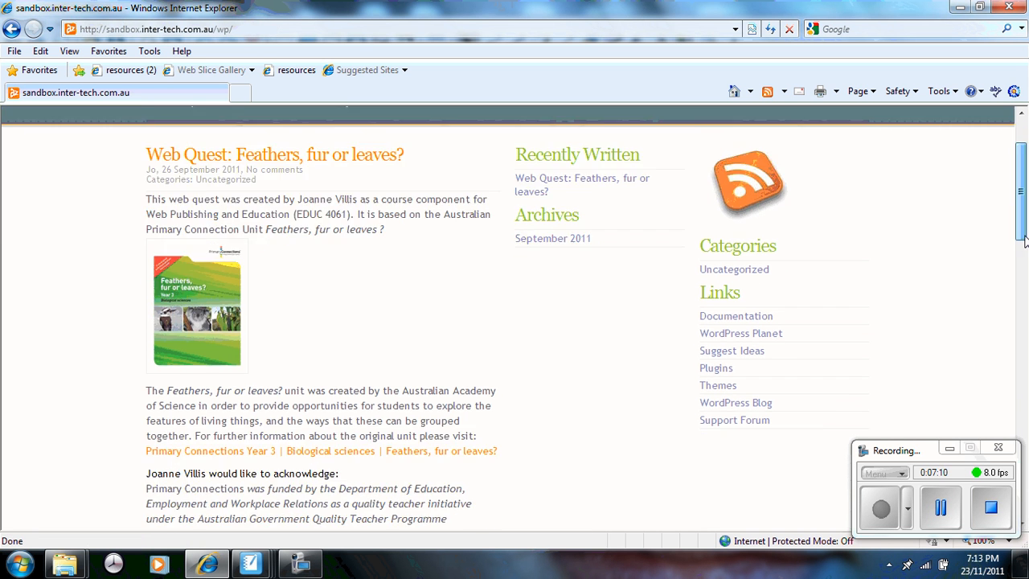
pyautogui.scroll(-3)
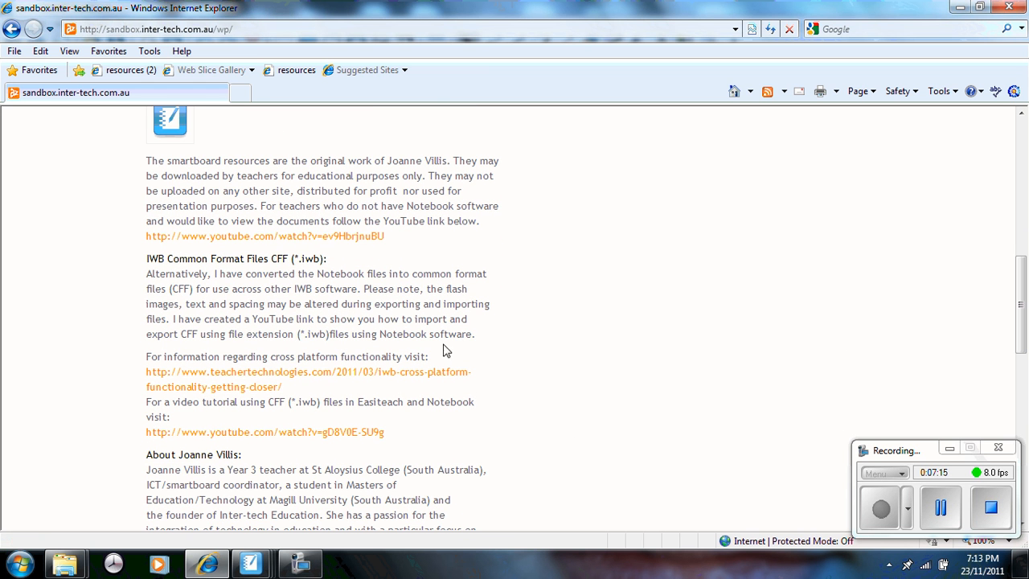
pyautogui.moveTo(376, 352)
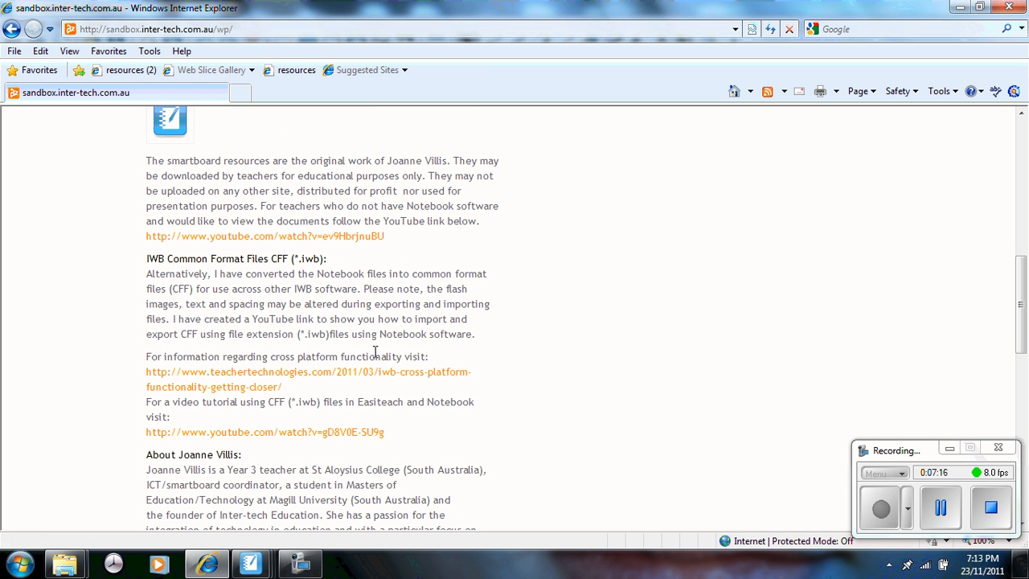
pyautogui.moveTo(359, 386)
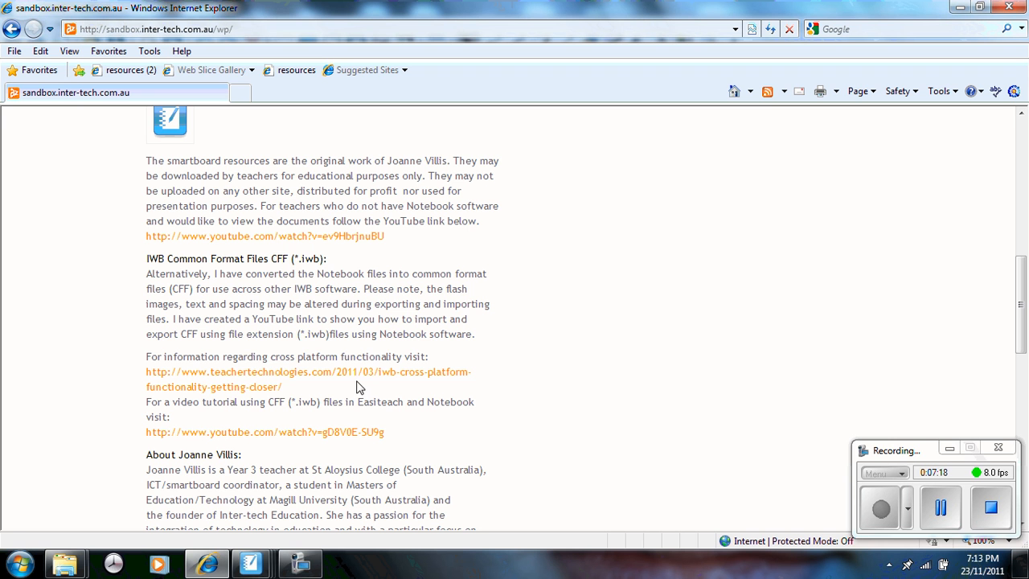
pyautogui.moveTo(263, 387)
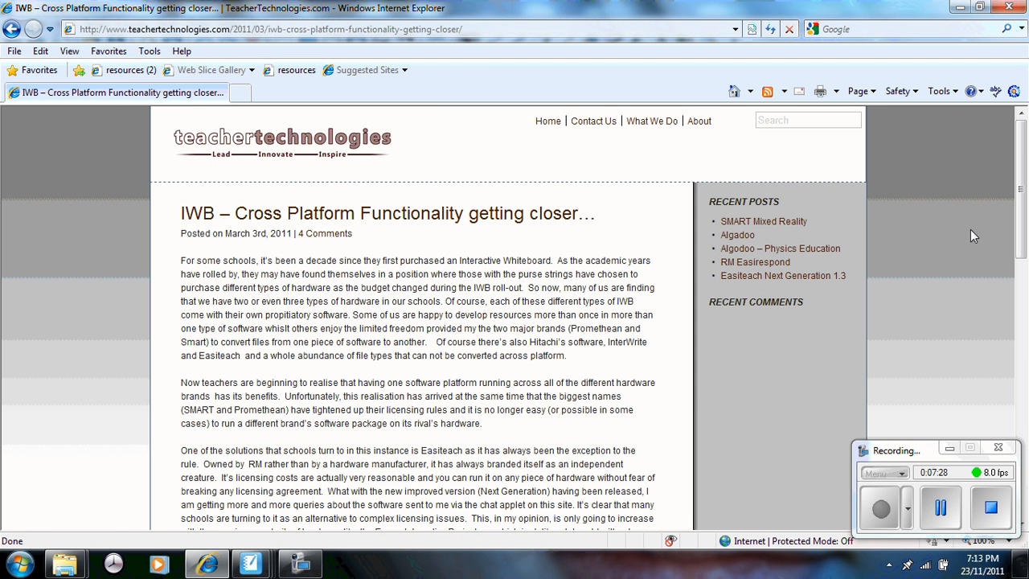
pyautogui.scroll(-3)
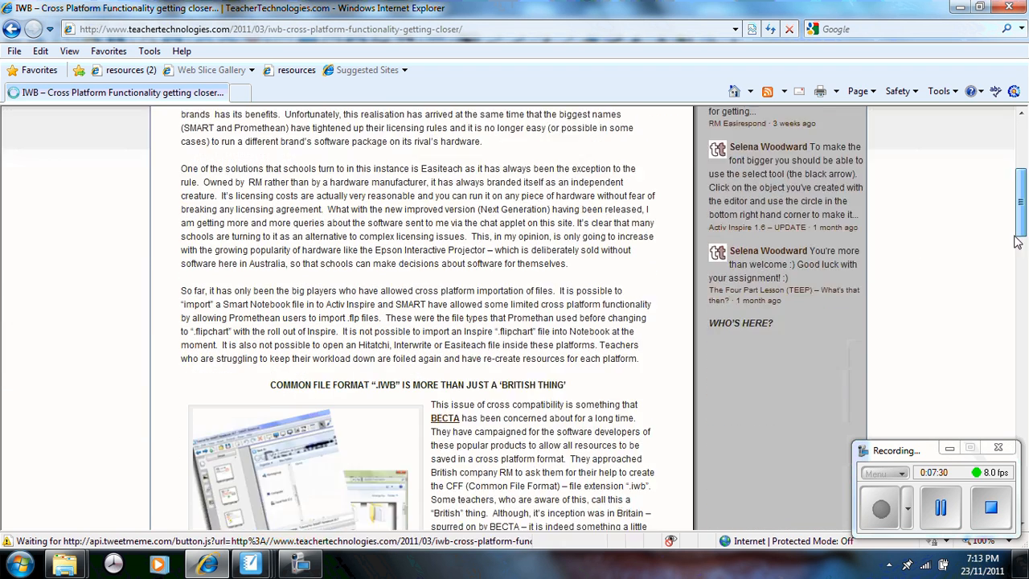
pyautogui.scroll(-3)
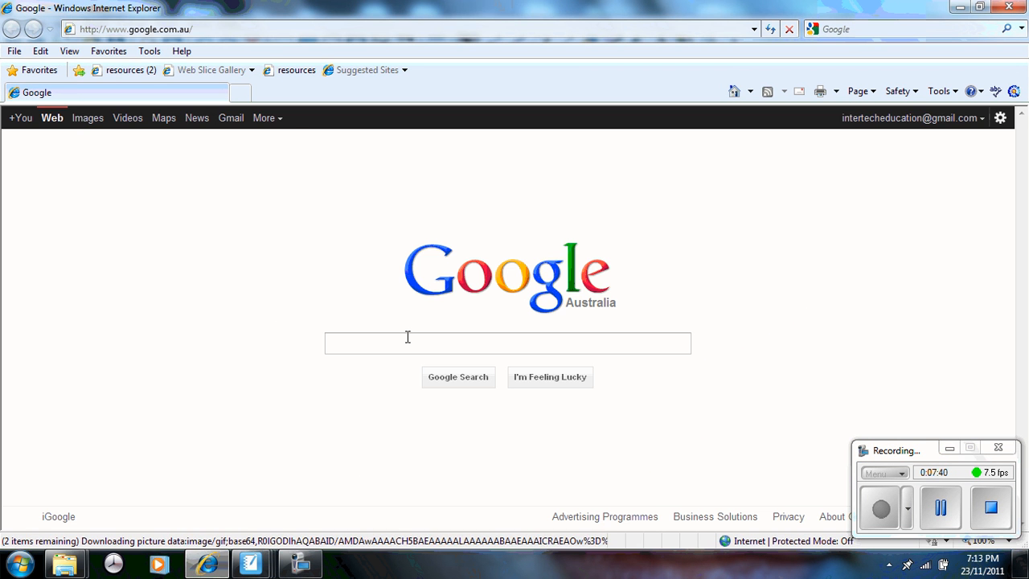
# - Search Google for 'feathers fur or leaves webquest' and scroll the post to its IWB CFF section
pyautogui.write('feathers fur')
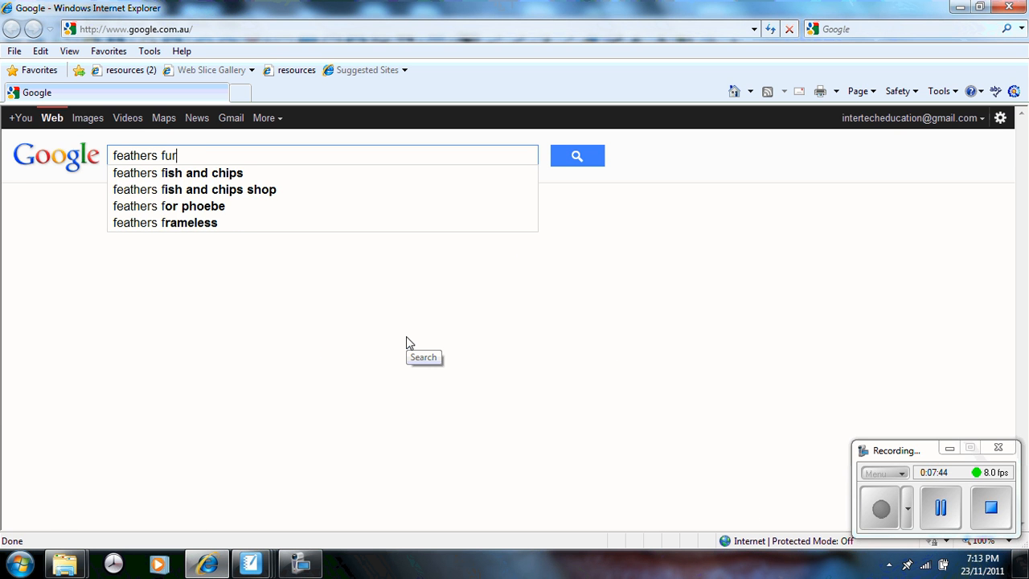
pyautogui.write('or leaves')
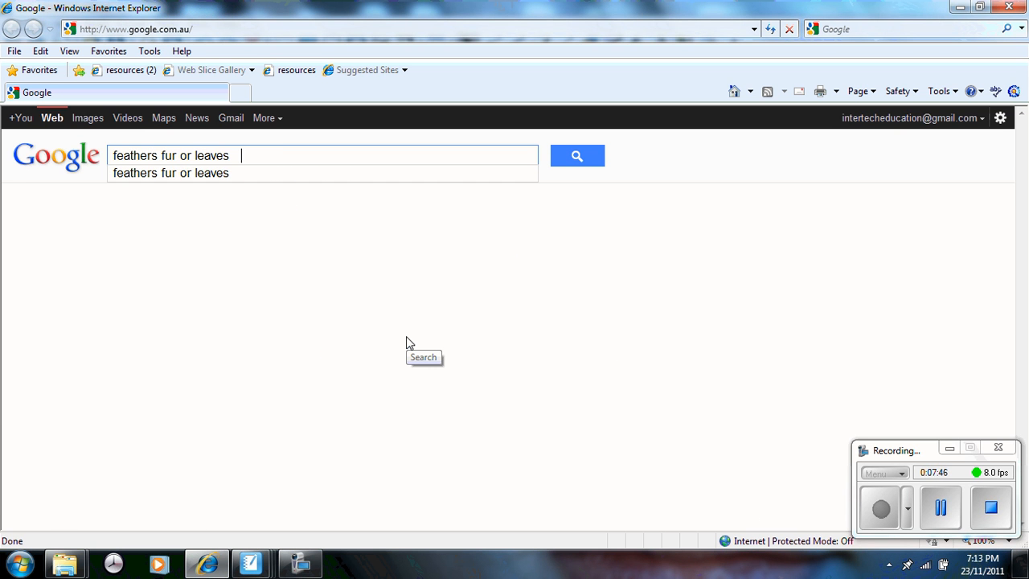
pyautogui.write('webquest')
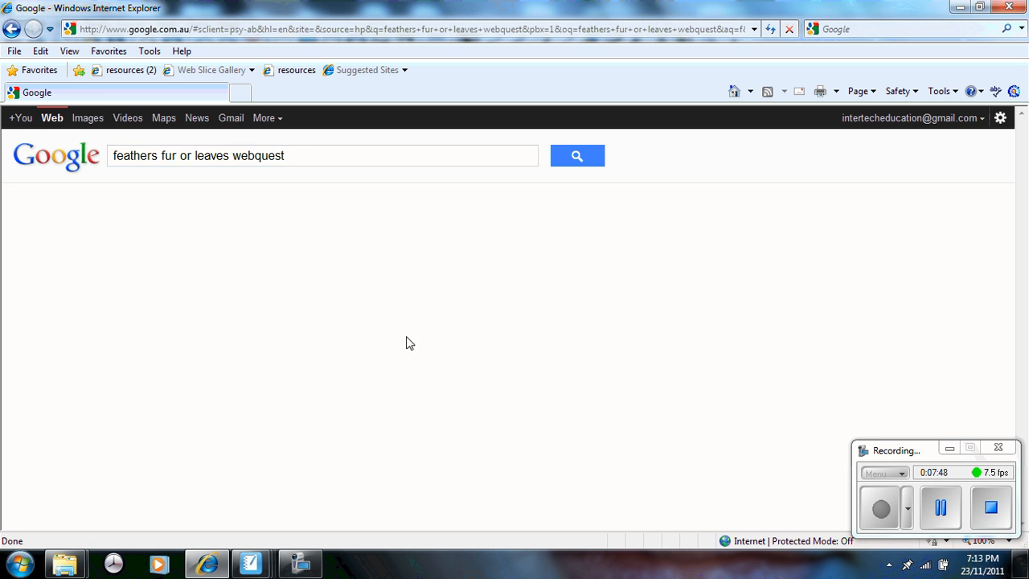
pyautogui.click(577, 155)
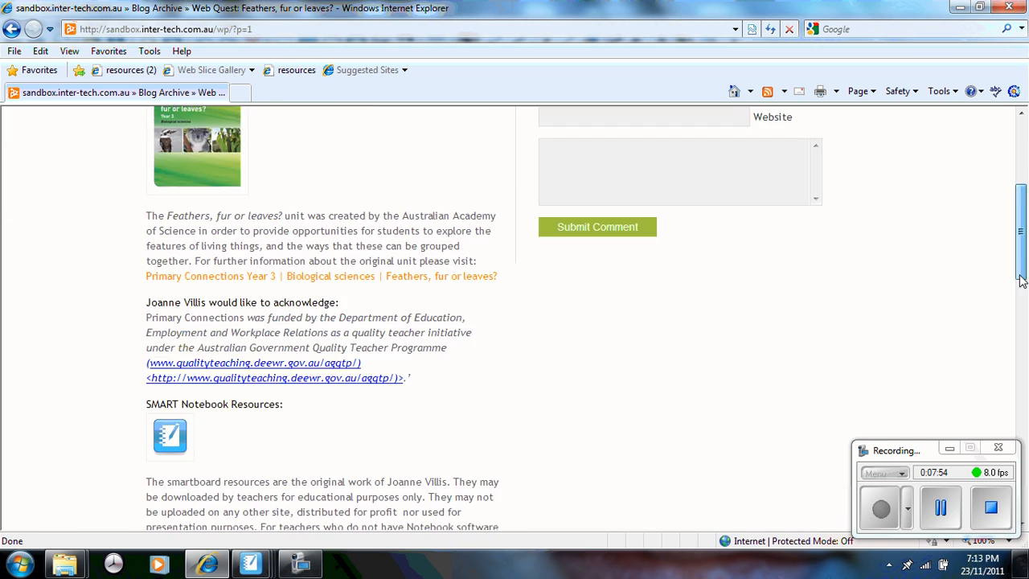
pyautogui.scroll(-3)
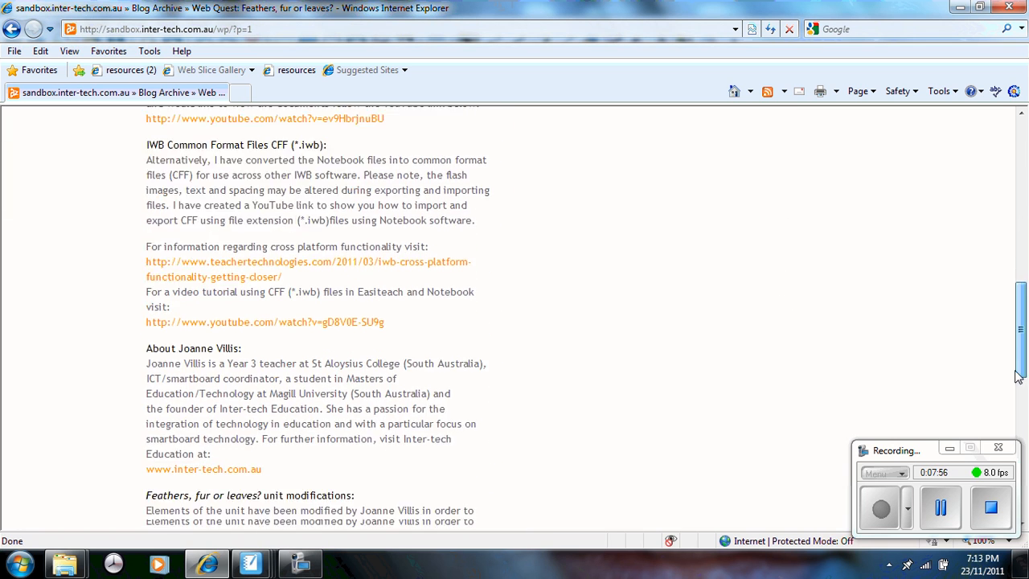
pyautogui.scroll(-3)
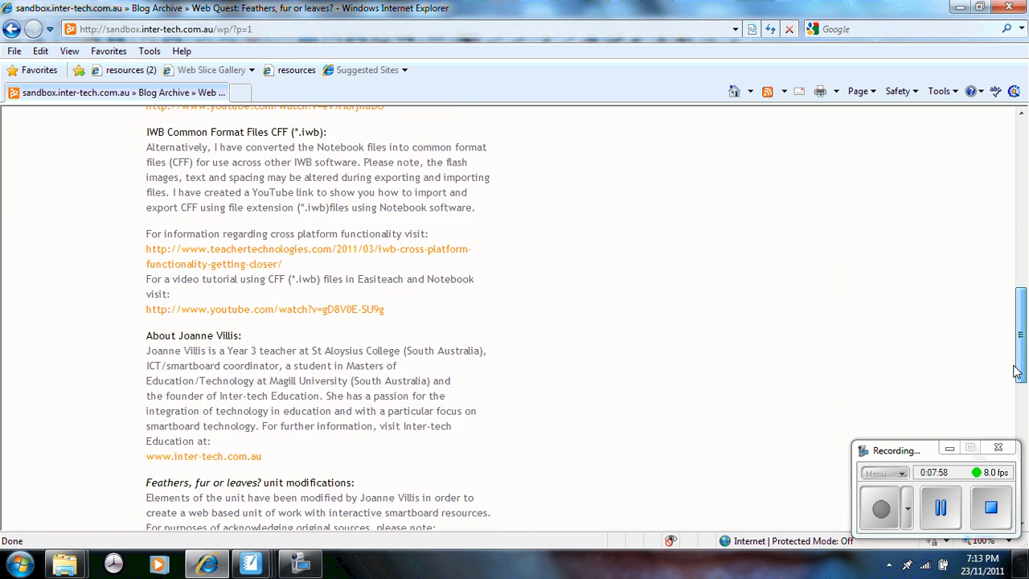
pyautogui.moveTo(192, 314)
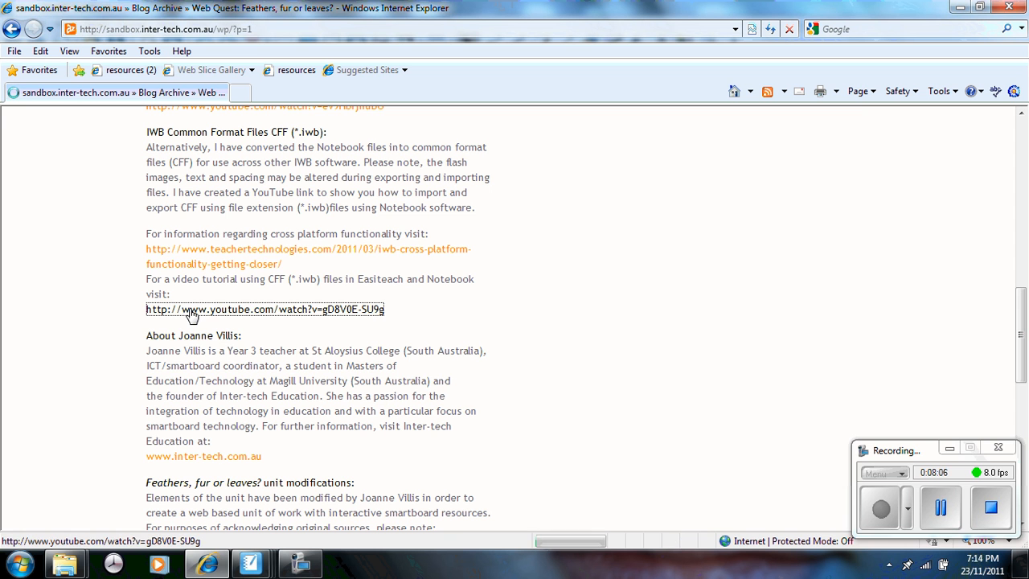
# - Play the YouTube video 'Using CFF (*.iwb) files in Easiteach and Notebook', then return to the test notebook
pyautogui.click(265, 309)
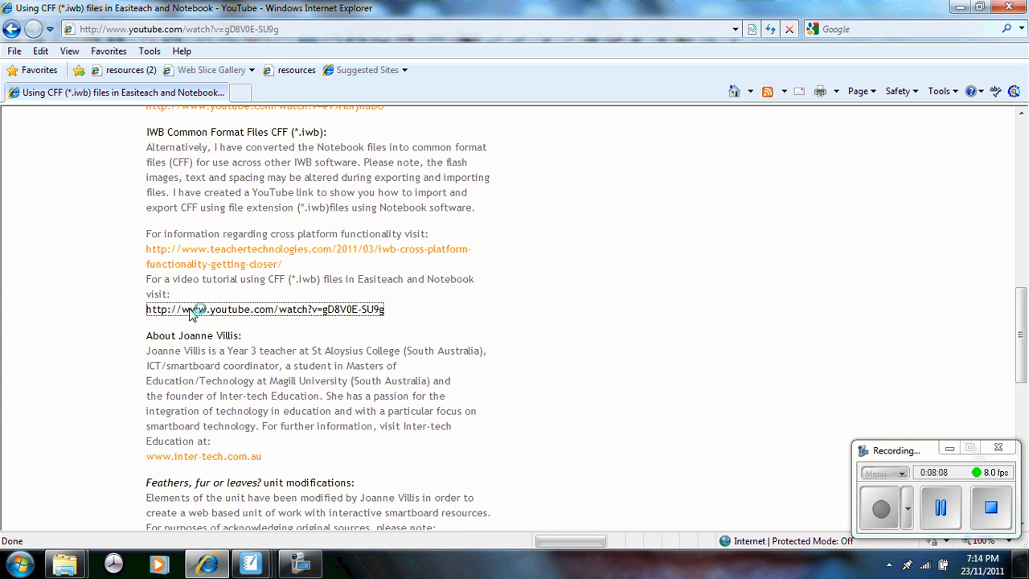
pyautogui.click(263, 308)
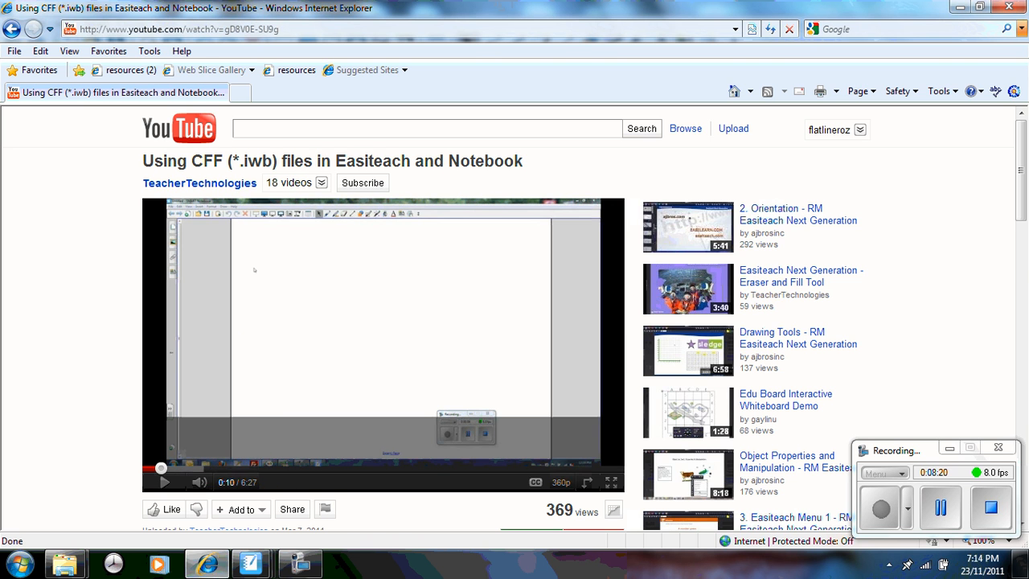
pyautogui.click(251, 563)
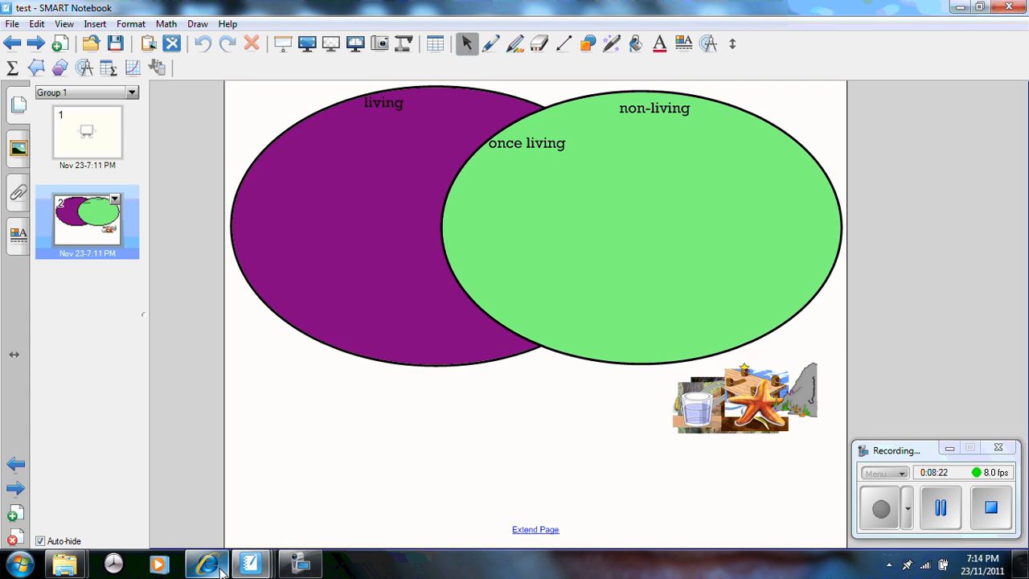